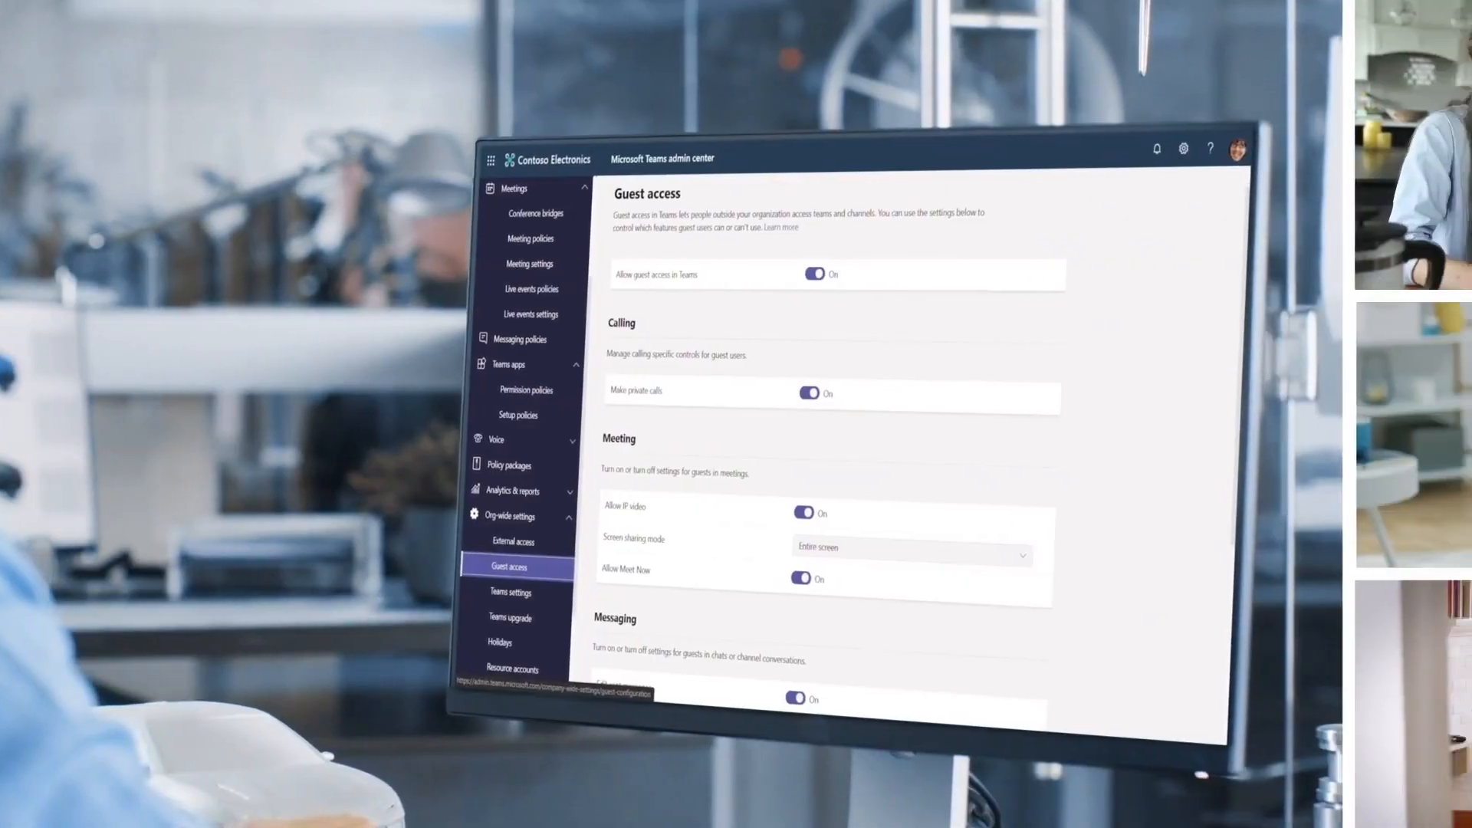
Scroll down through the filtered Secure Score improvement actions list
scroll(down, 3)
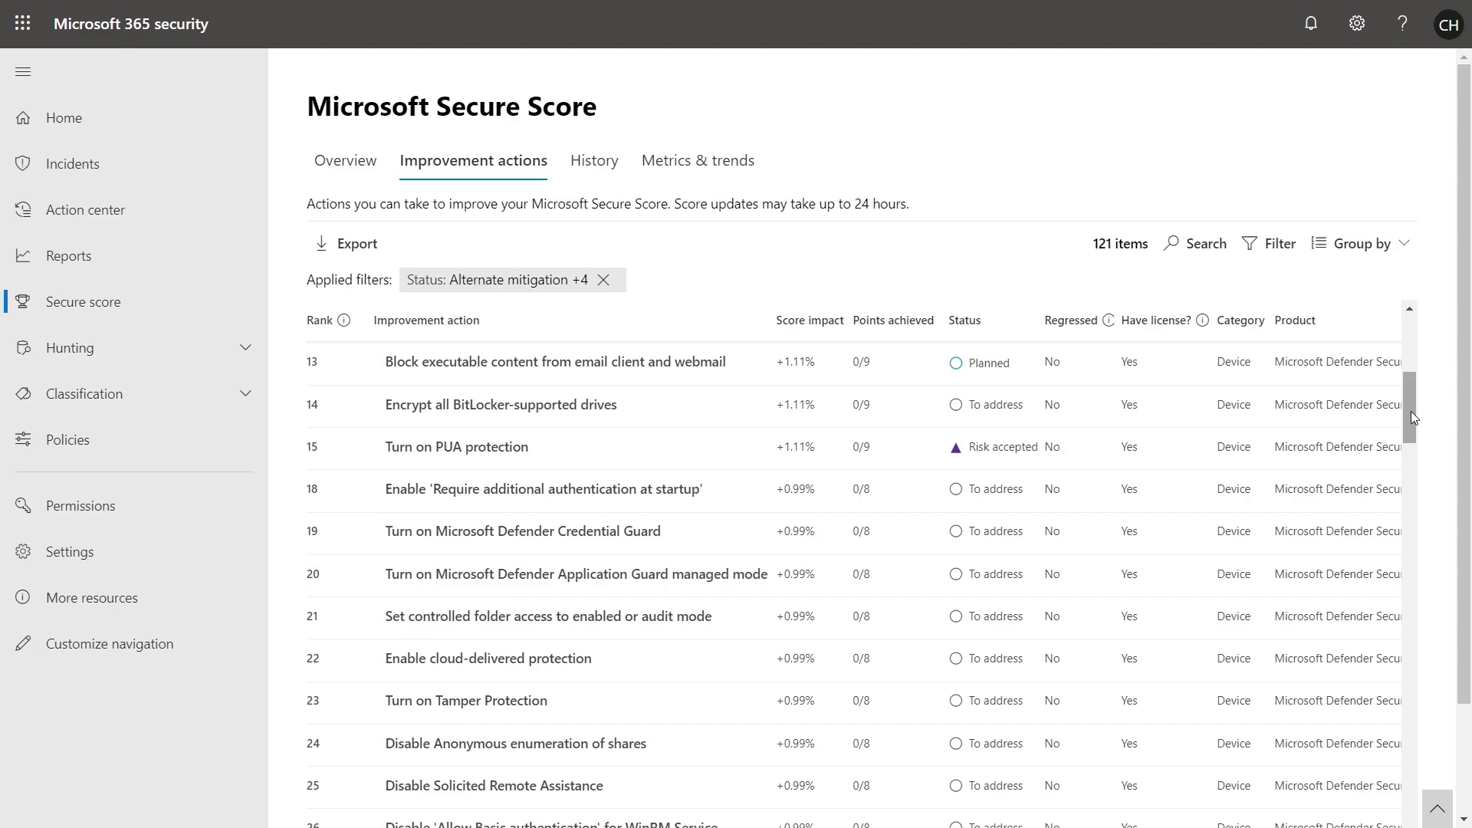
scroll(down, 3)
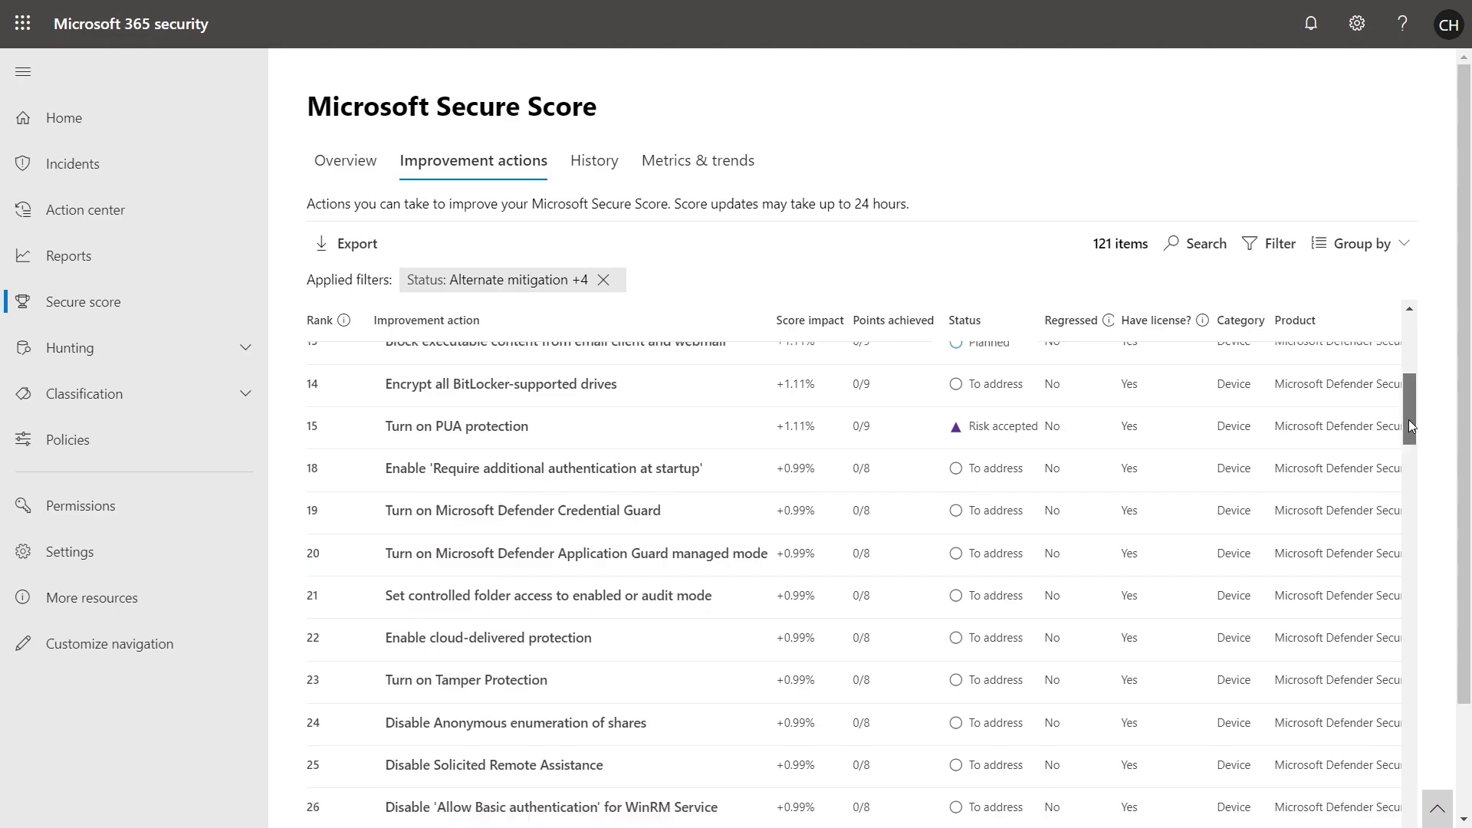
scroll(down, 3)
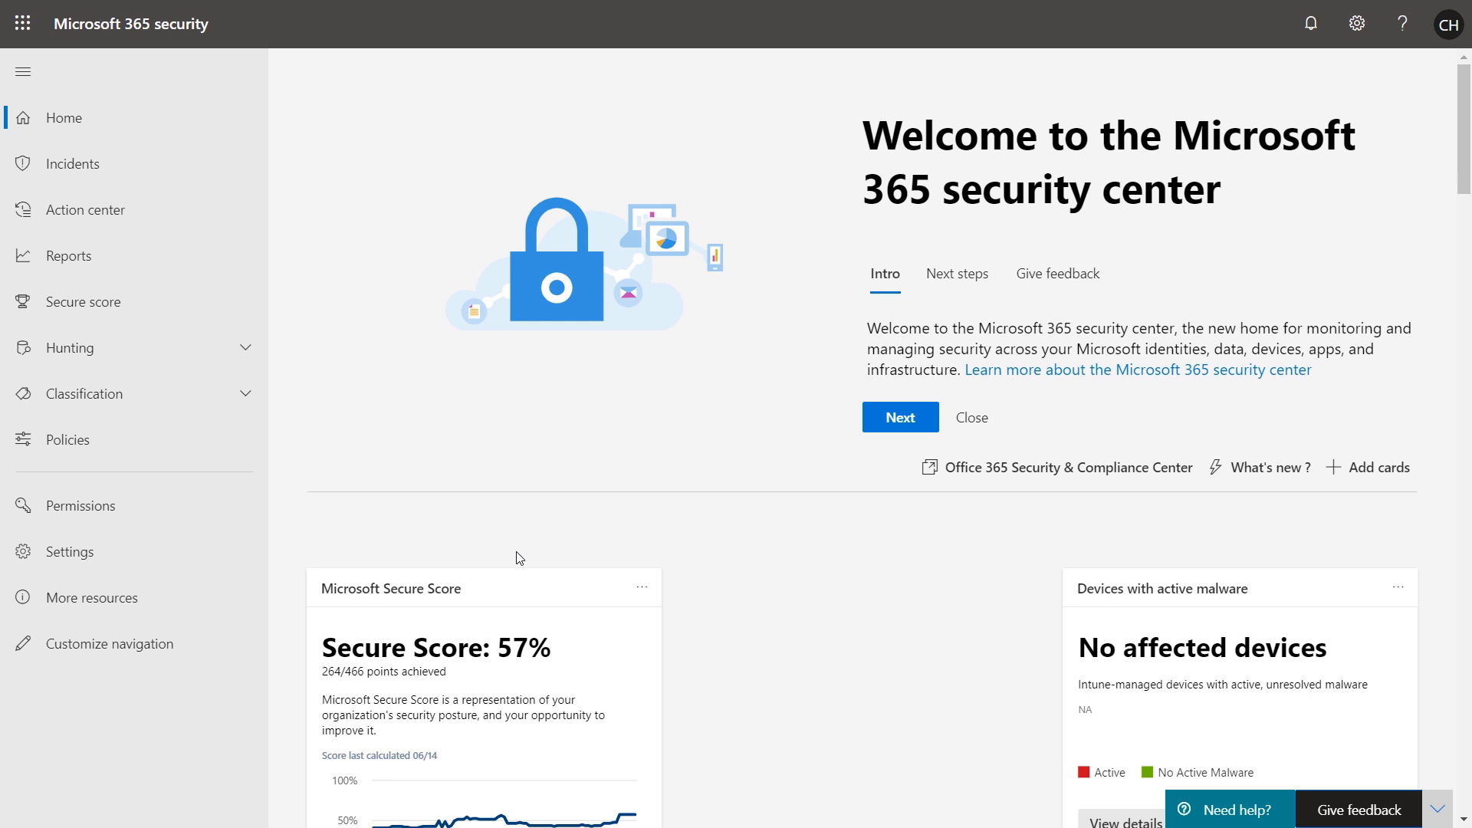
mouse_move(391, 589)
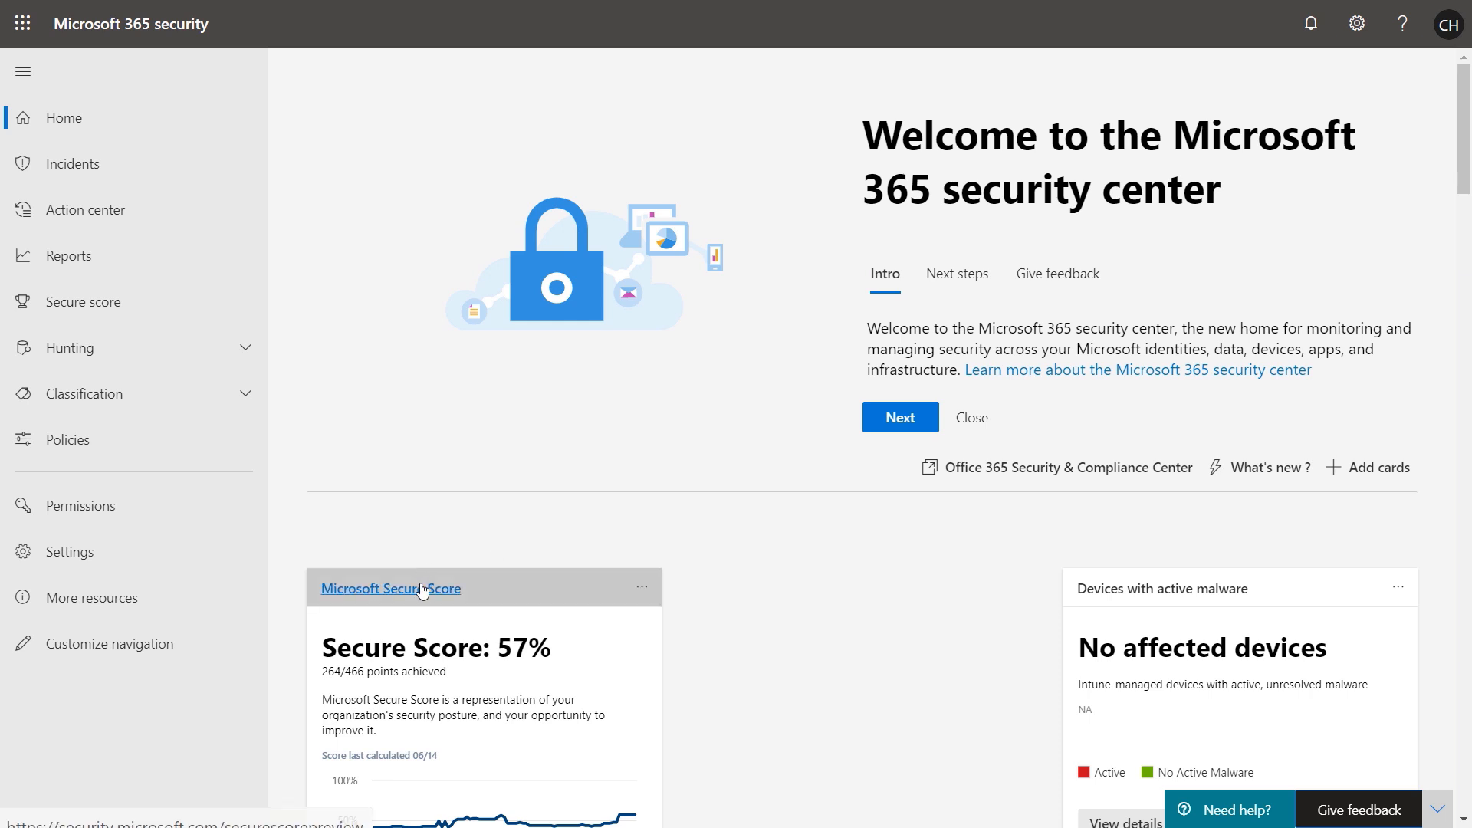
View the Microsoft Secure Score overview from the Home card, reviewing its 57% score breakdown and history
click(391, 587)
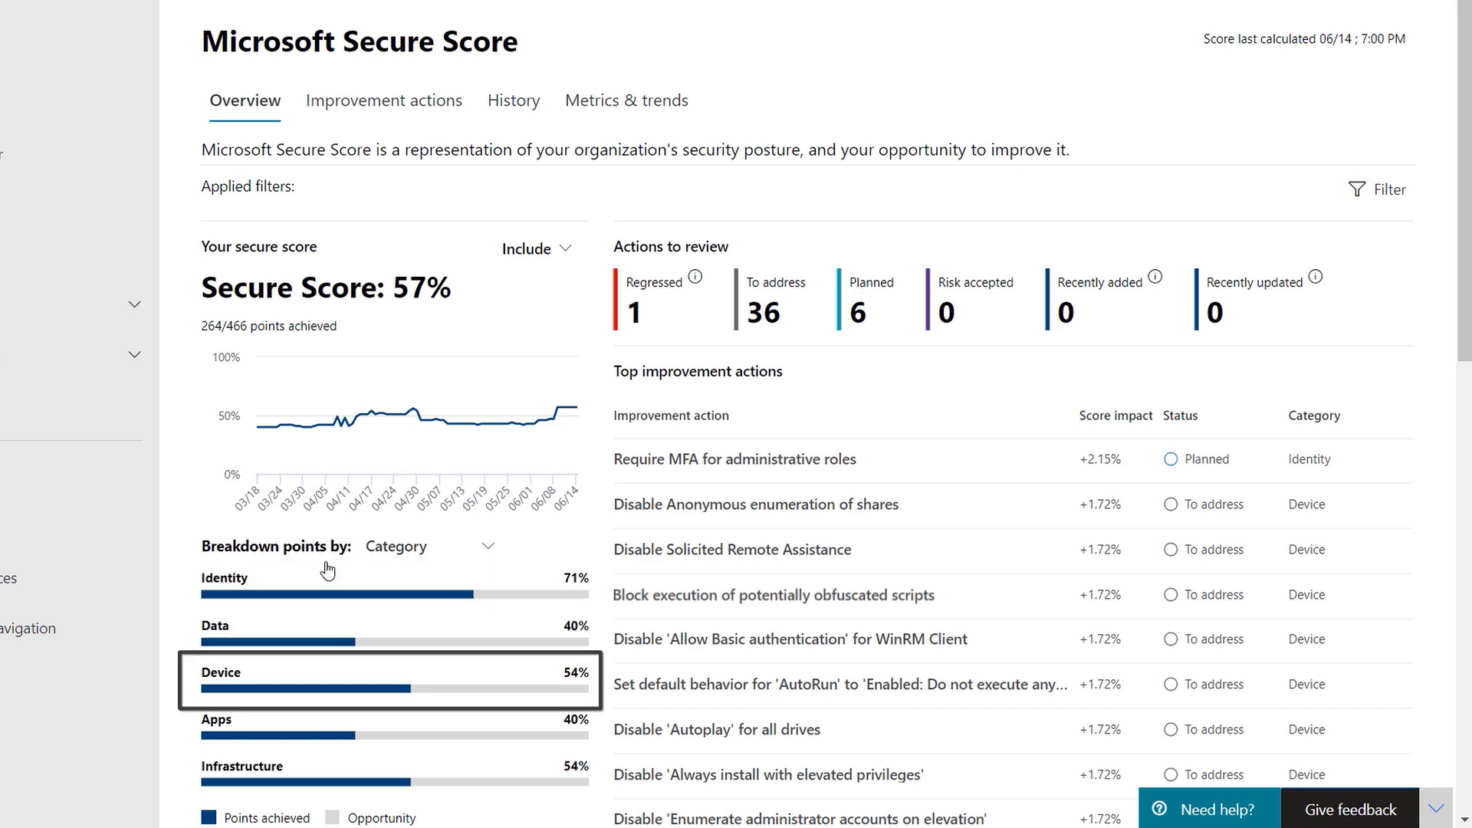
scroll(down, 3)
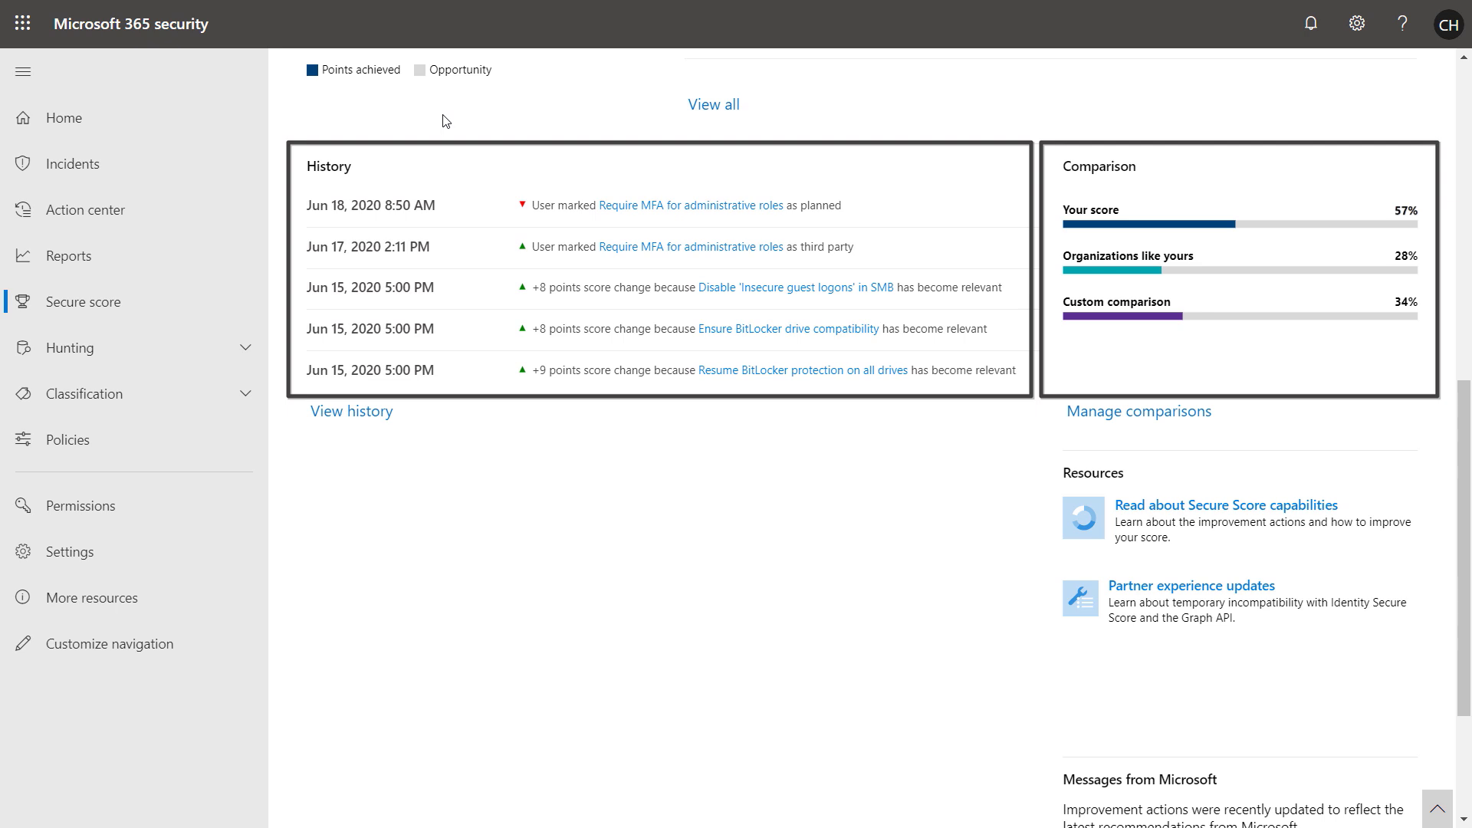
scroll(up, 3)
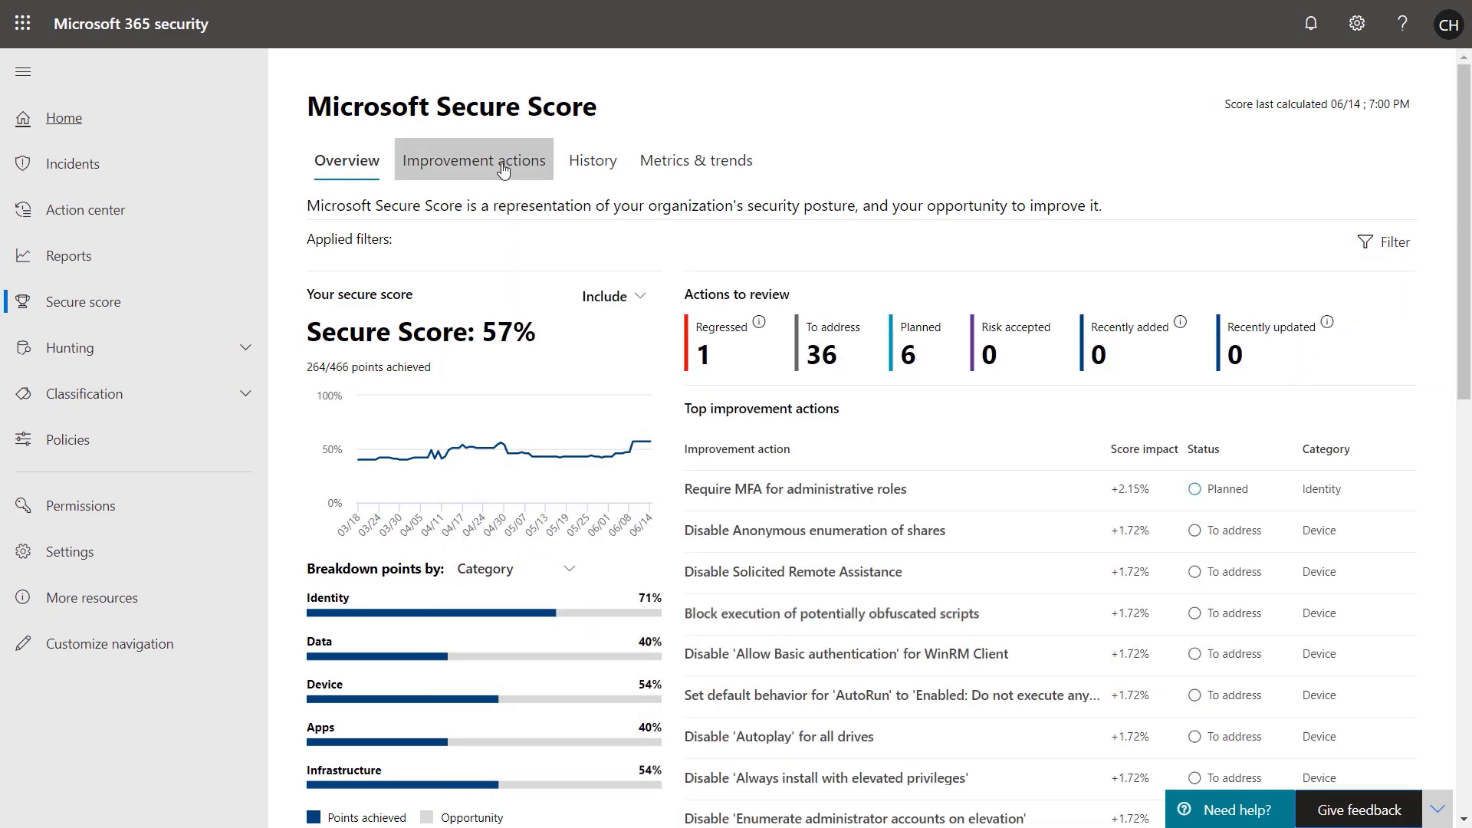
Review the improvement actions list, inspecting Disable Anonymous enumeration of shares and Disable Solicited Remote Assistance
click(474, 159)
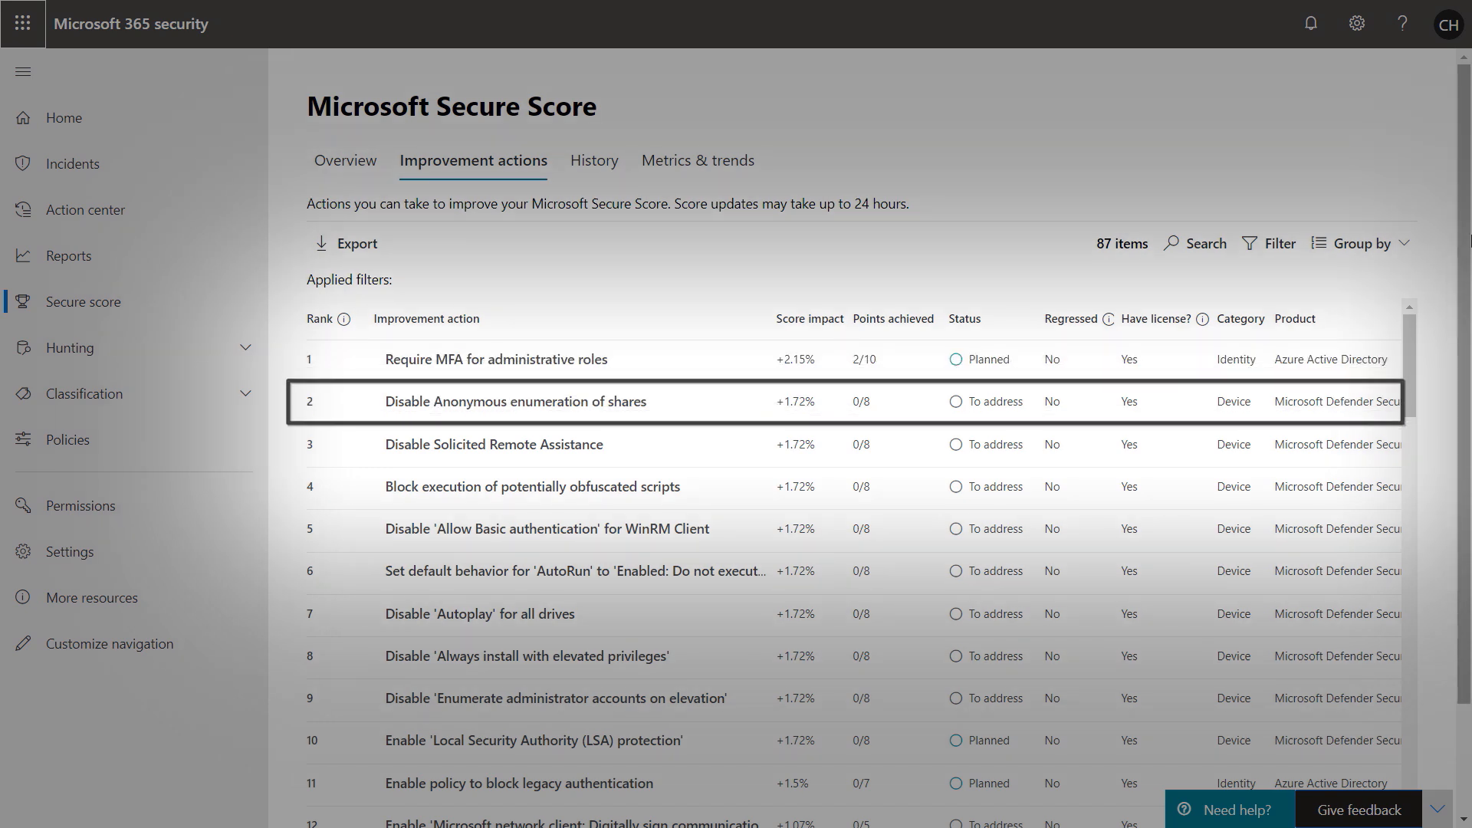
click(493, 445)
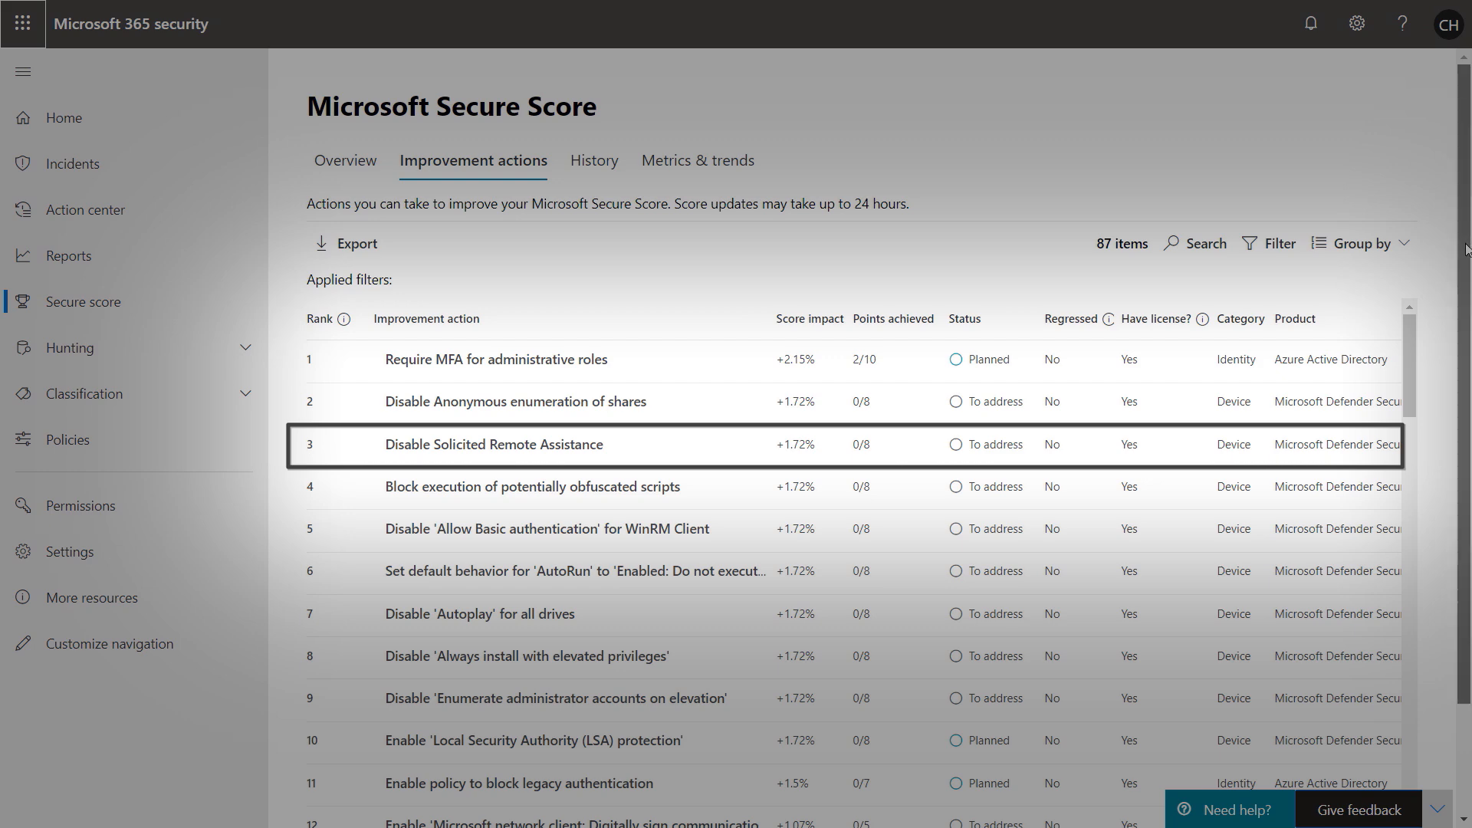
click(199, 805)
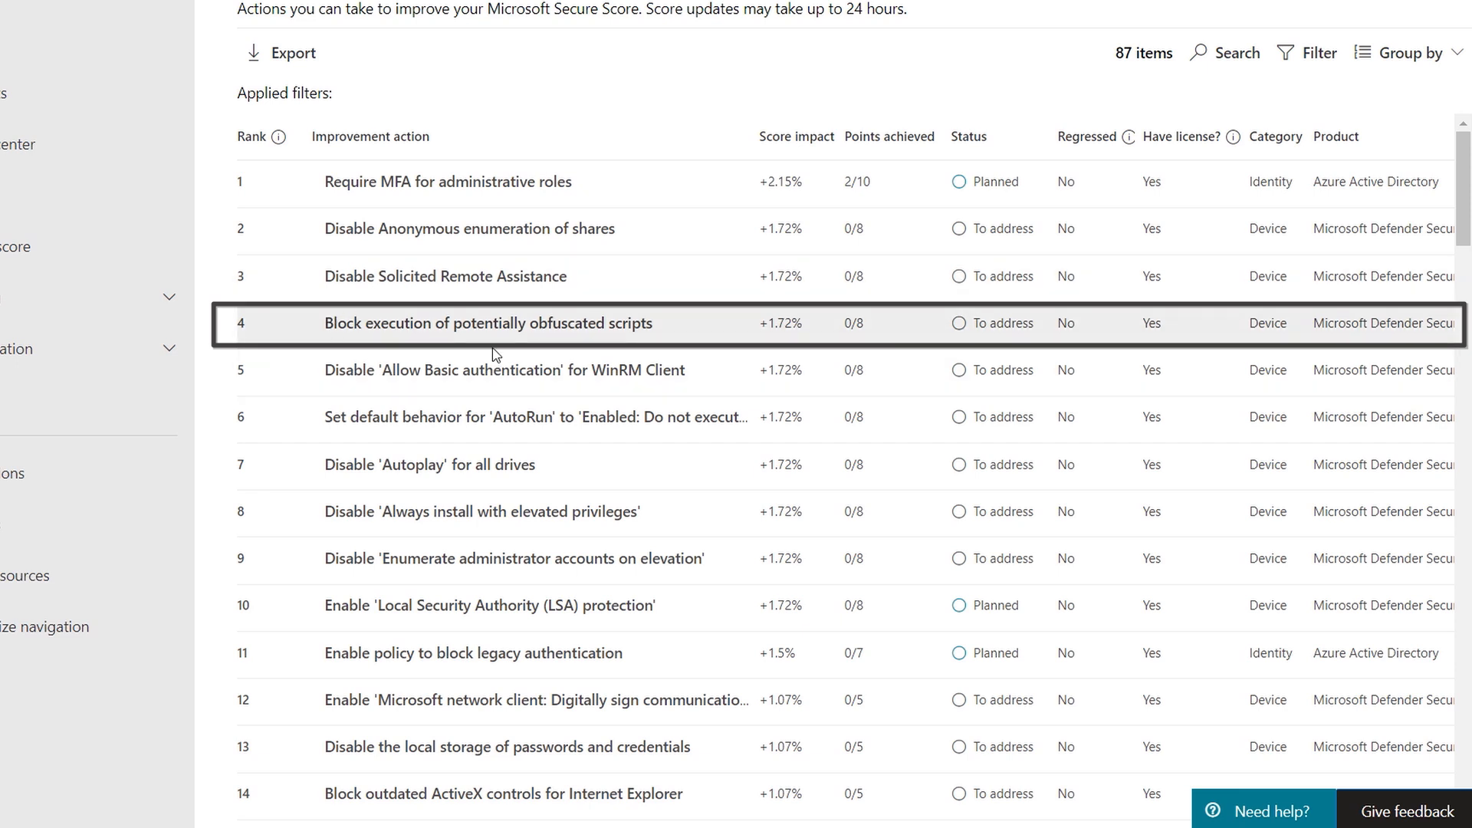
mouse_move(633, 354)
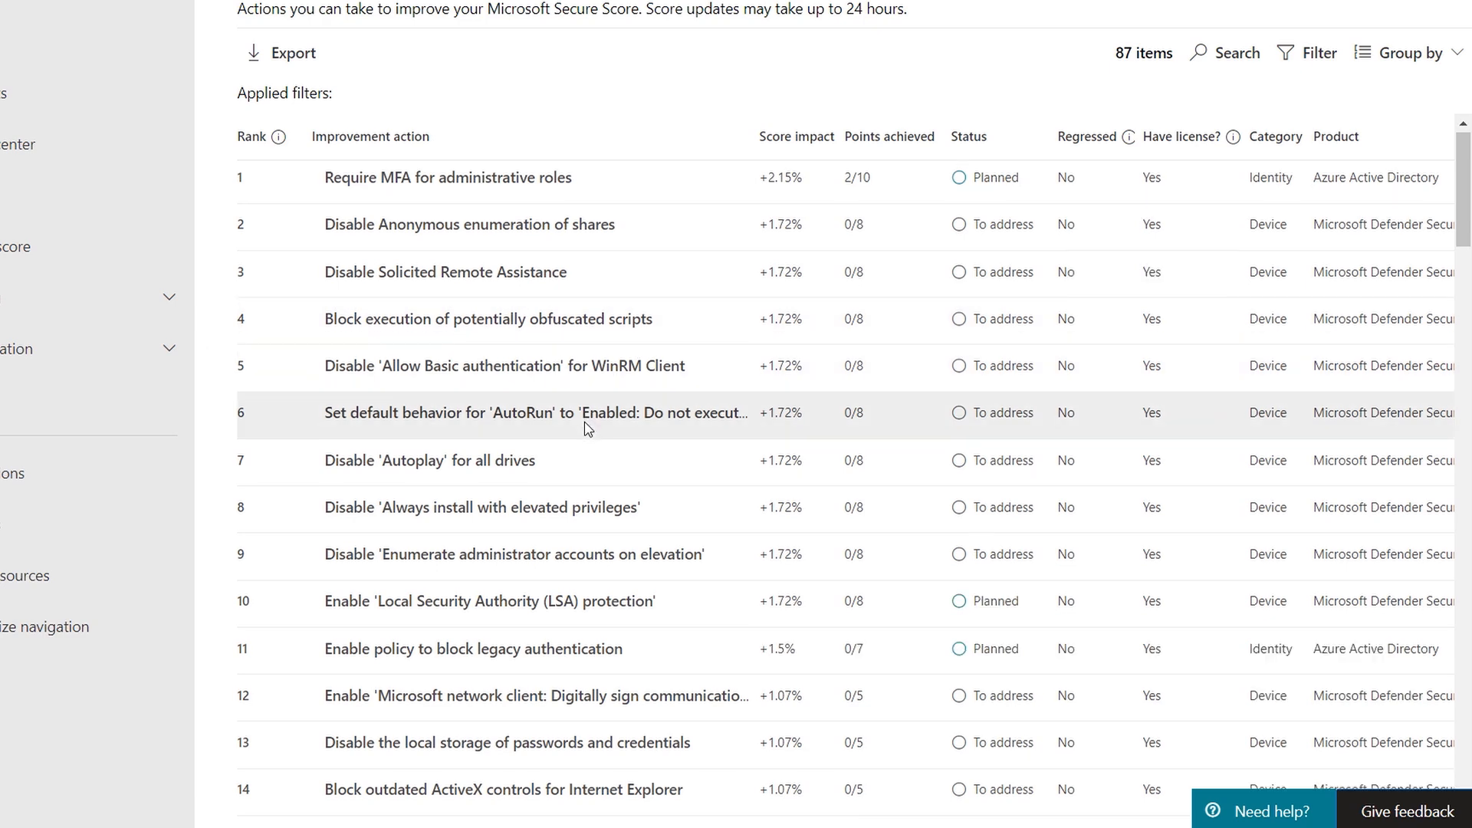
scroll(down, 3)
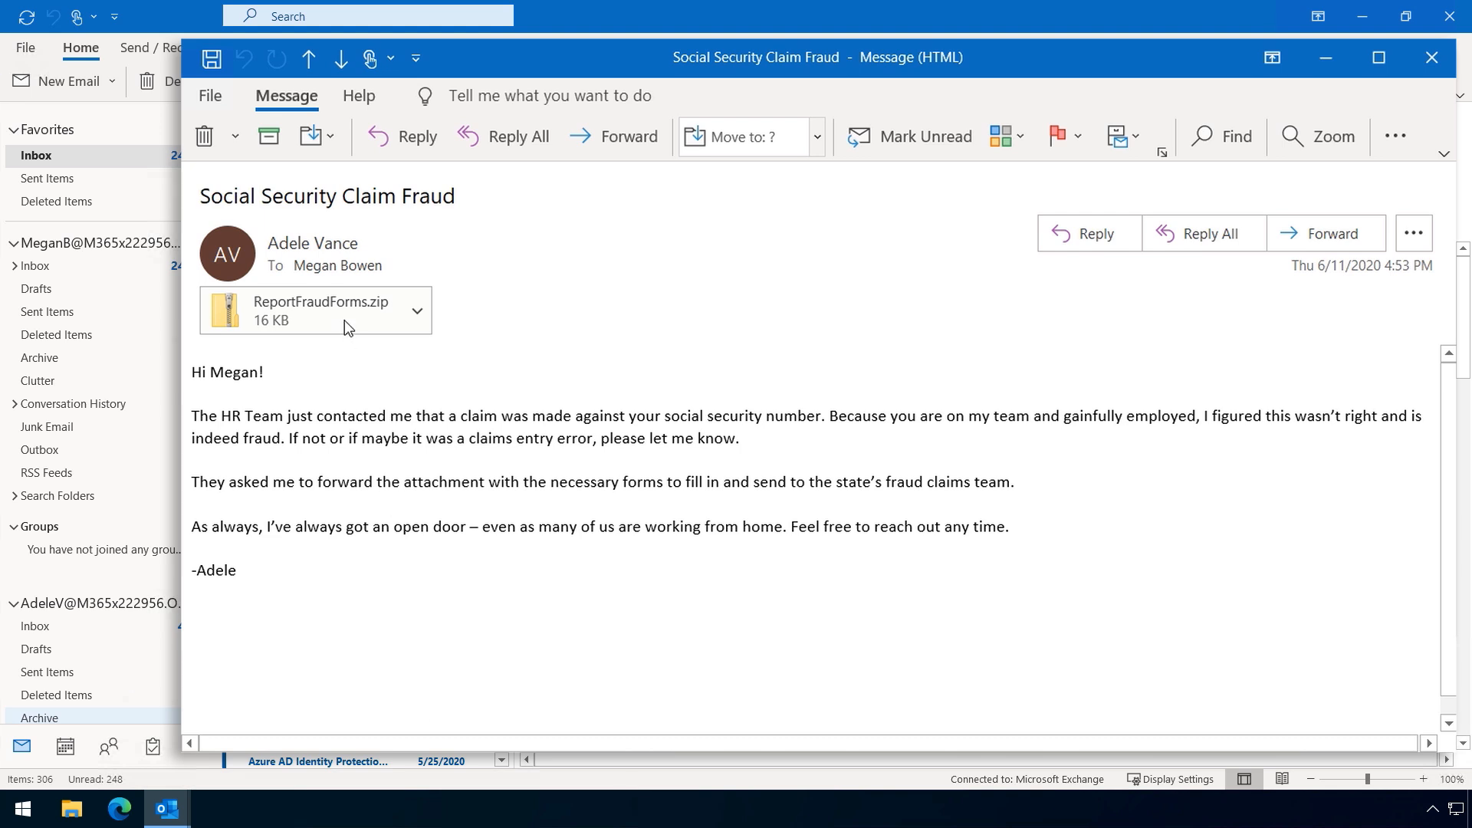
Unpack the ReportFraudForms.zip attachment and open the second long-named file inside its folder
double_click(316, 311)
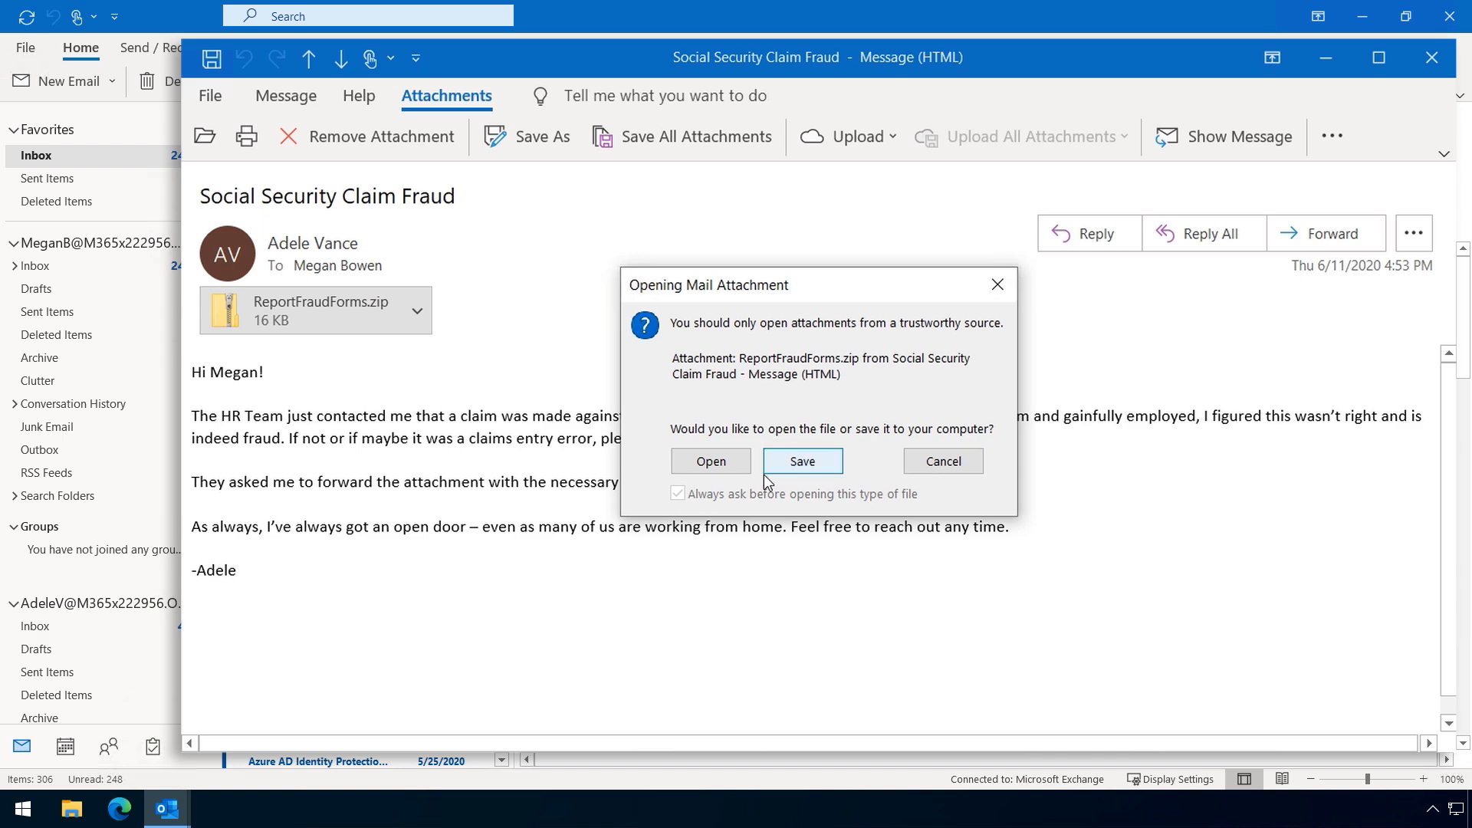
click(710, 462)
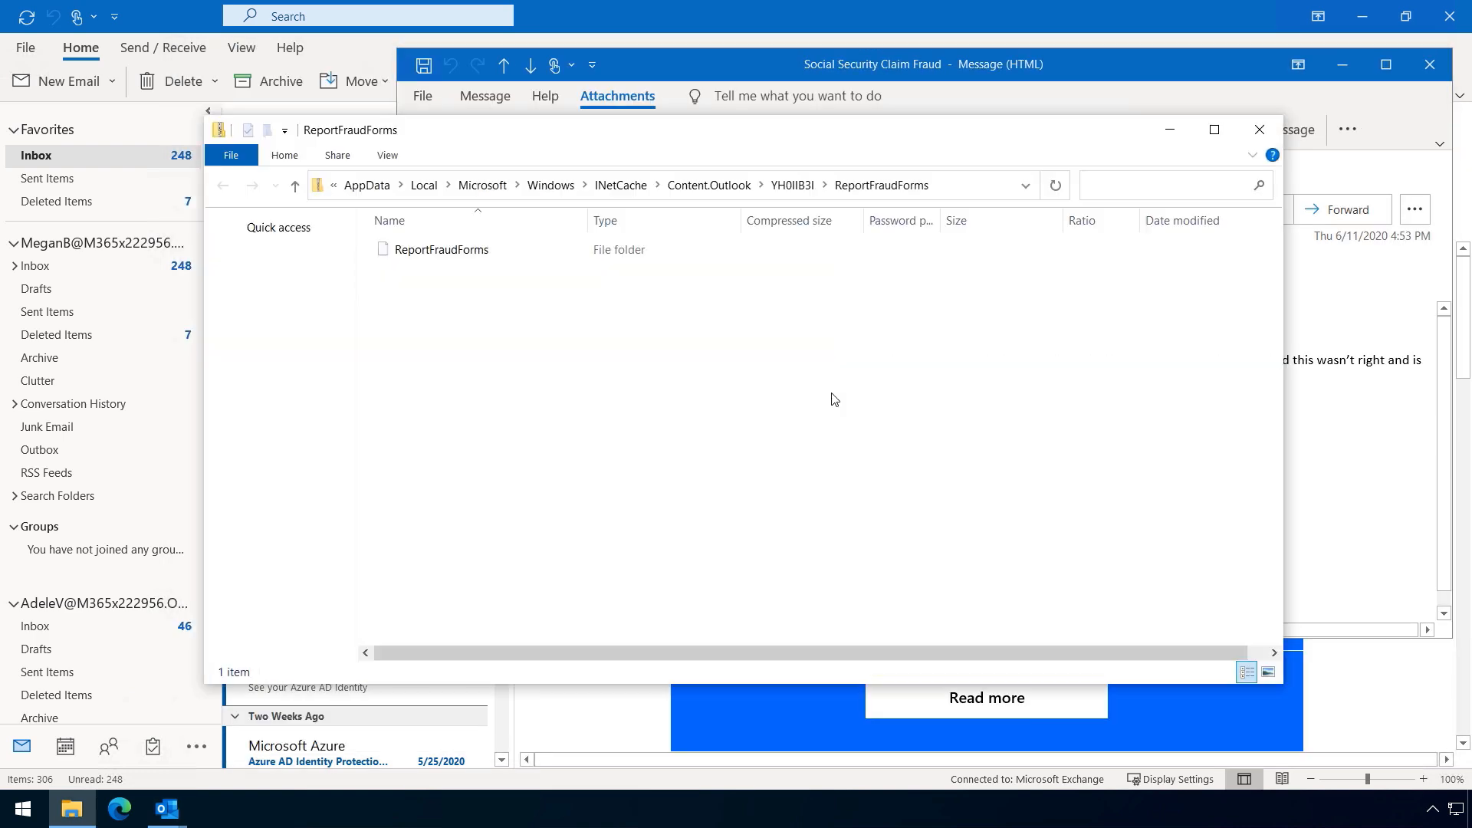
double_click(441, 249)
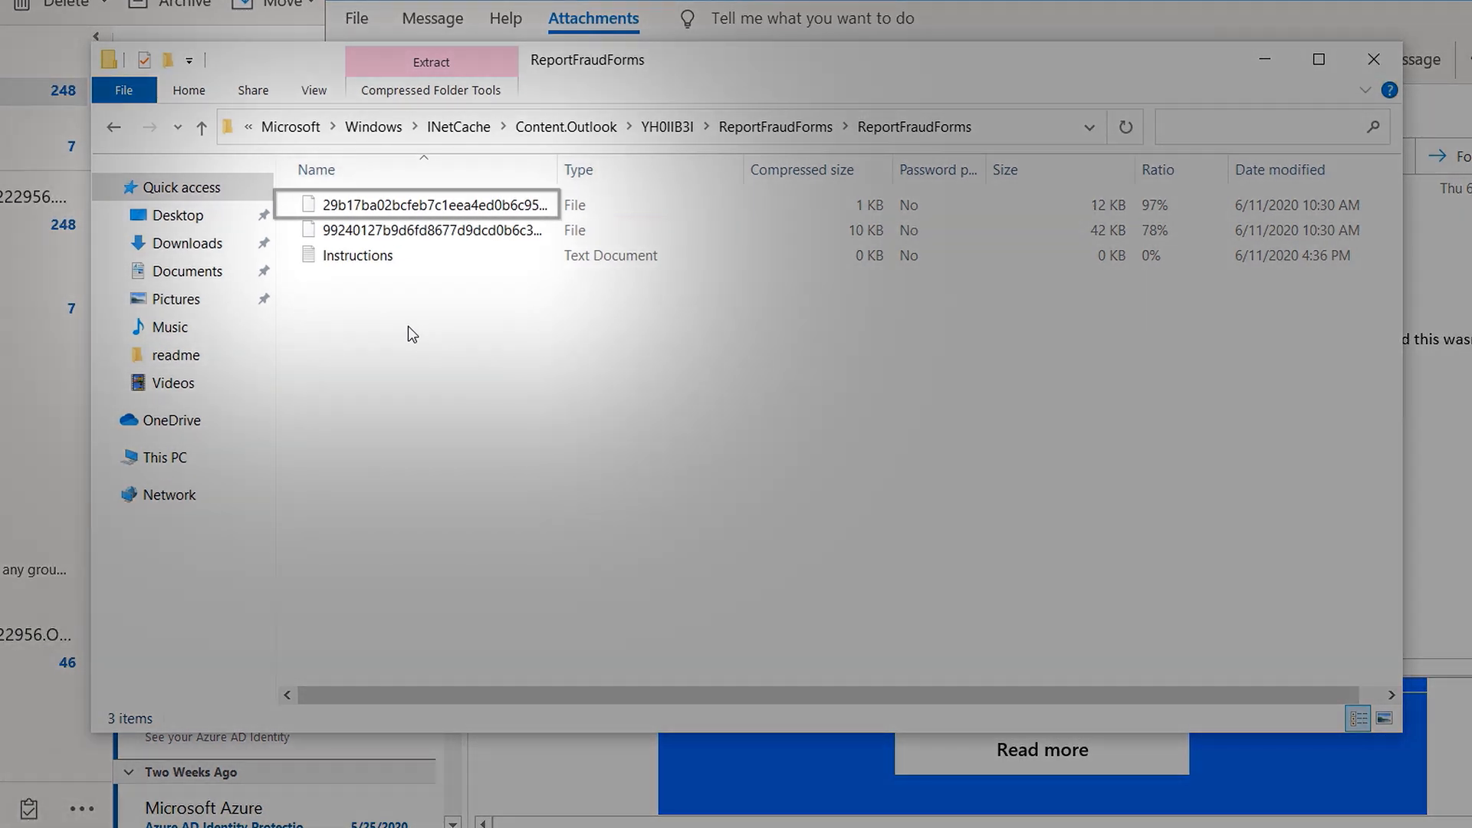
click(428, 230)
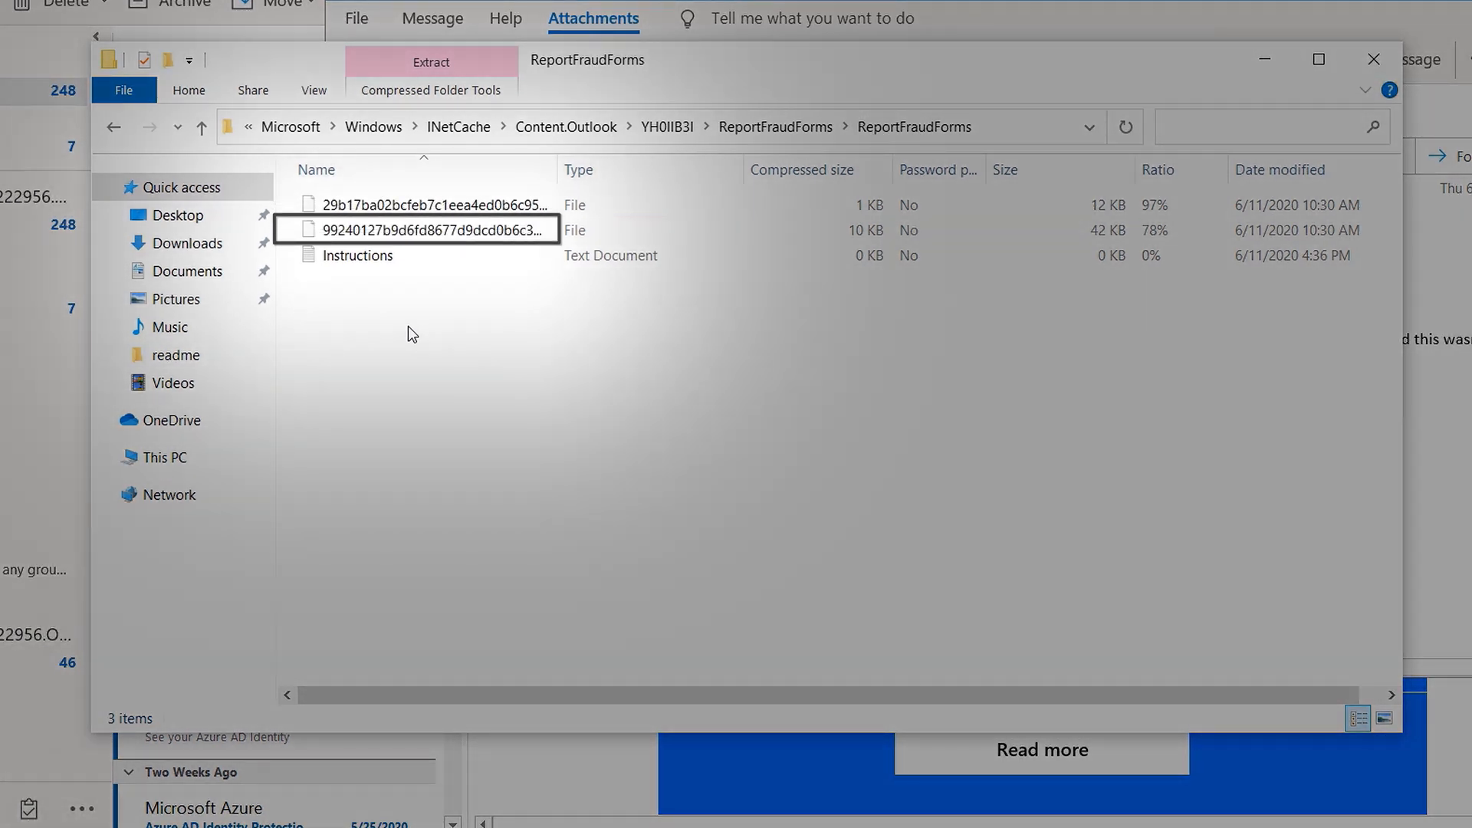
right_click(427, 229)
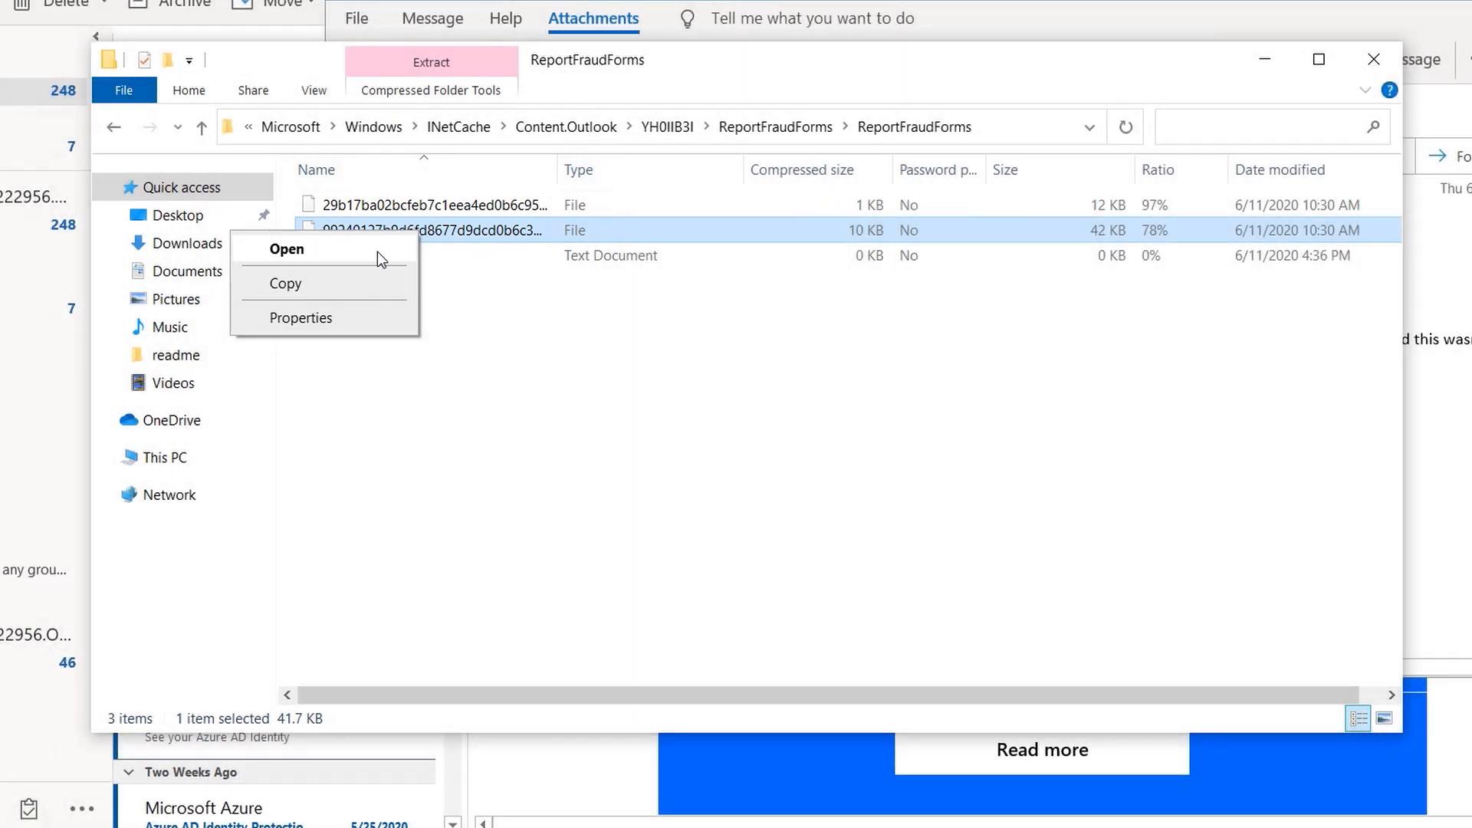
click(287, 249)
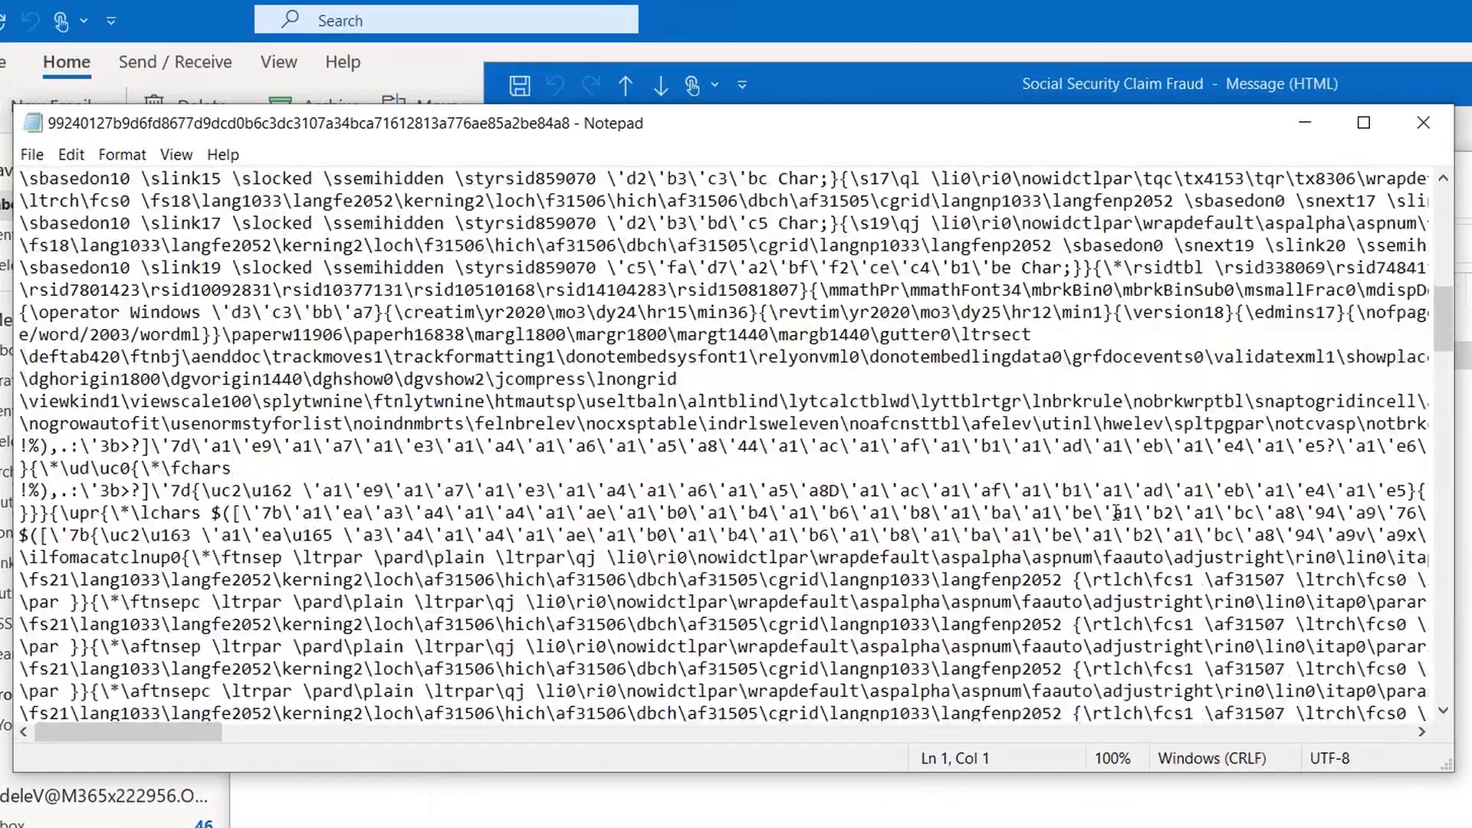
Locate the DDEAUTO field launching PowerShell within the raw RTF content in Notepad
scroll(down, 3)
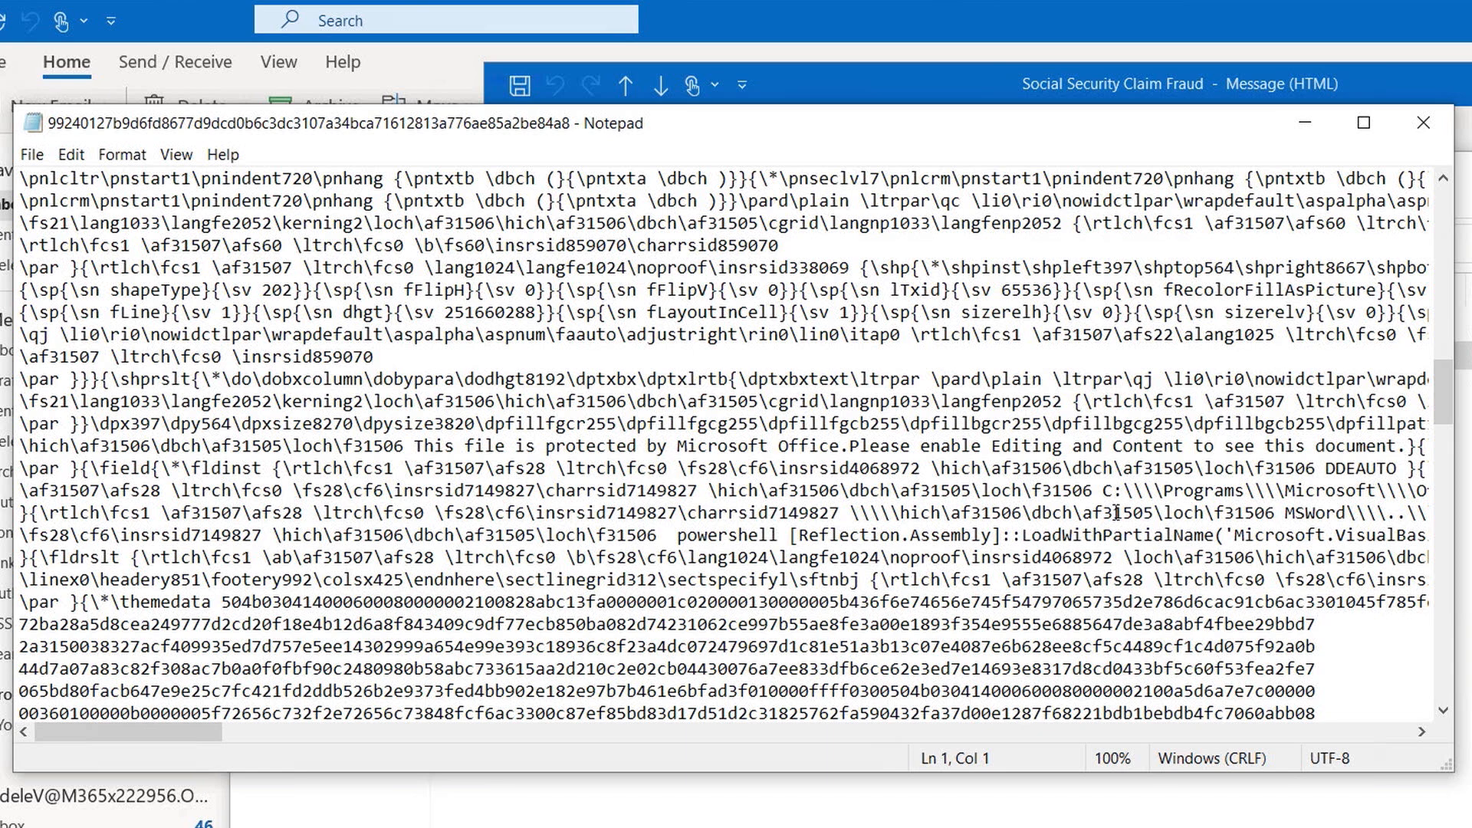
double_click(726, 534)
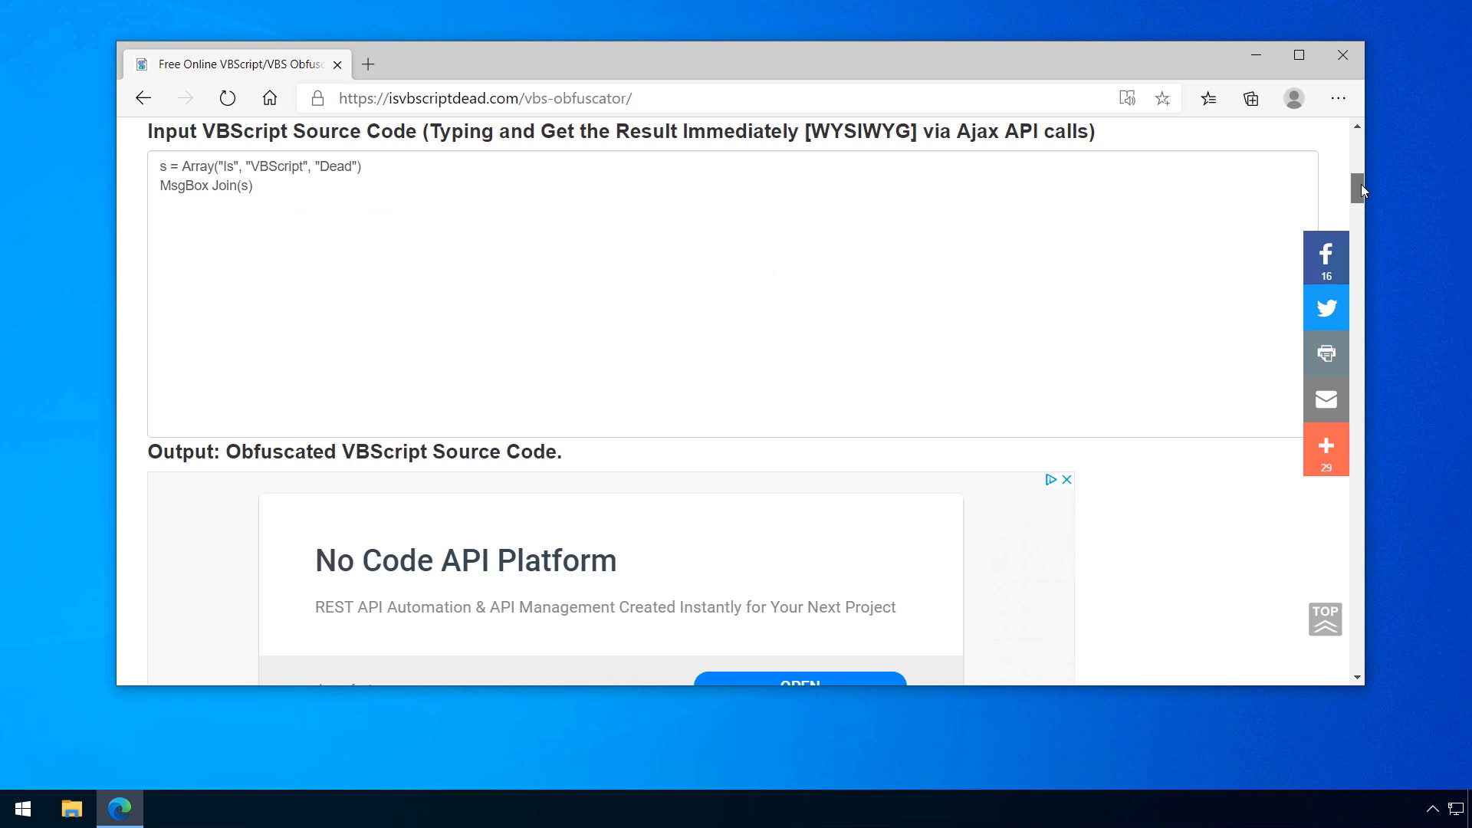
mouse_move(550, 152)
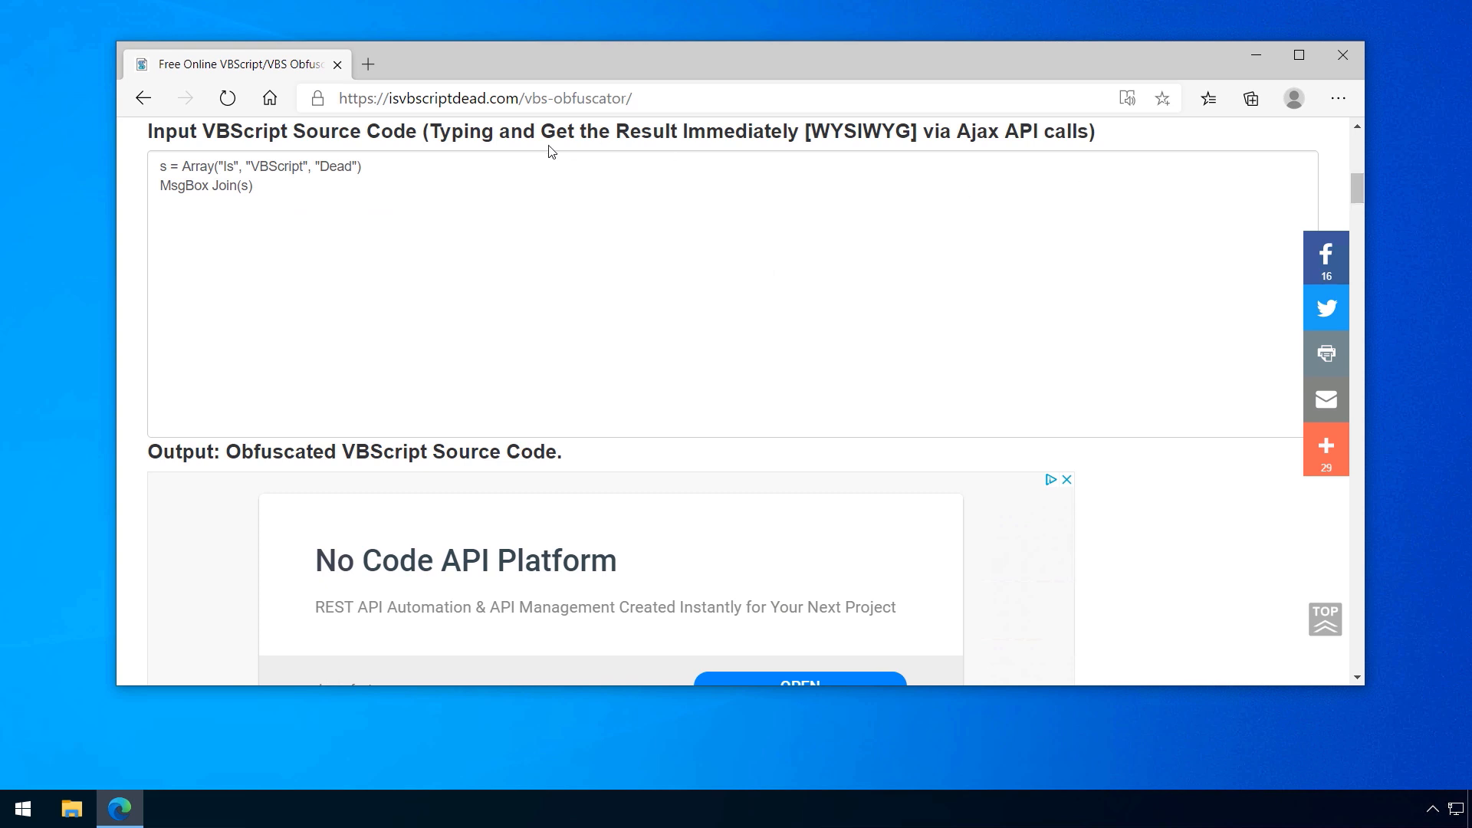
Enter the VBScript source and select the obfuscated Execute(chr(...)) output on the VBS Obfuscator page
click(285, 216)
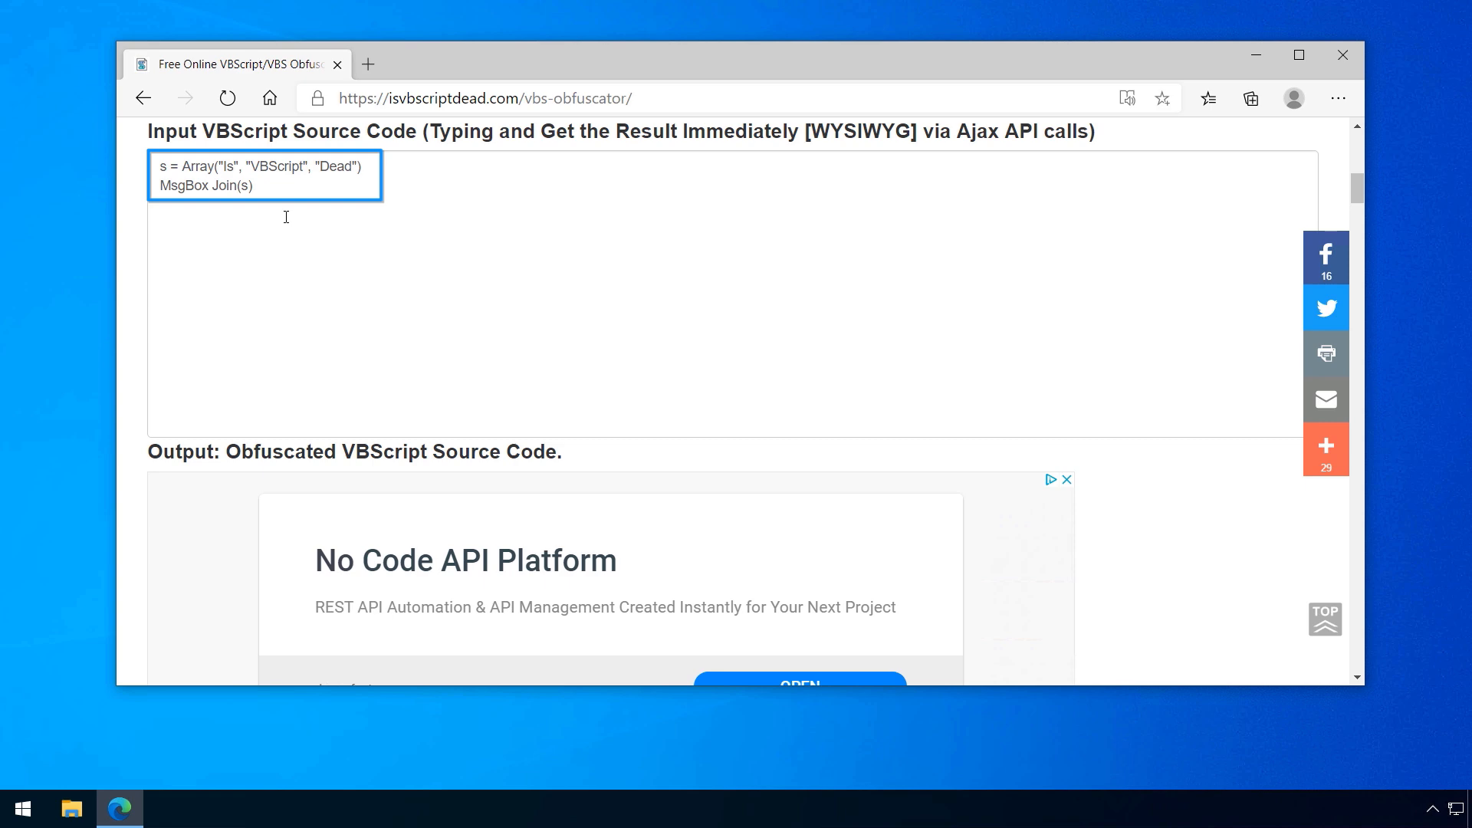
scroll(down, 3)
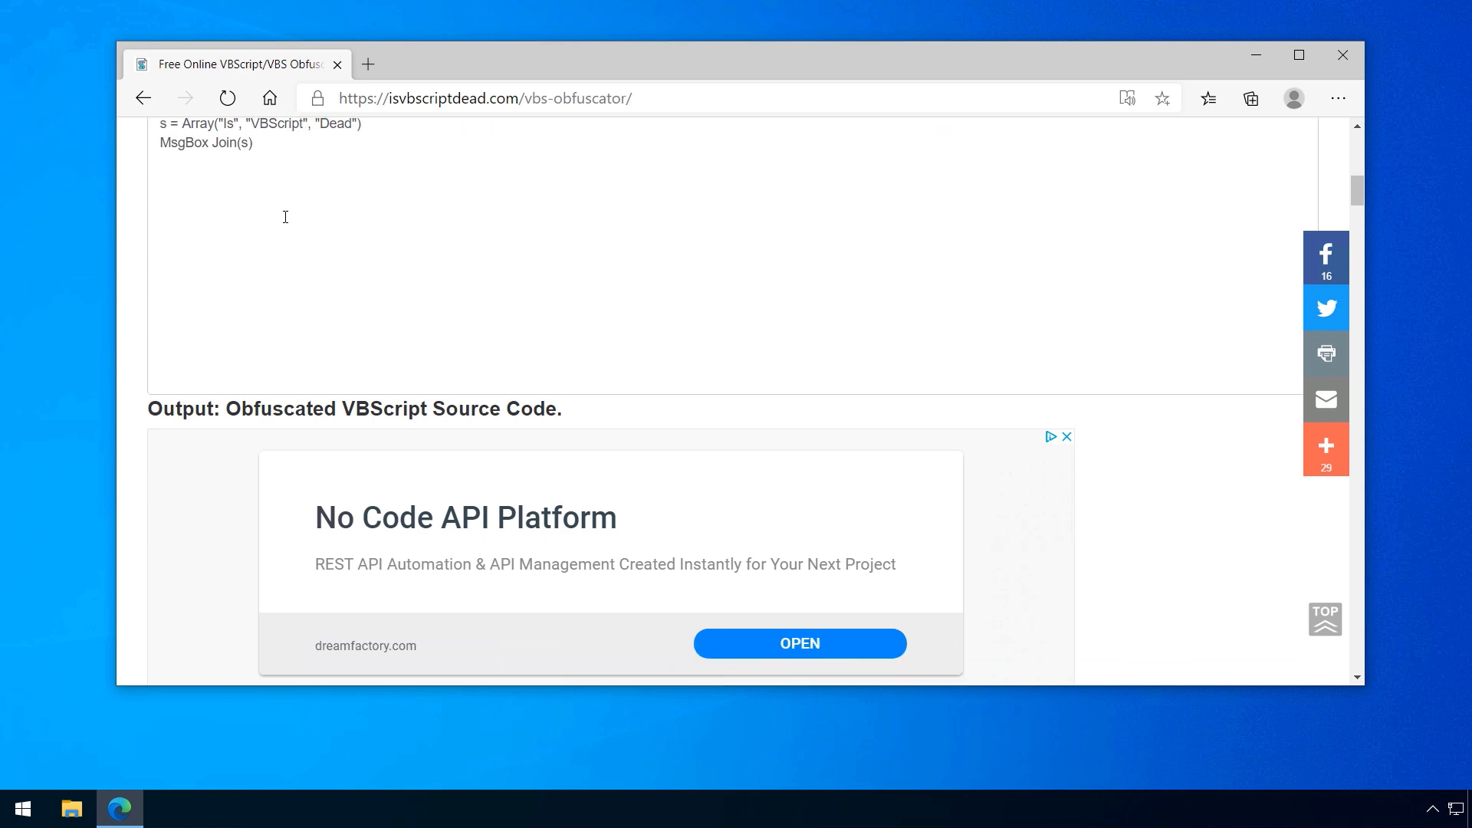
scroll(down, 3)
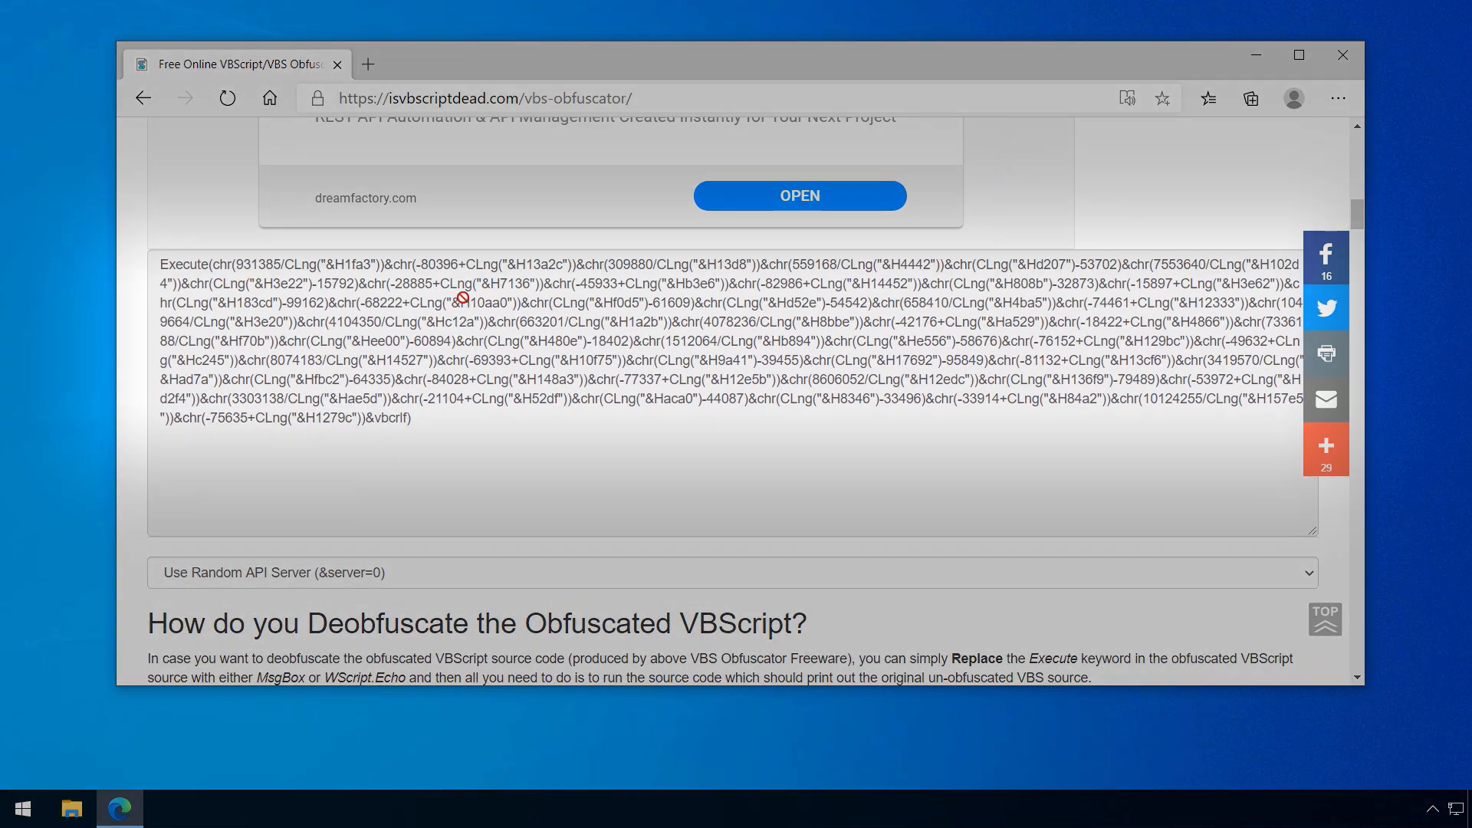
mouse_move(650, 429)
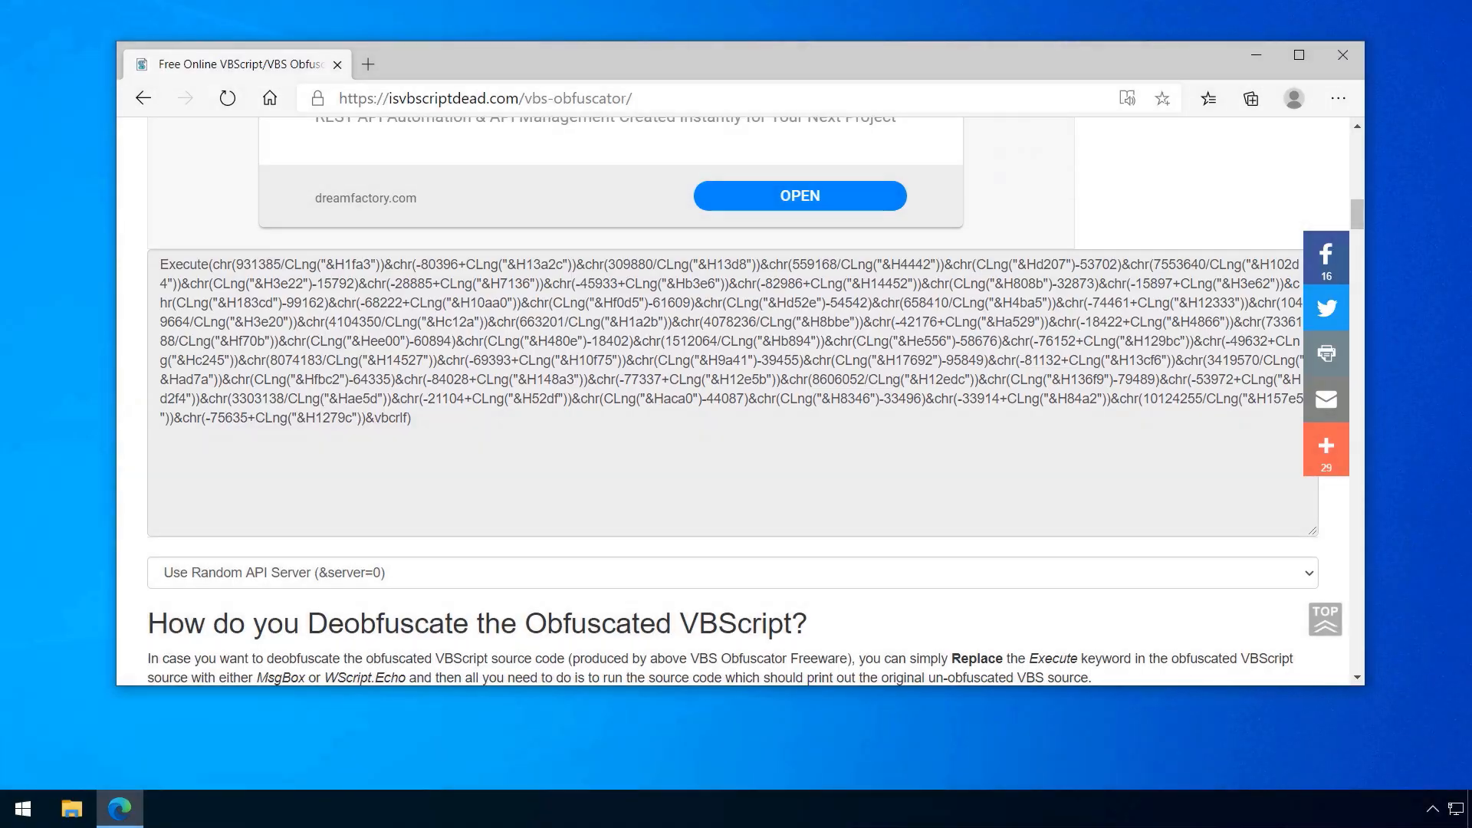
click(199, 805)
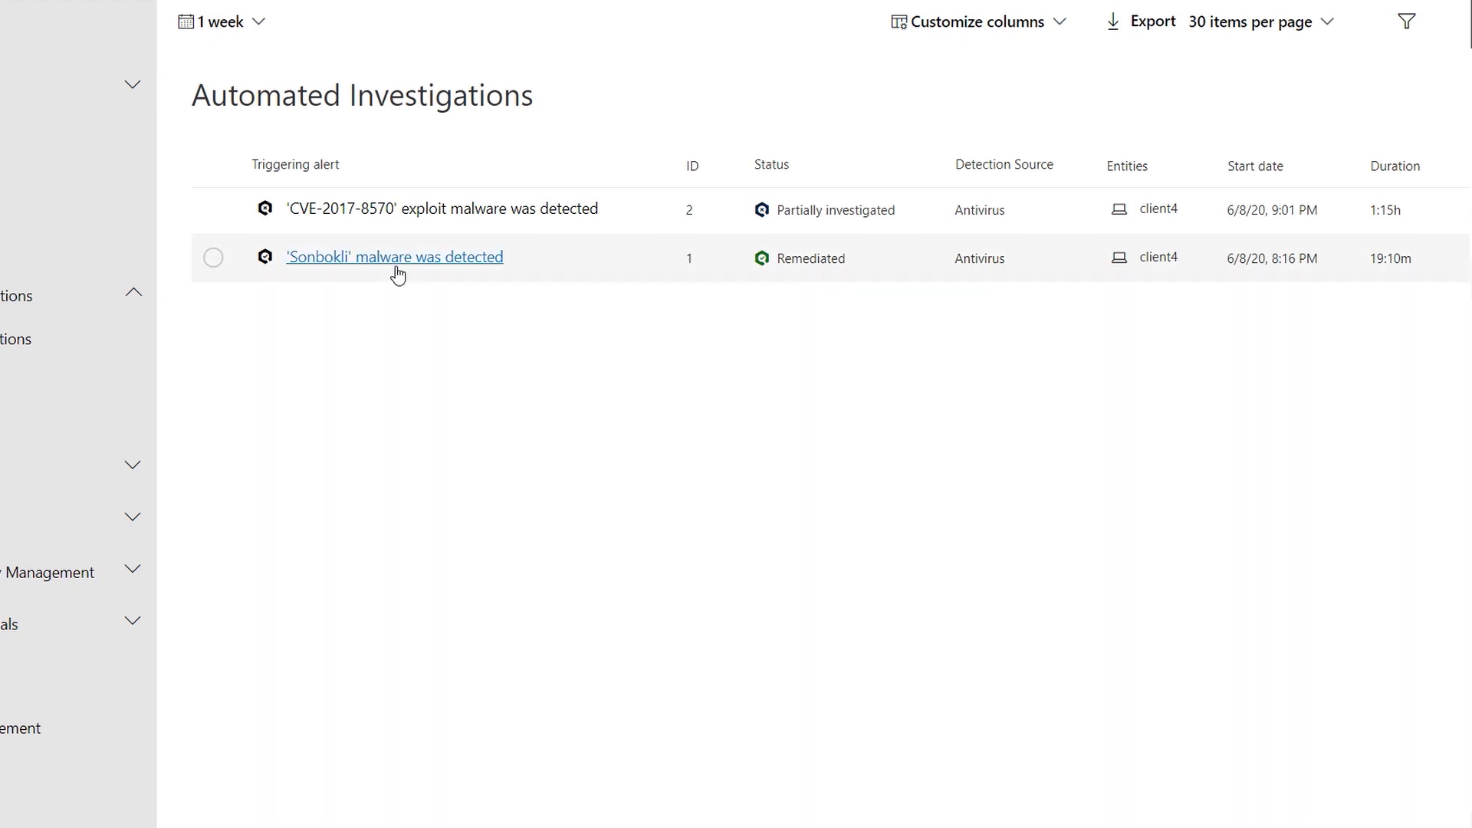
mouse_move(394, 257)
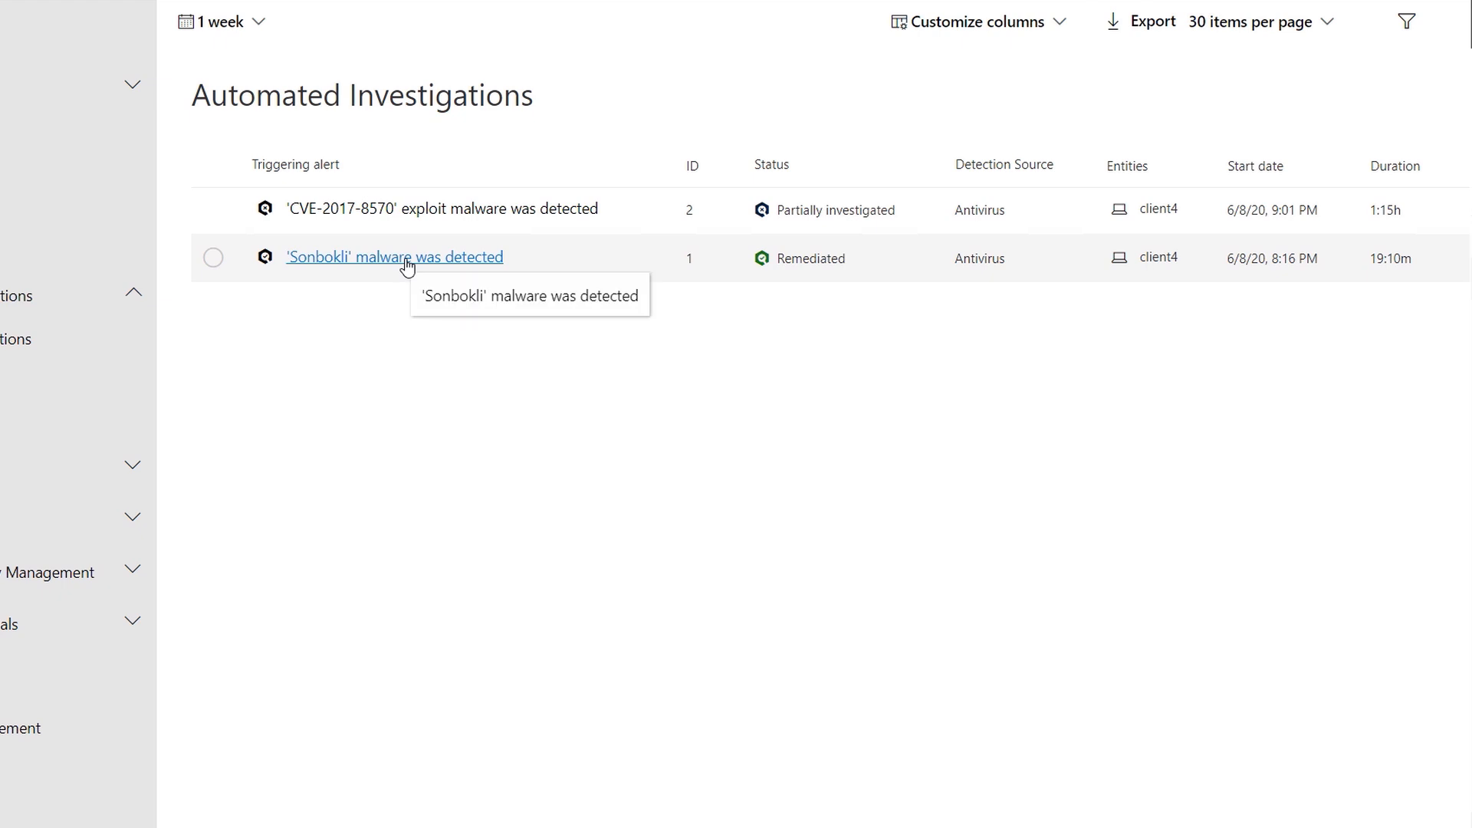
View the remediated Sonbokli malware investigation graph with its analyzed entities
click(395, 256)
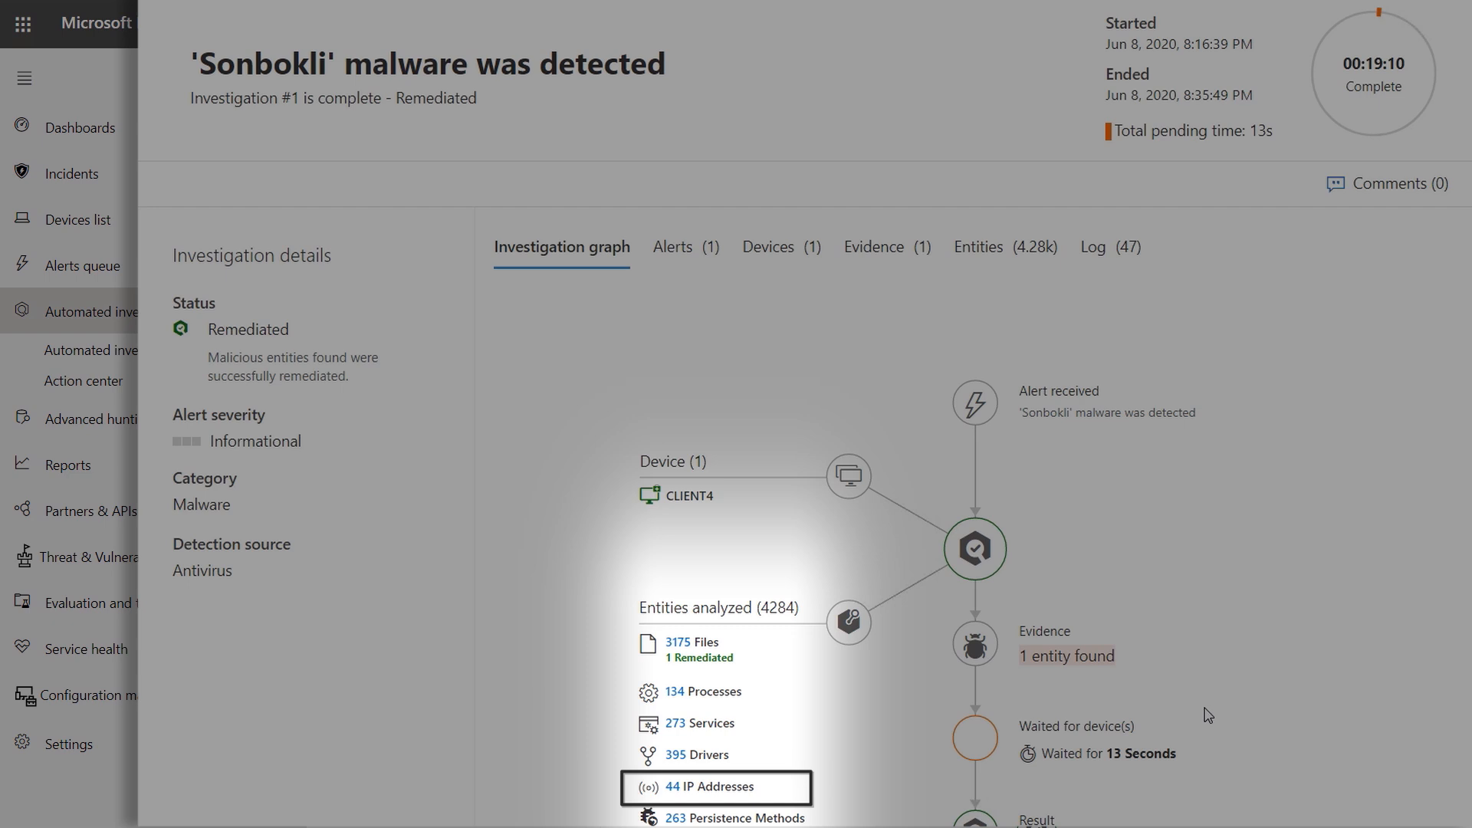
click(716, 646)
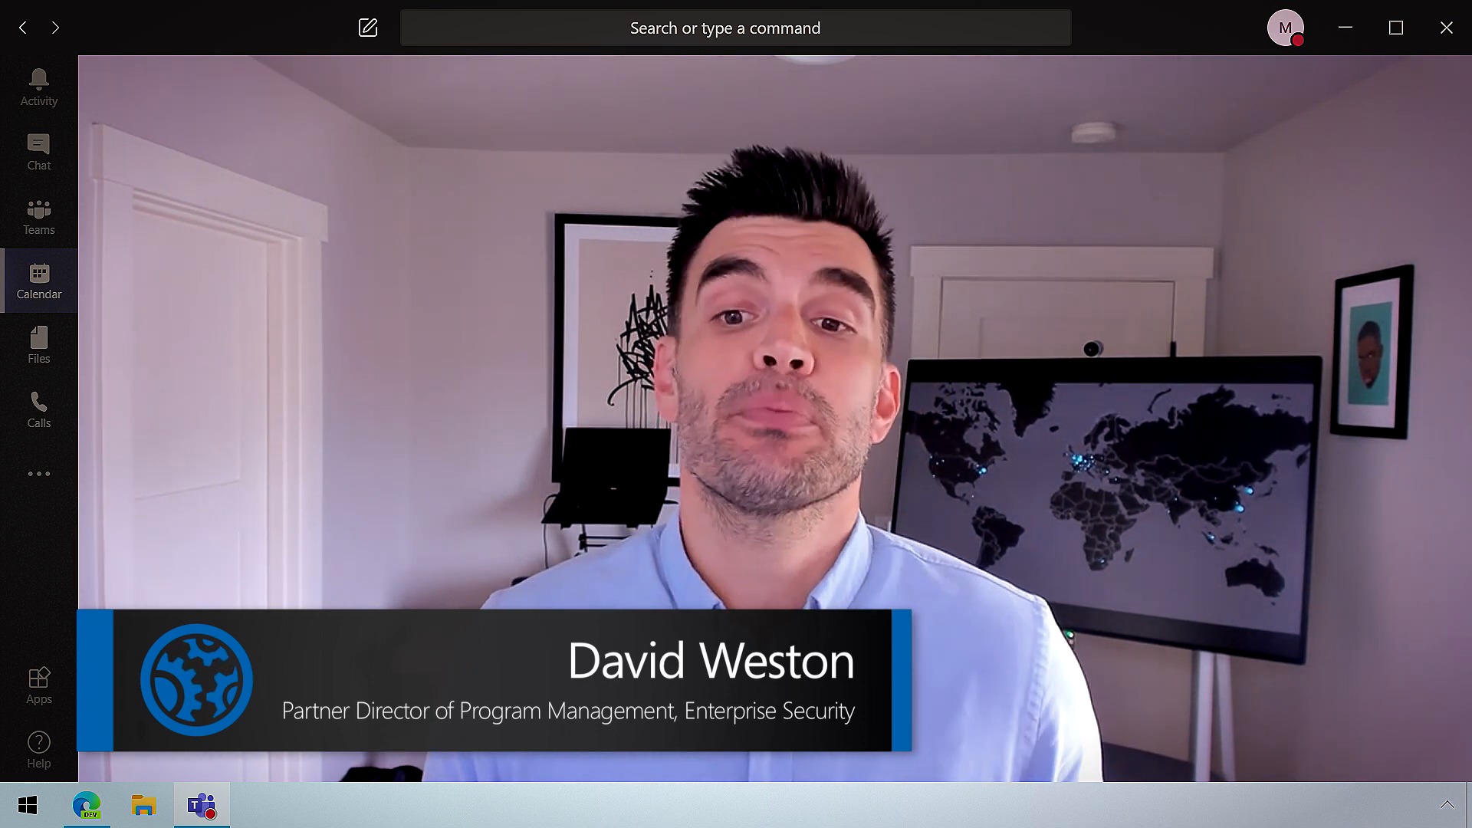
Launch gpedit and navigate to Windows Defender Exploit Guard > Attack Surface Reduction policies
click(165, 805)
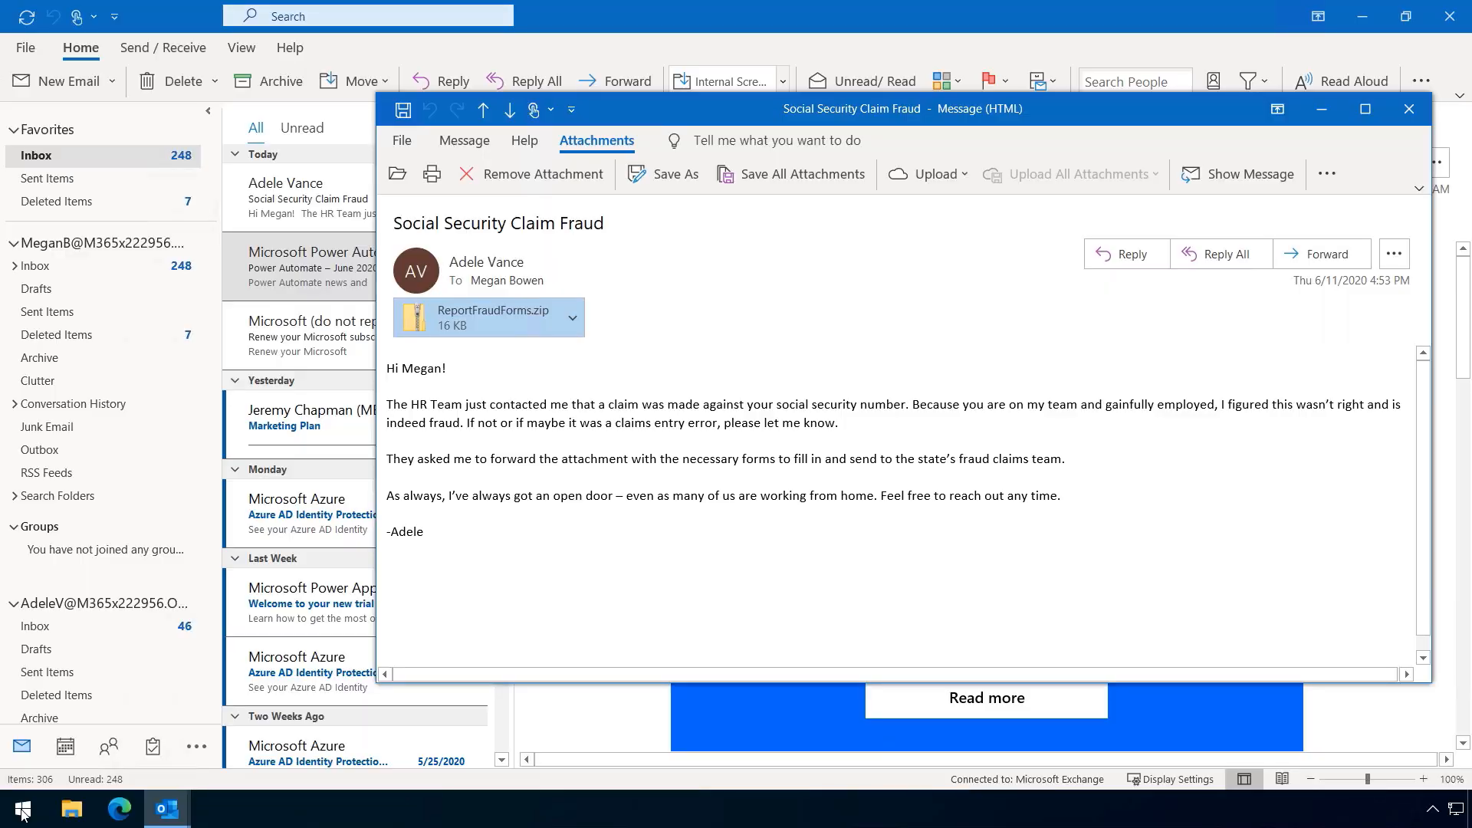
key(Win+r)
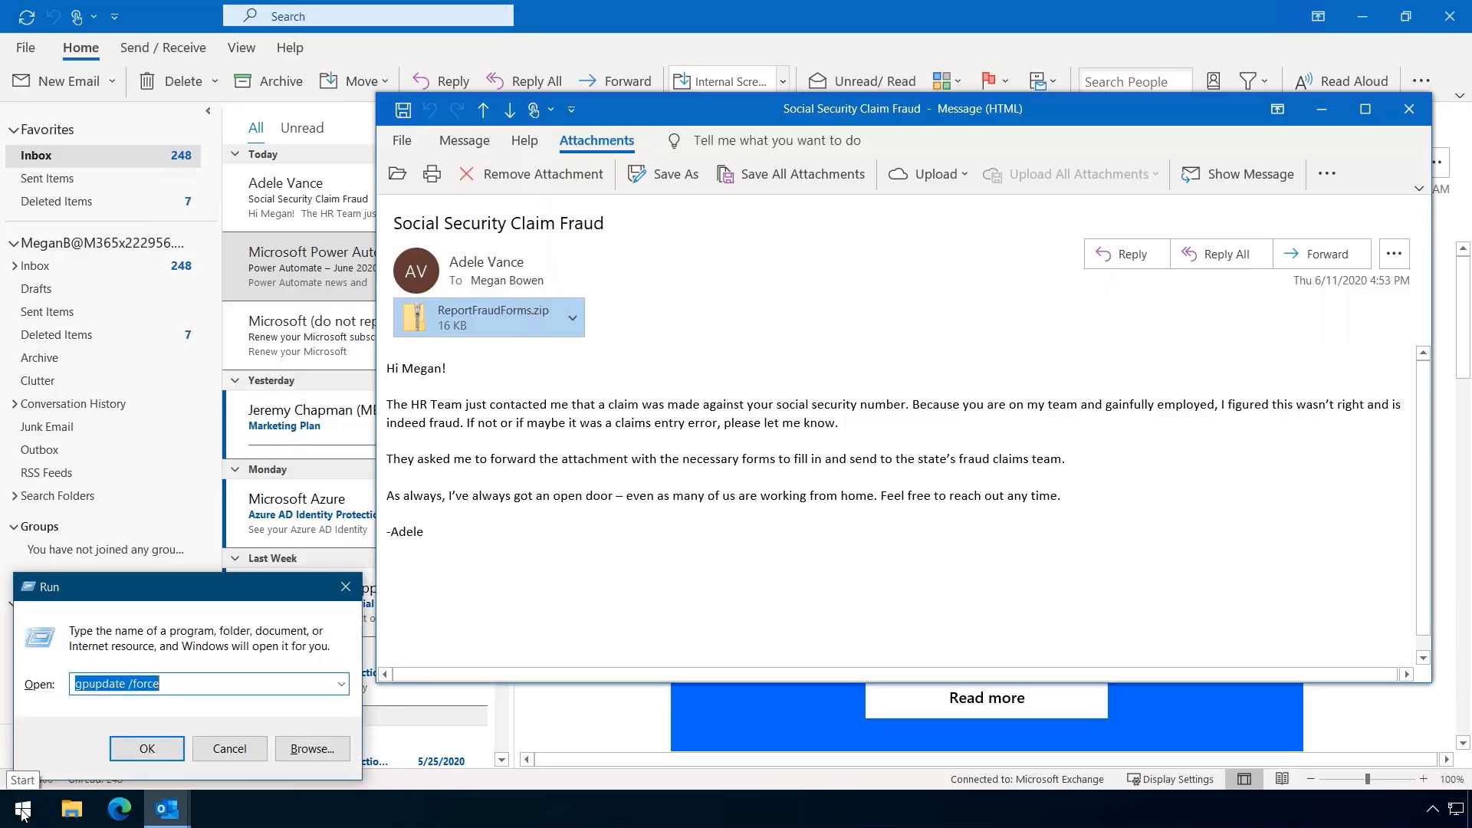
text(gped)
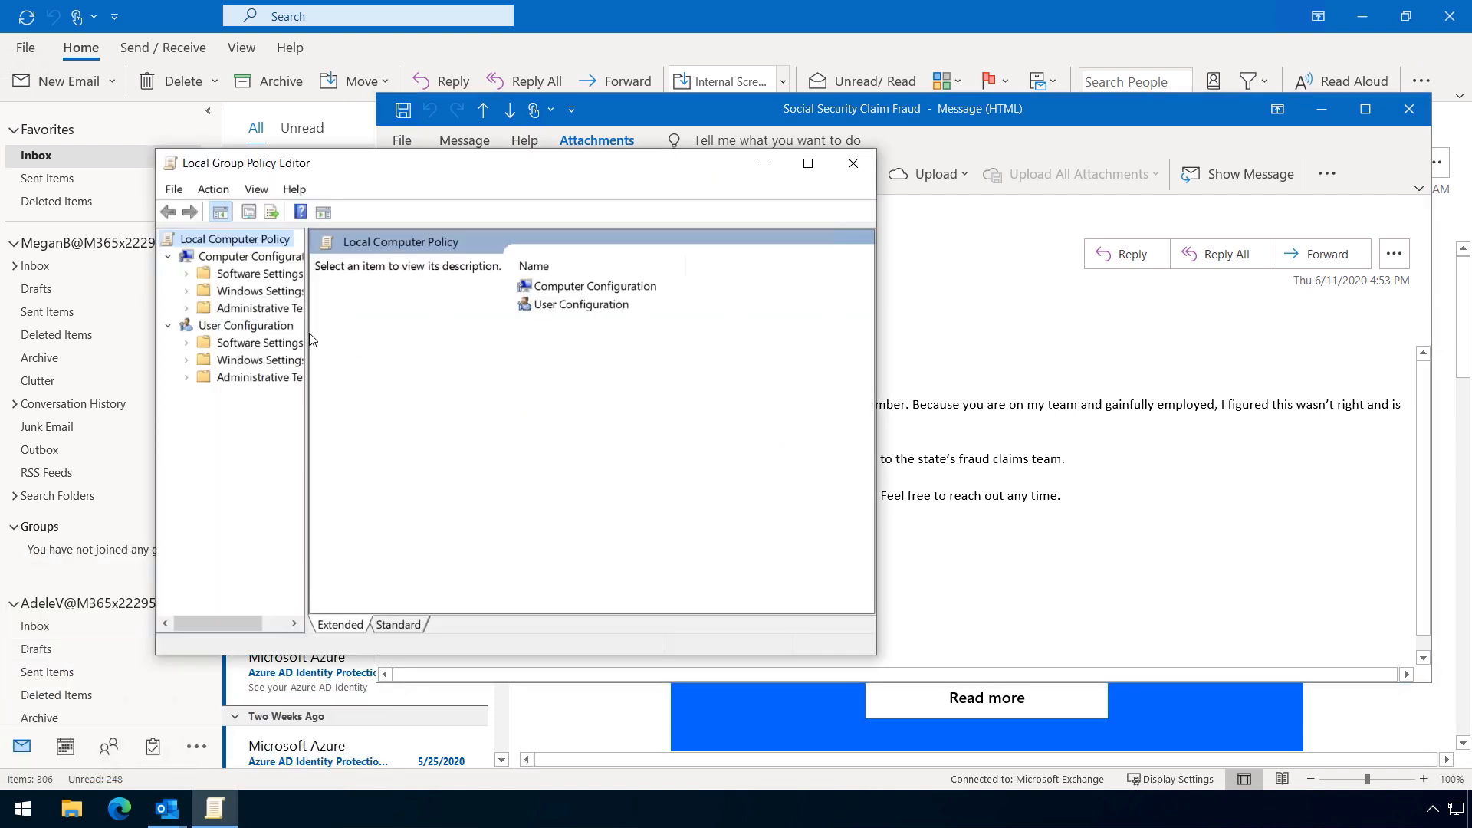
click(264, 306)
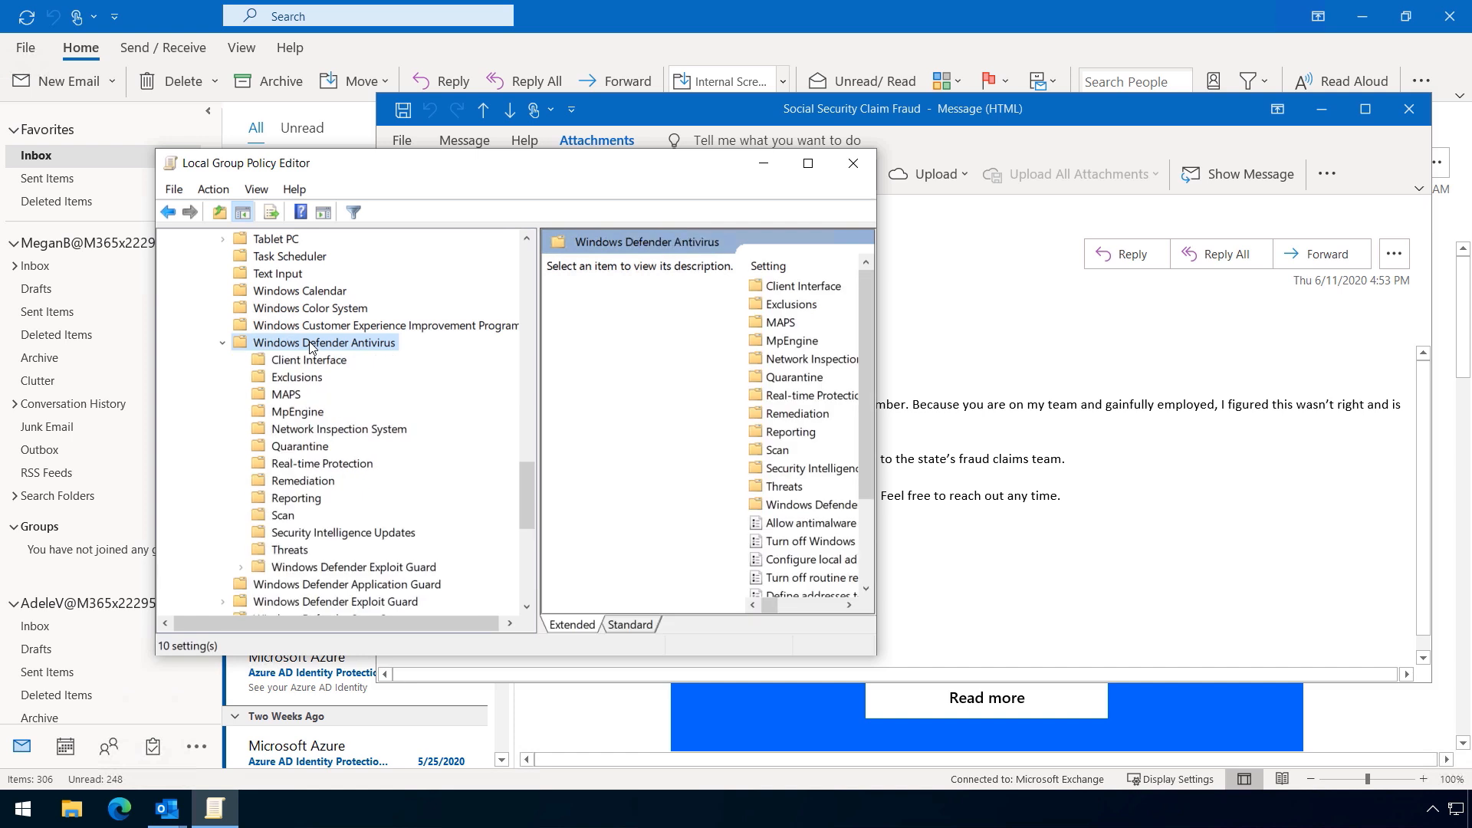
click(354, 566)
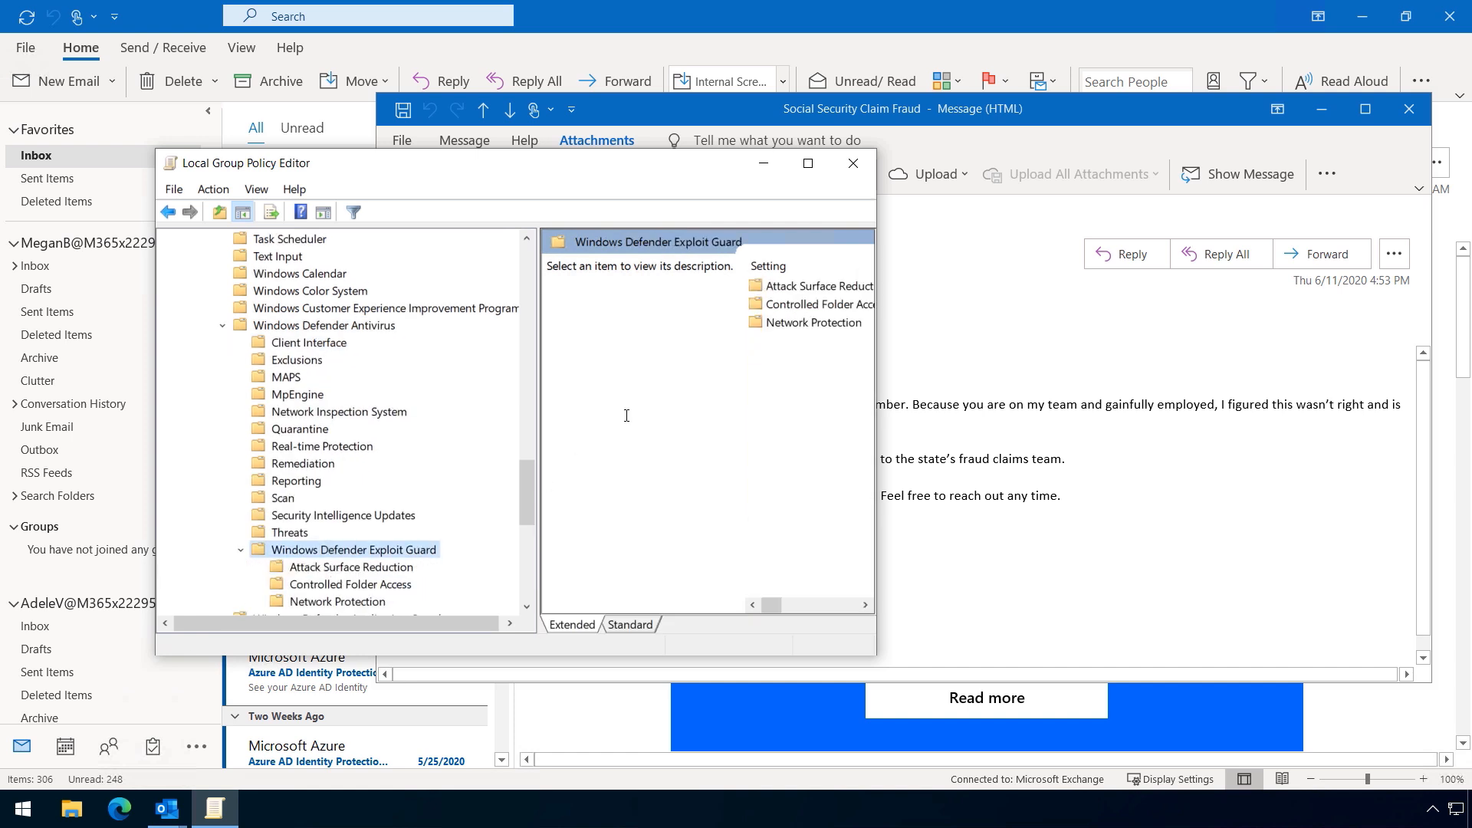
click(353, 566)
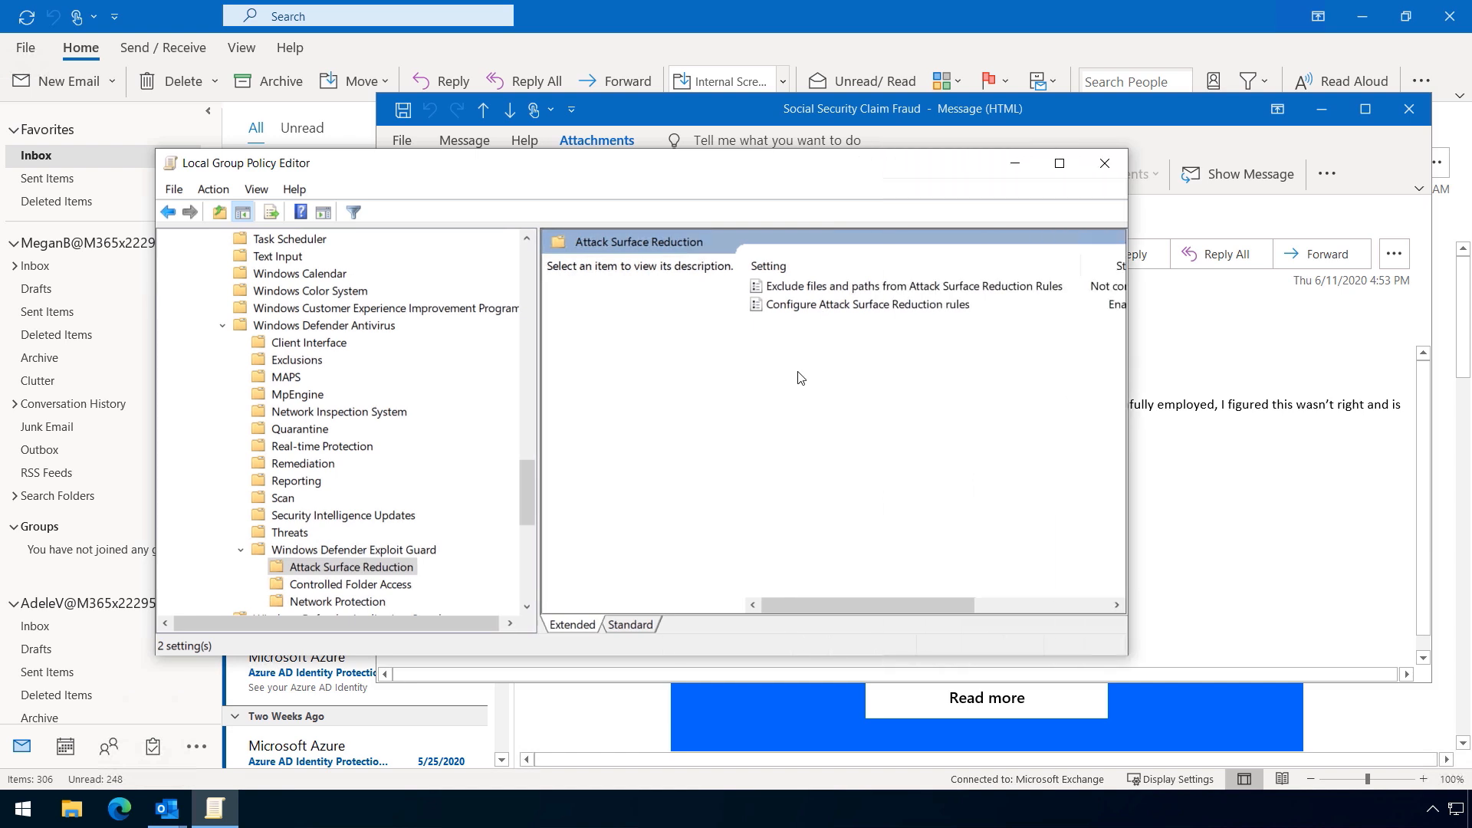
Review the Configure Attack Surface Reduction rules setting and its configured rule list, then accept it
click(865, 304)
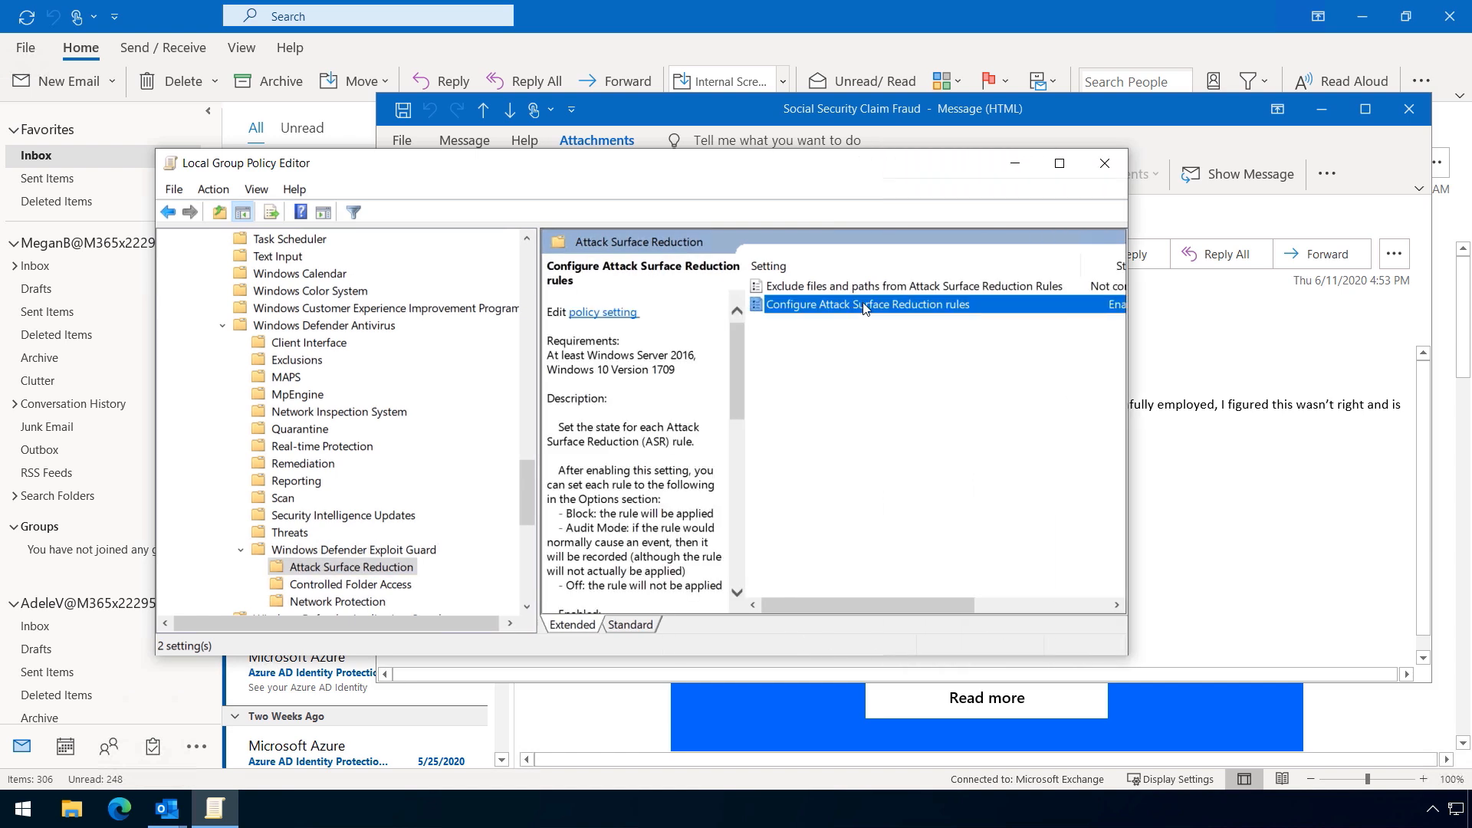
double_click(866, 303)
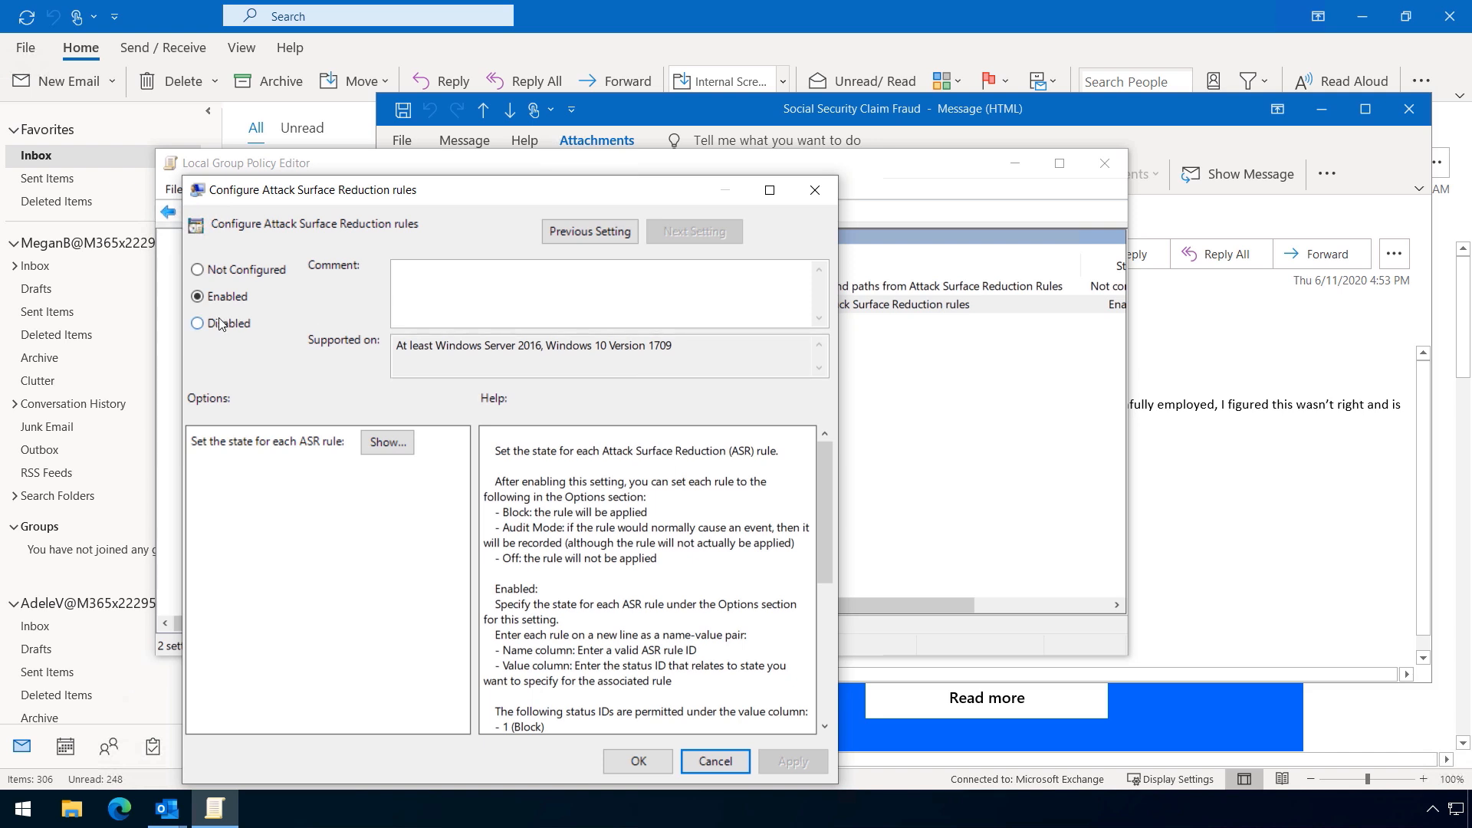
click(386, 442)
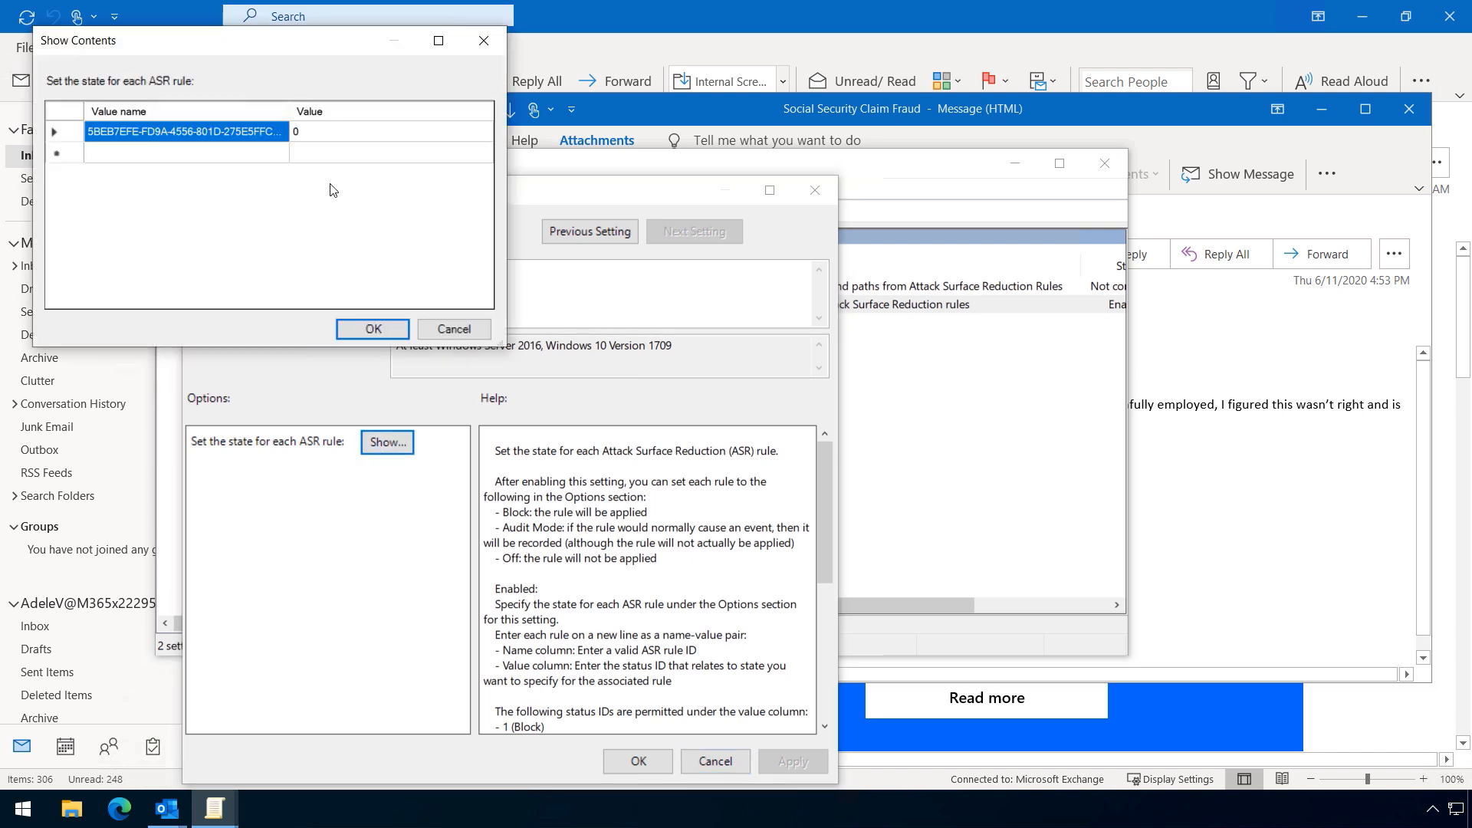
mouse_move(355, 198)
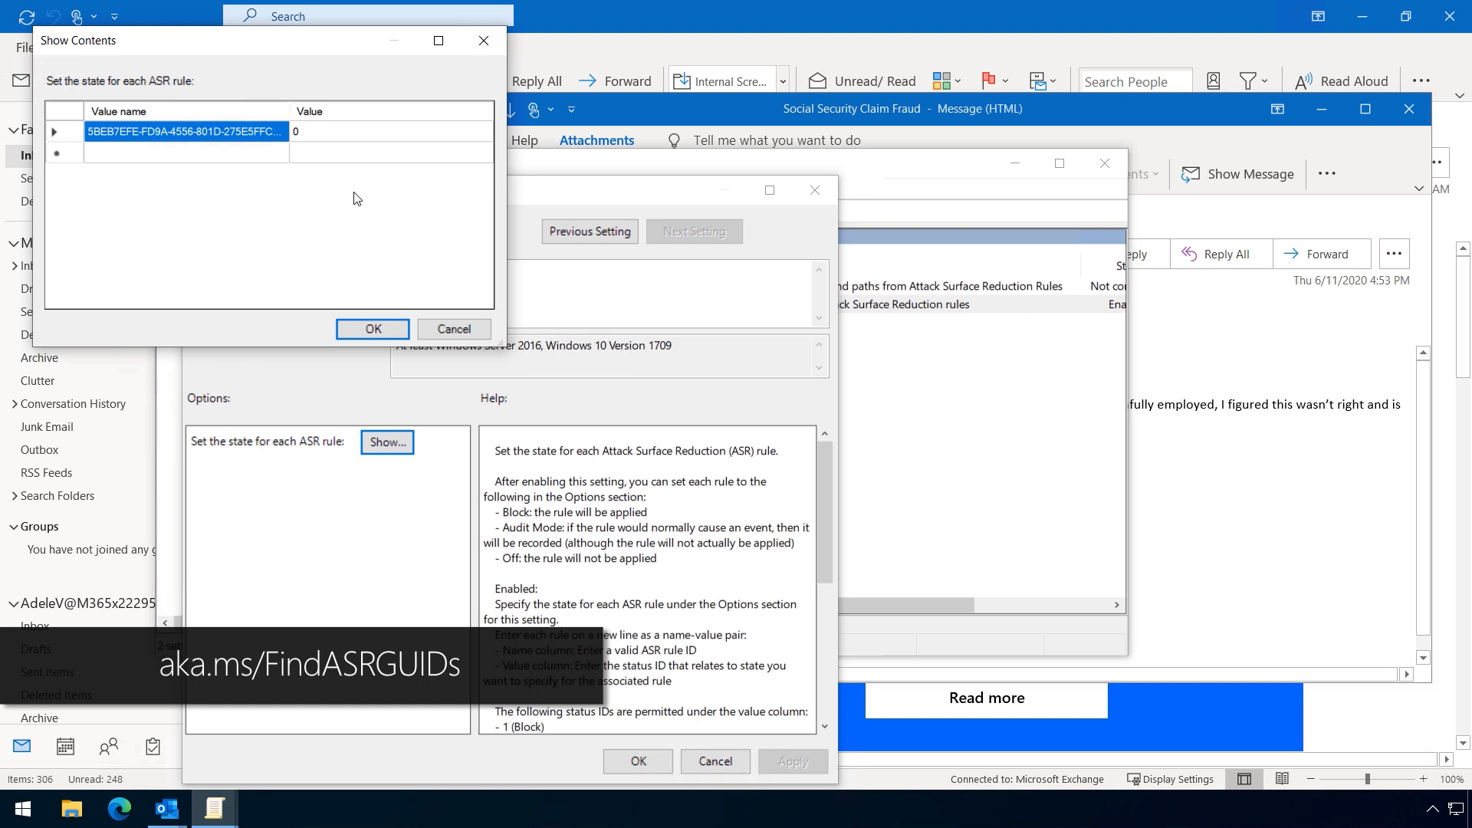
click(389, 130)
text(gpupdate /force)
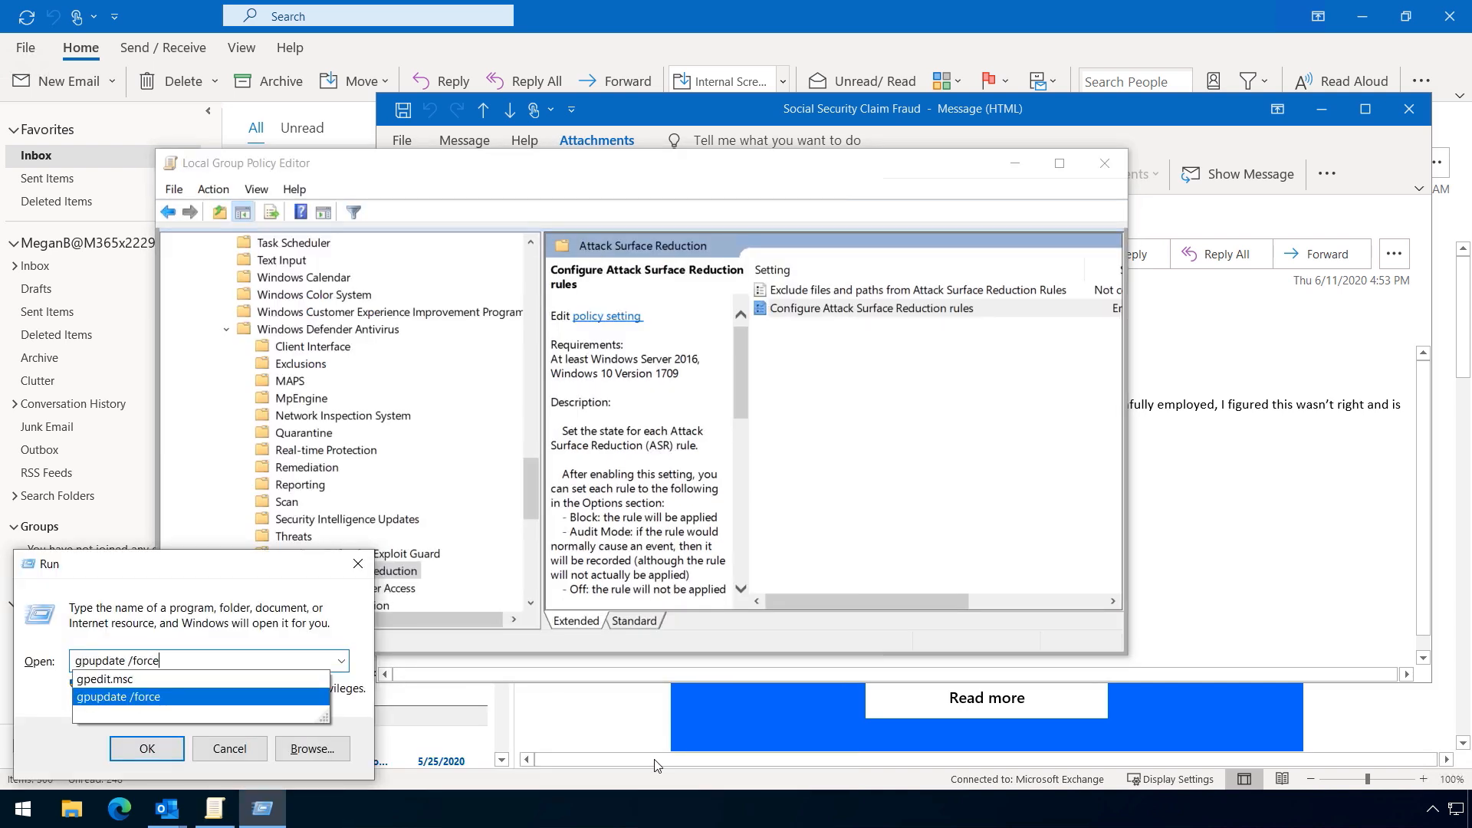
Run gpupdate /force, then relaunch the ReportFraudForms.zip attachment from the fraud claim email
click(147, 749)
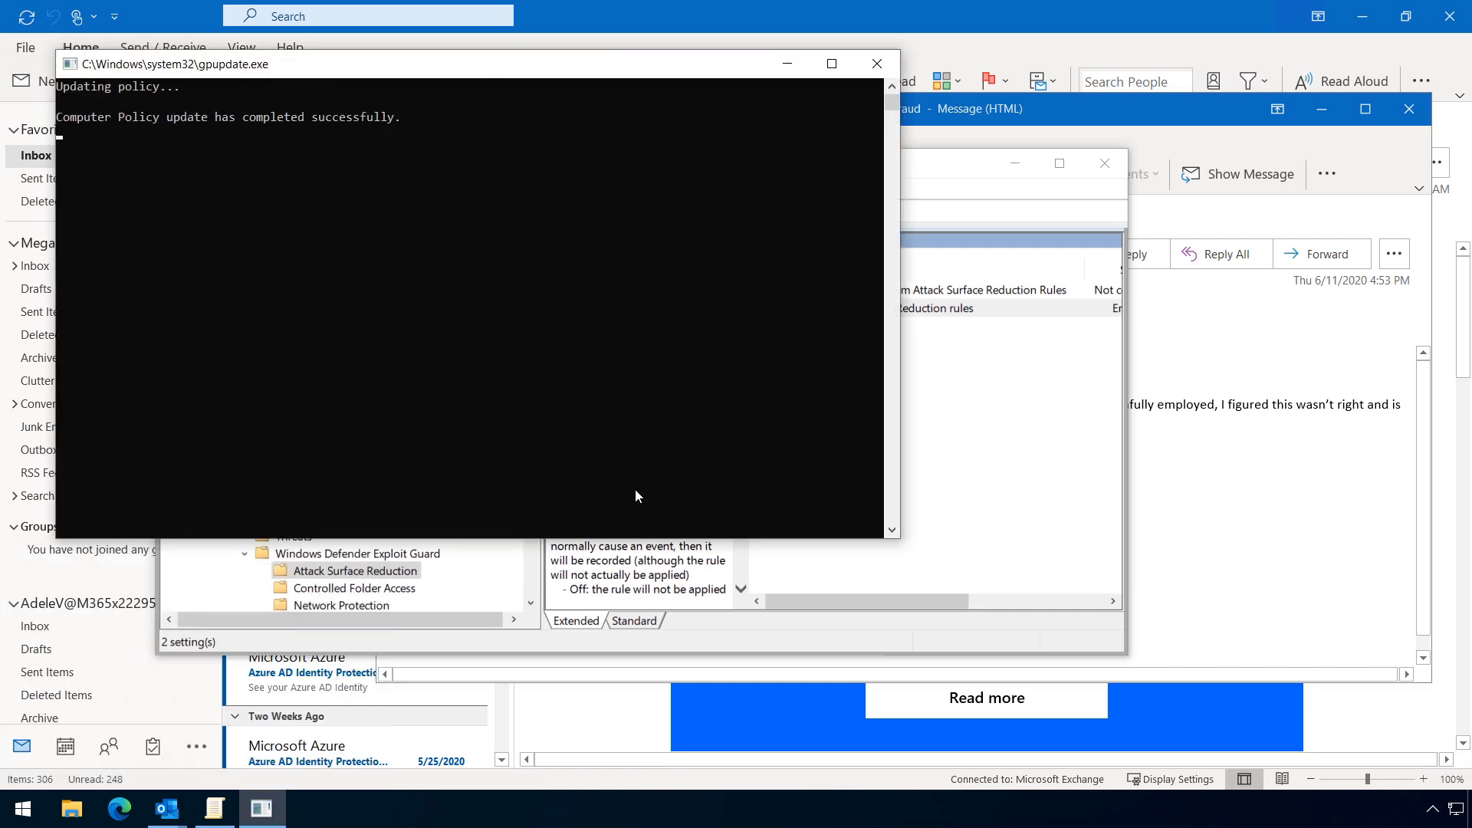
click(876, 63)
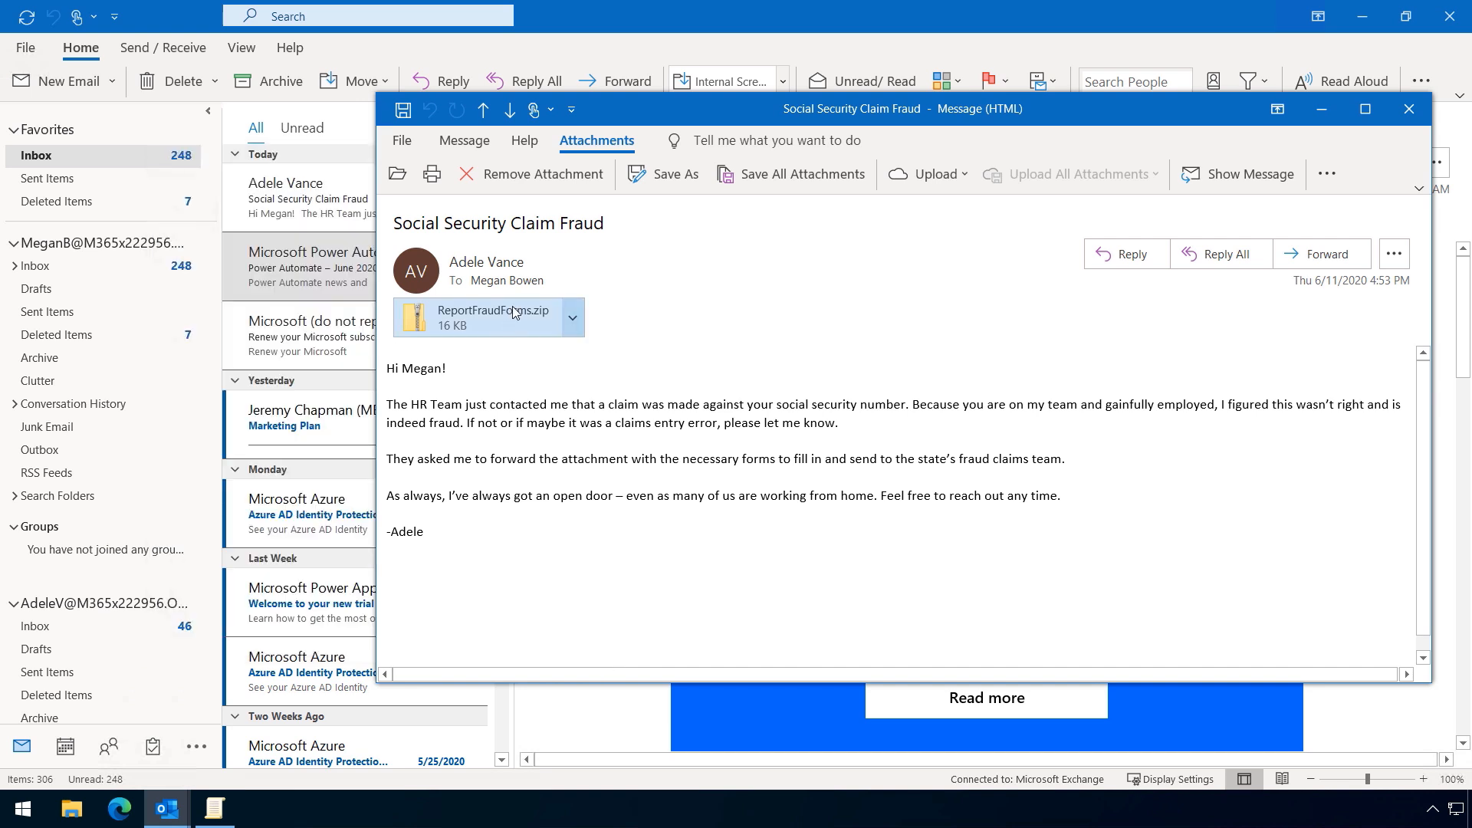
mouse_move(822, 449)
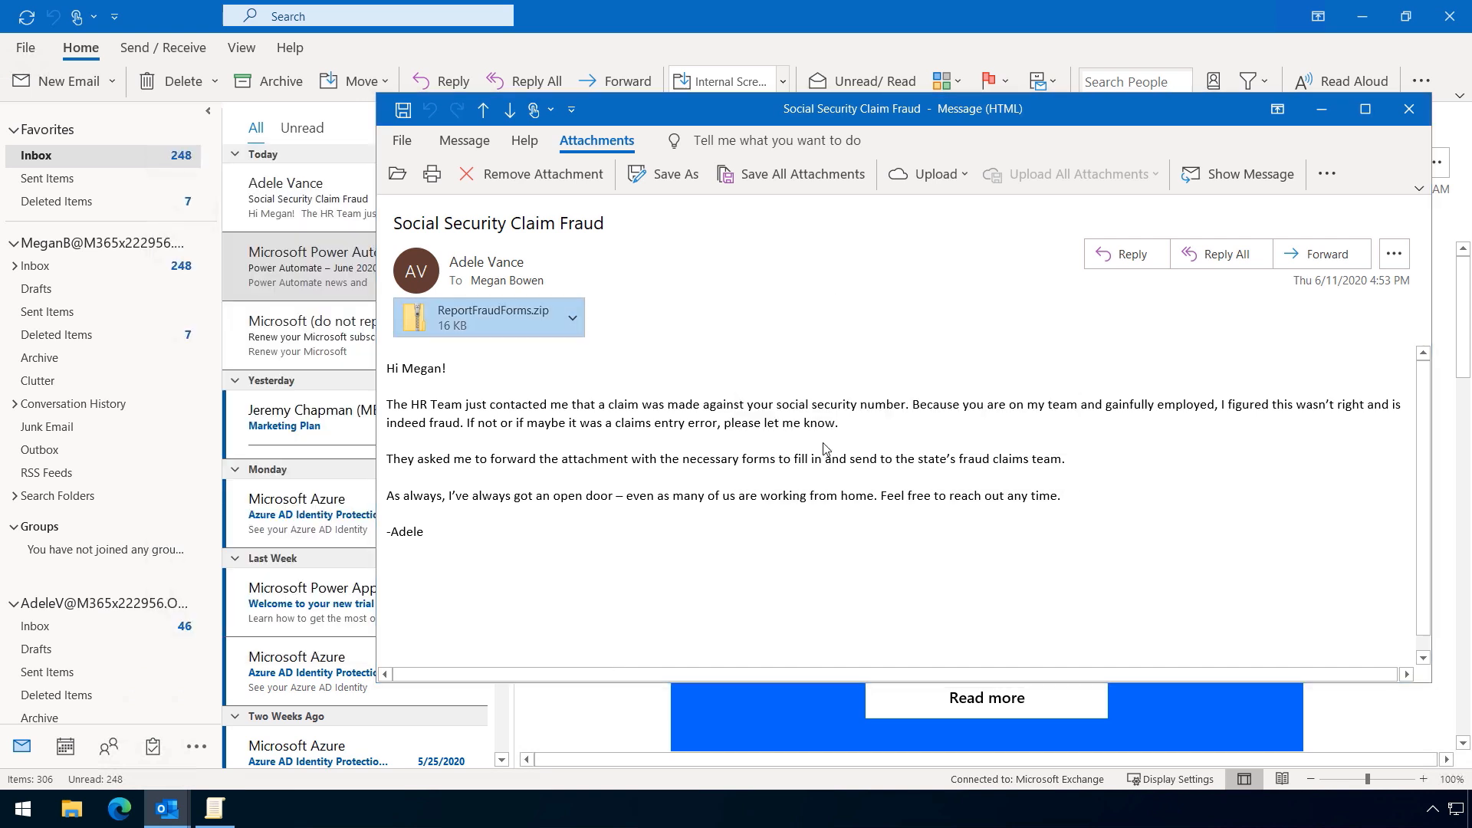
double_click(483, 316)
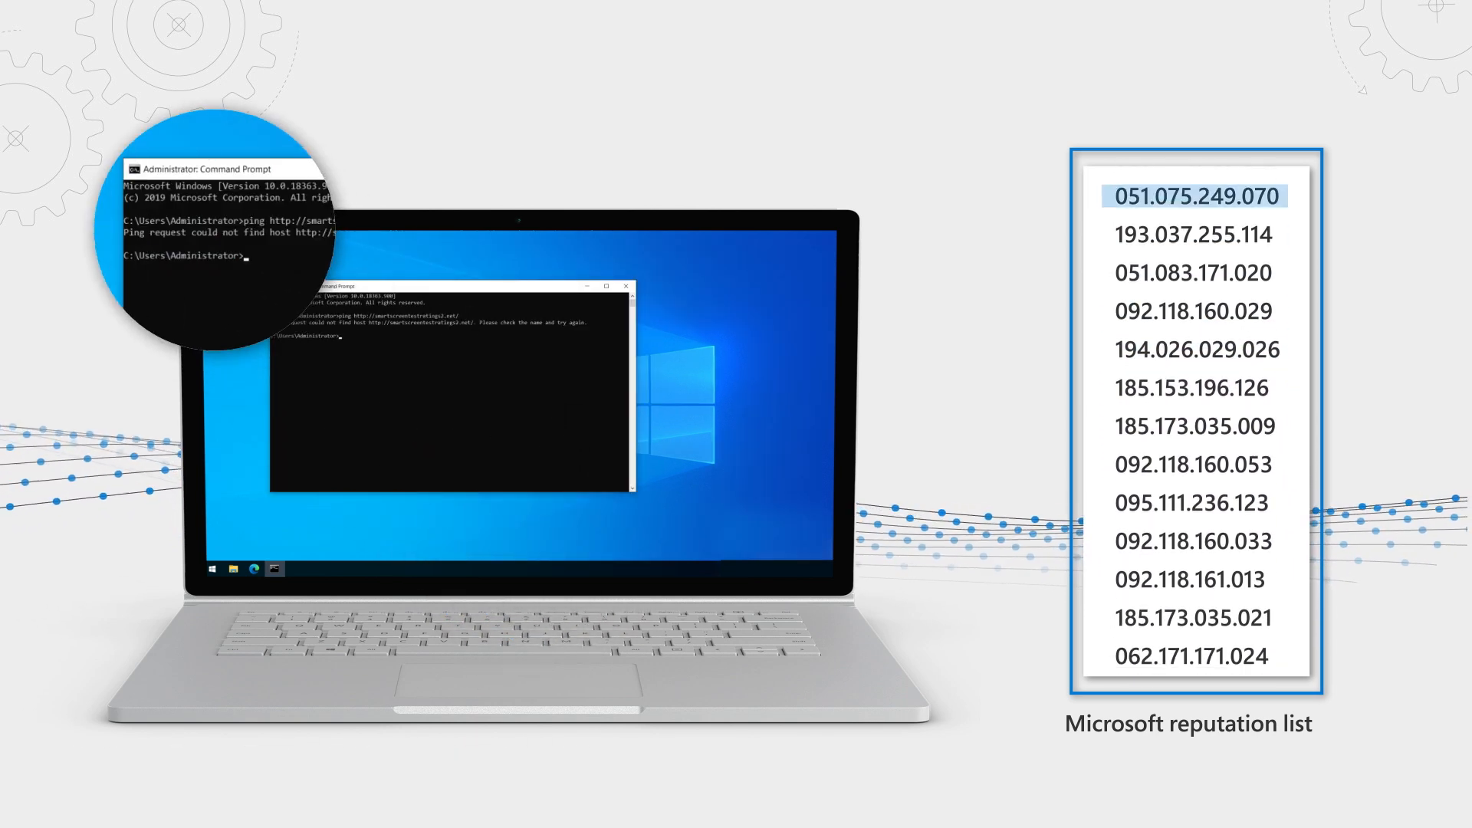
scroll(down, 3)
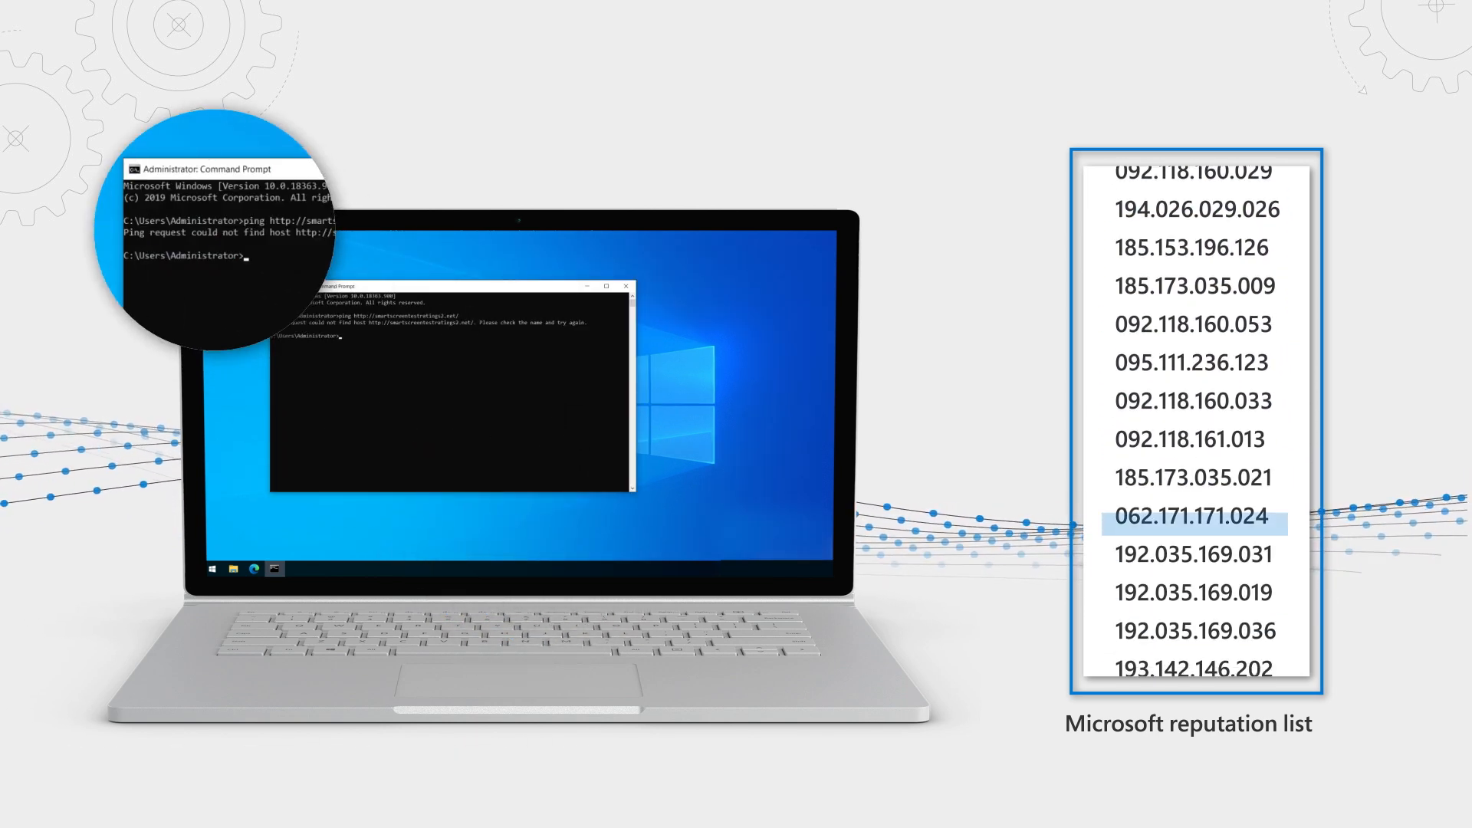
scroll(down, 3)
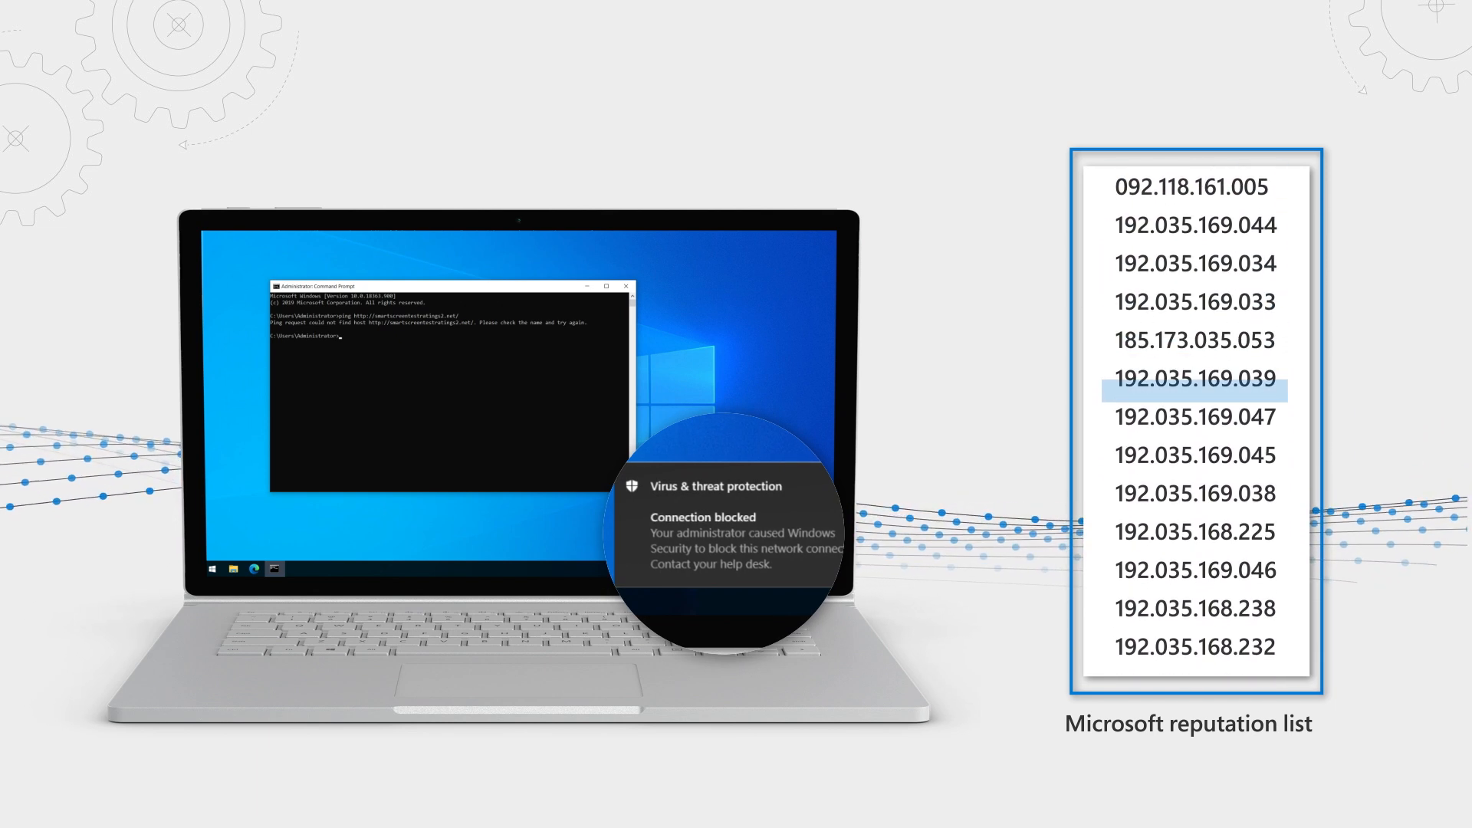
scroll(down, 3)
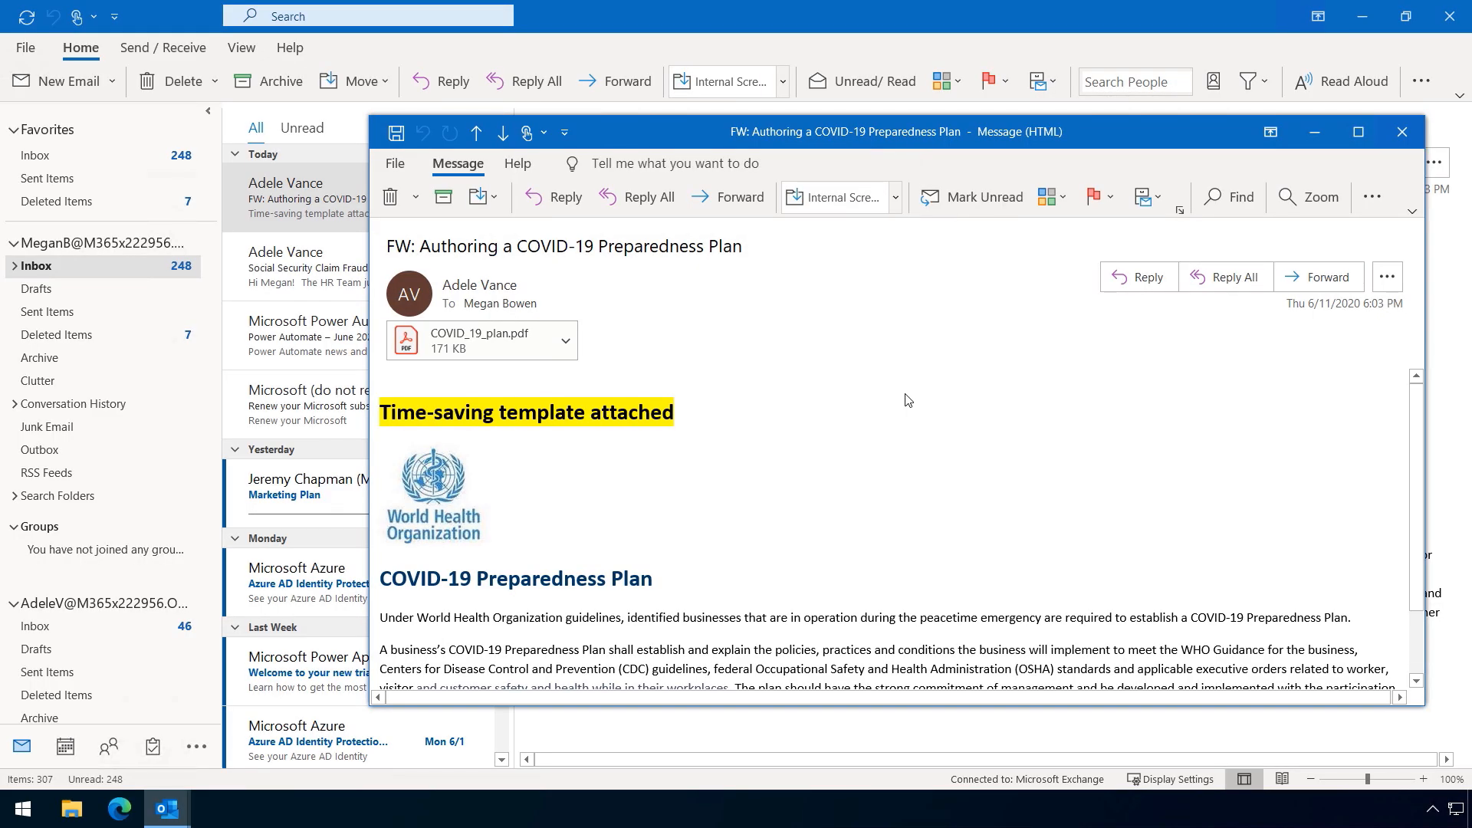
View COVID_19_plan.pdf in Acrobat and follow its COVID19Pinpointer.who.org tracking link to the fake form
click(480, 341)
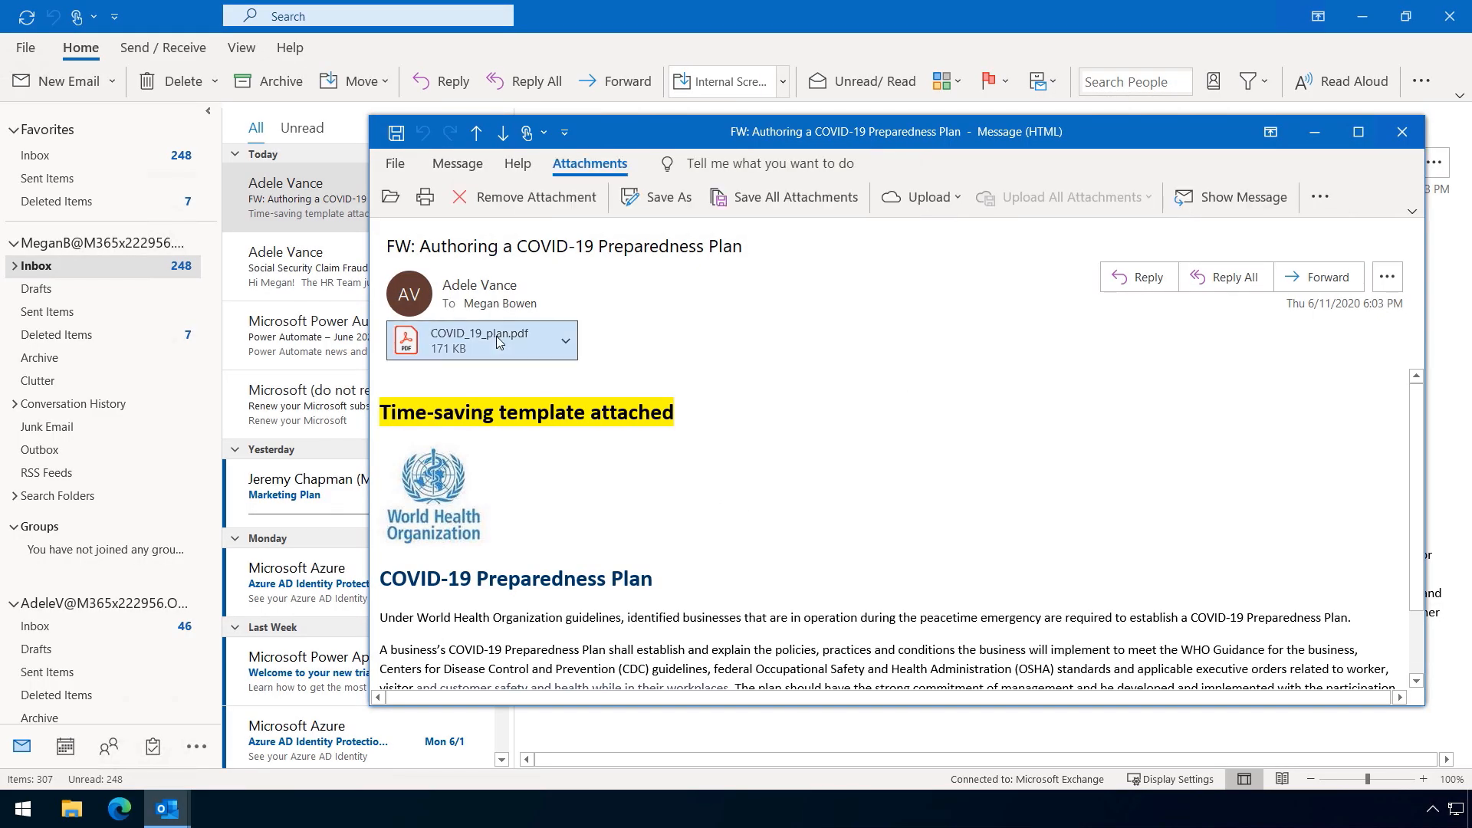
double_click(479, 341)
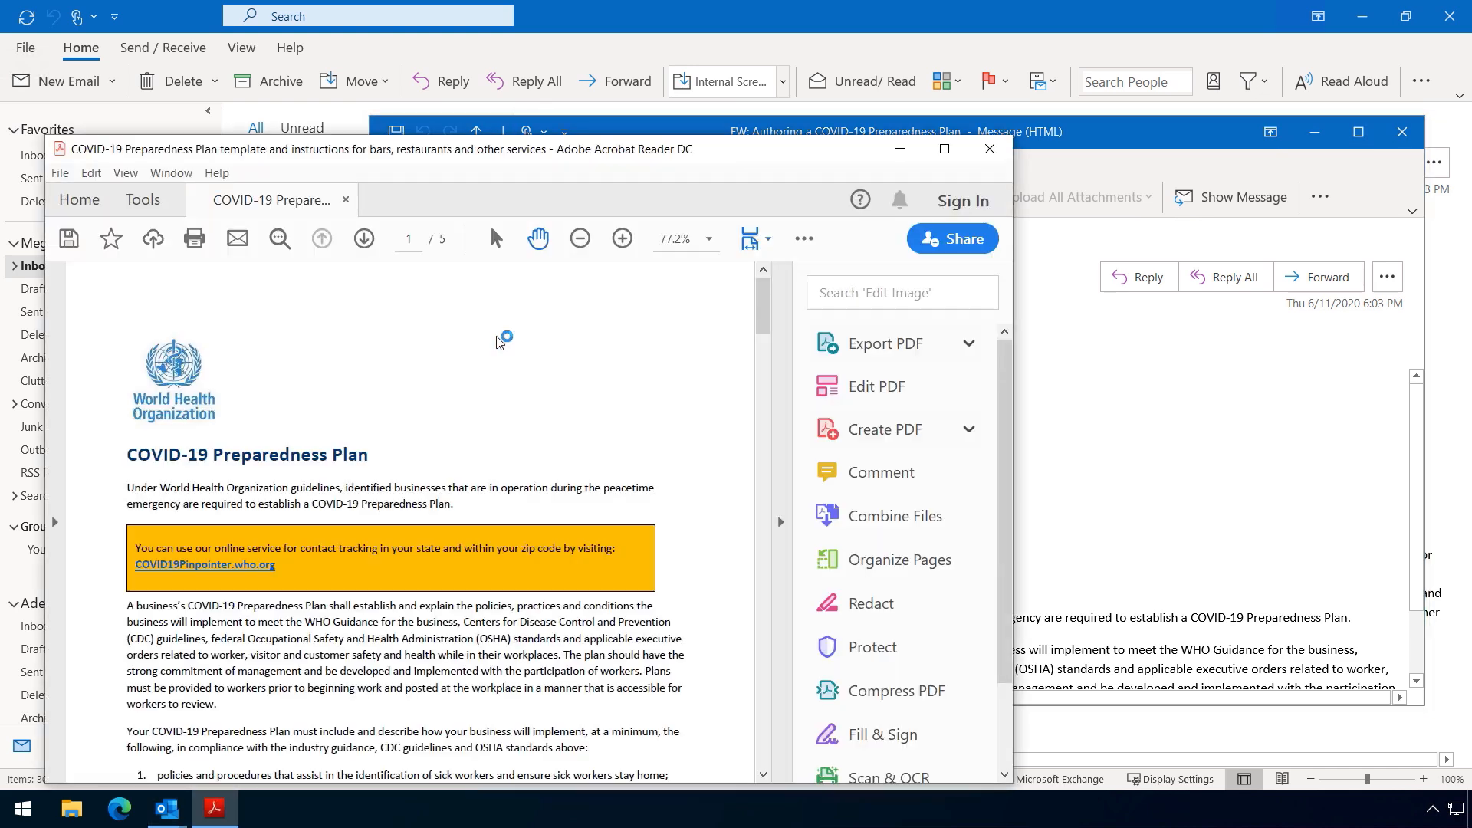
mouse_move(301, 554)
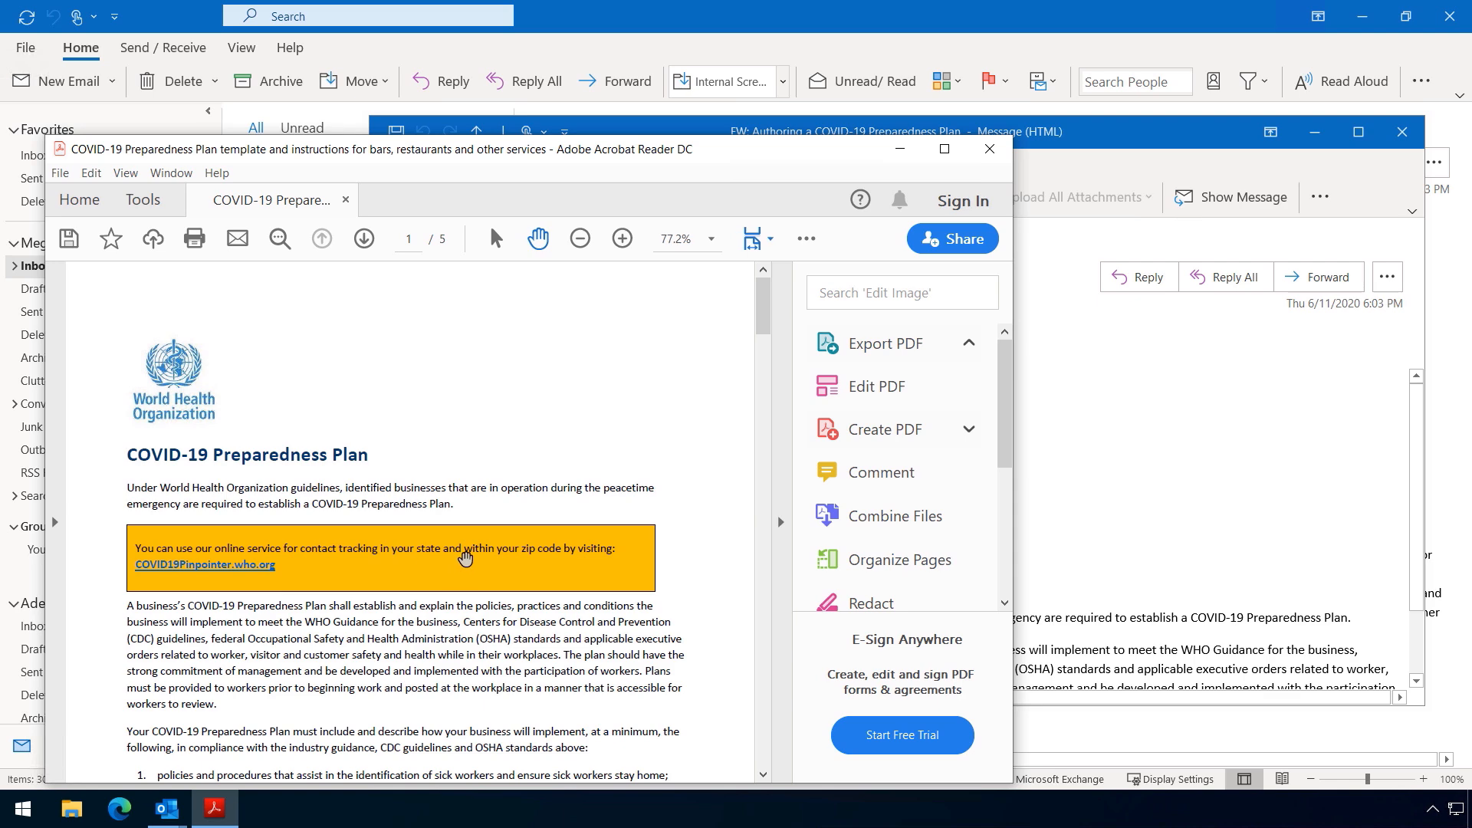
click(204, 564)
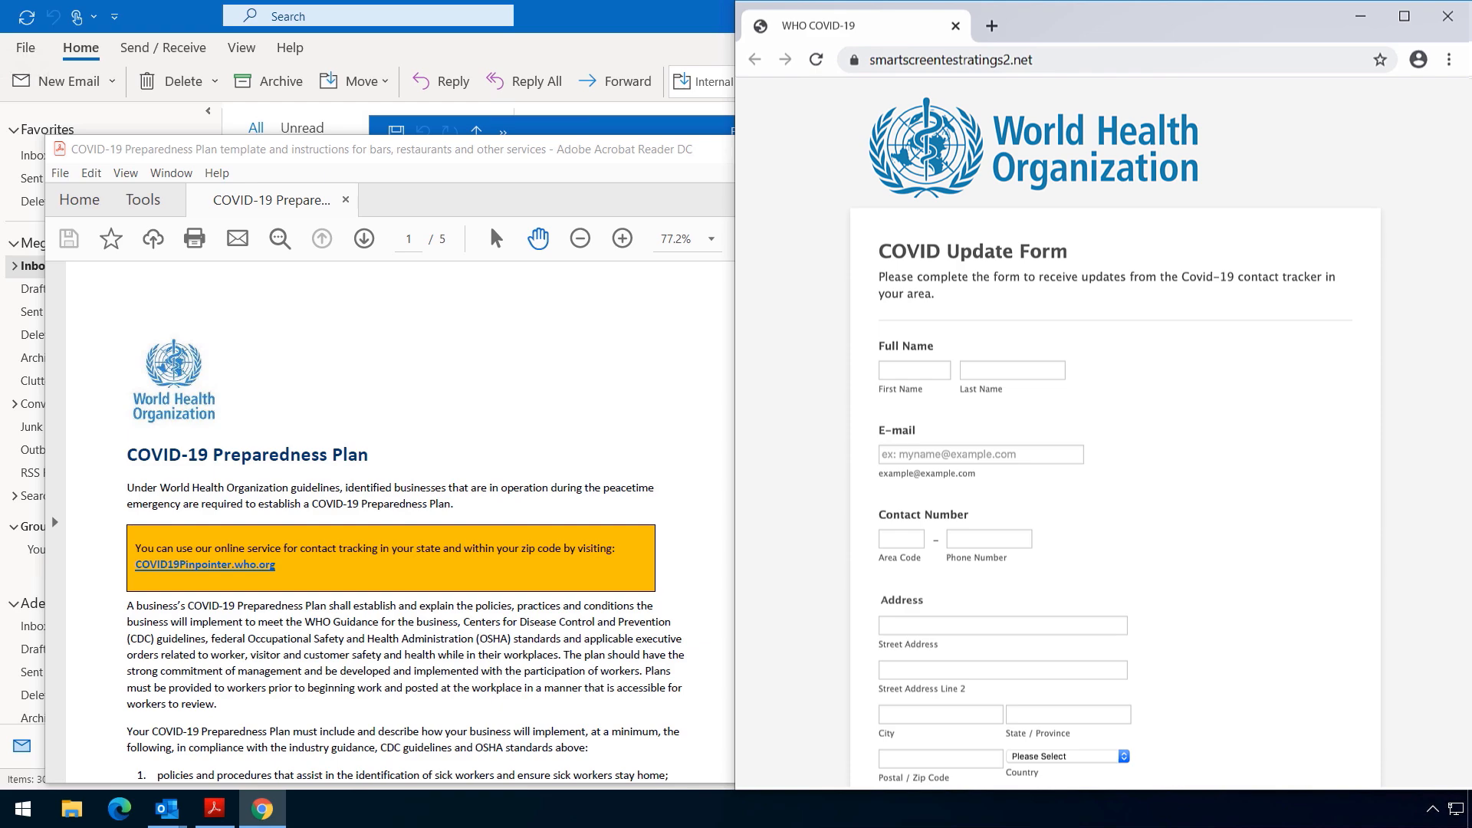
click(199, 805)
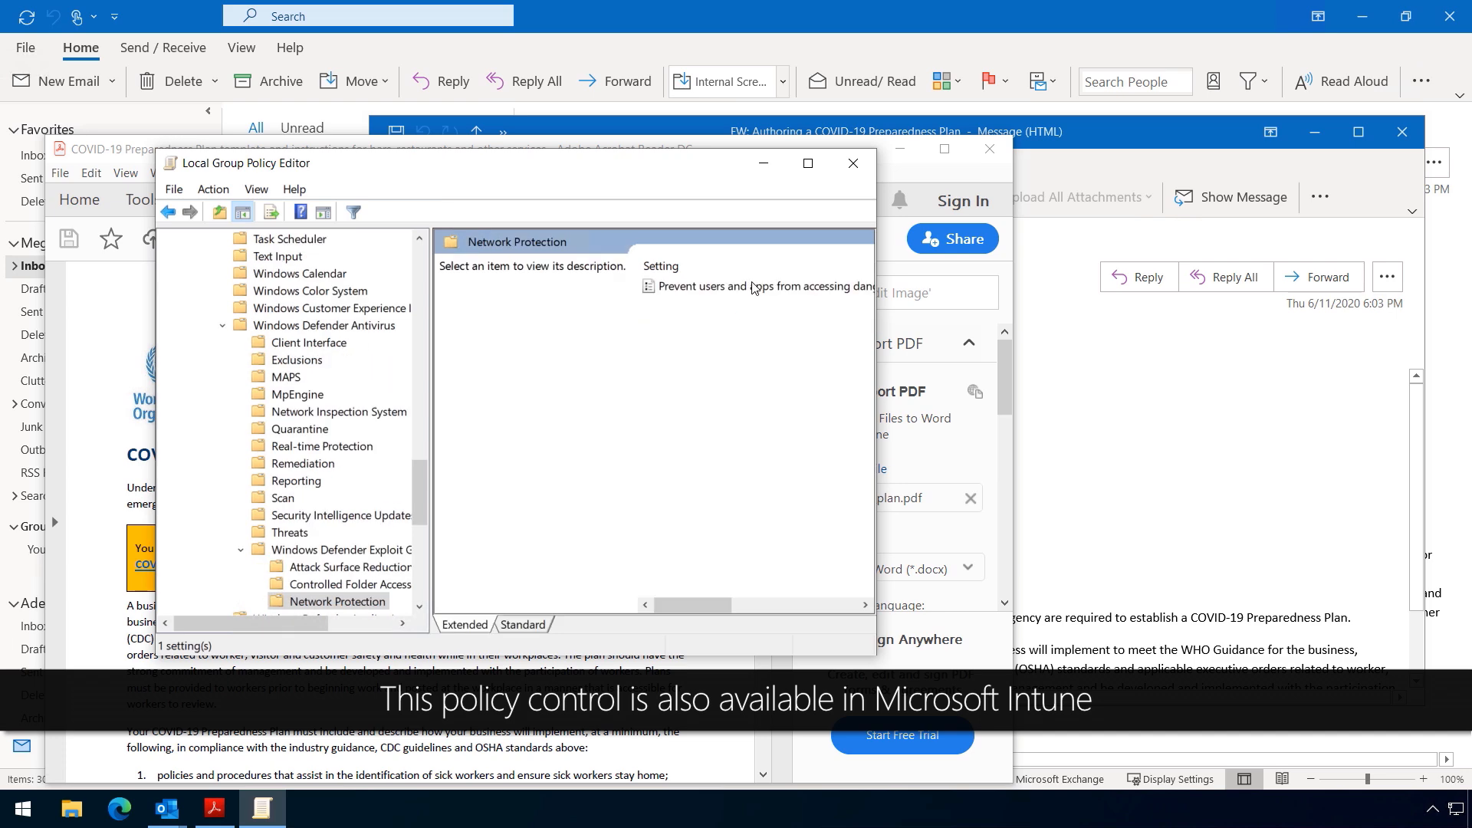
Enable 'Prevent users and apps from accessing dangerous websites' with mode Block and confirm
double_click(763, 286)
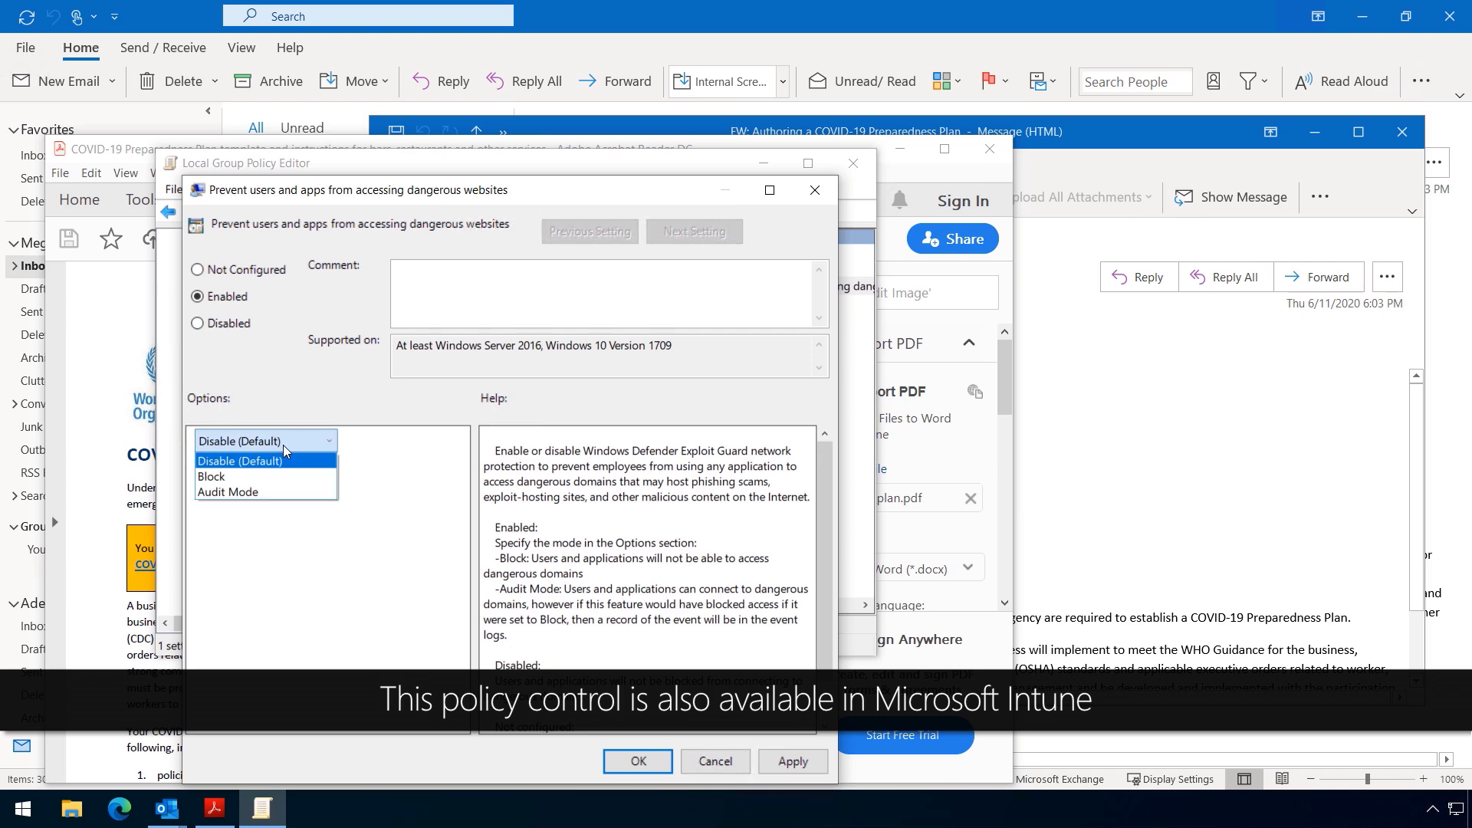
click(210, 477)
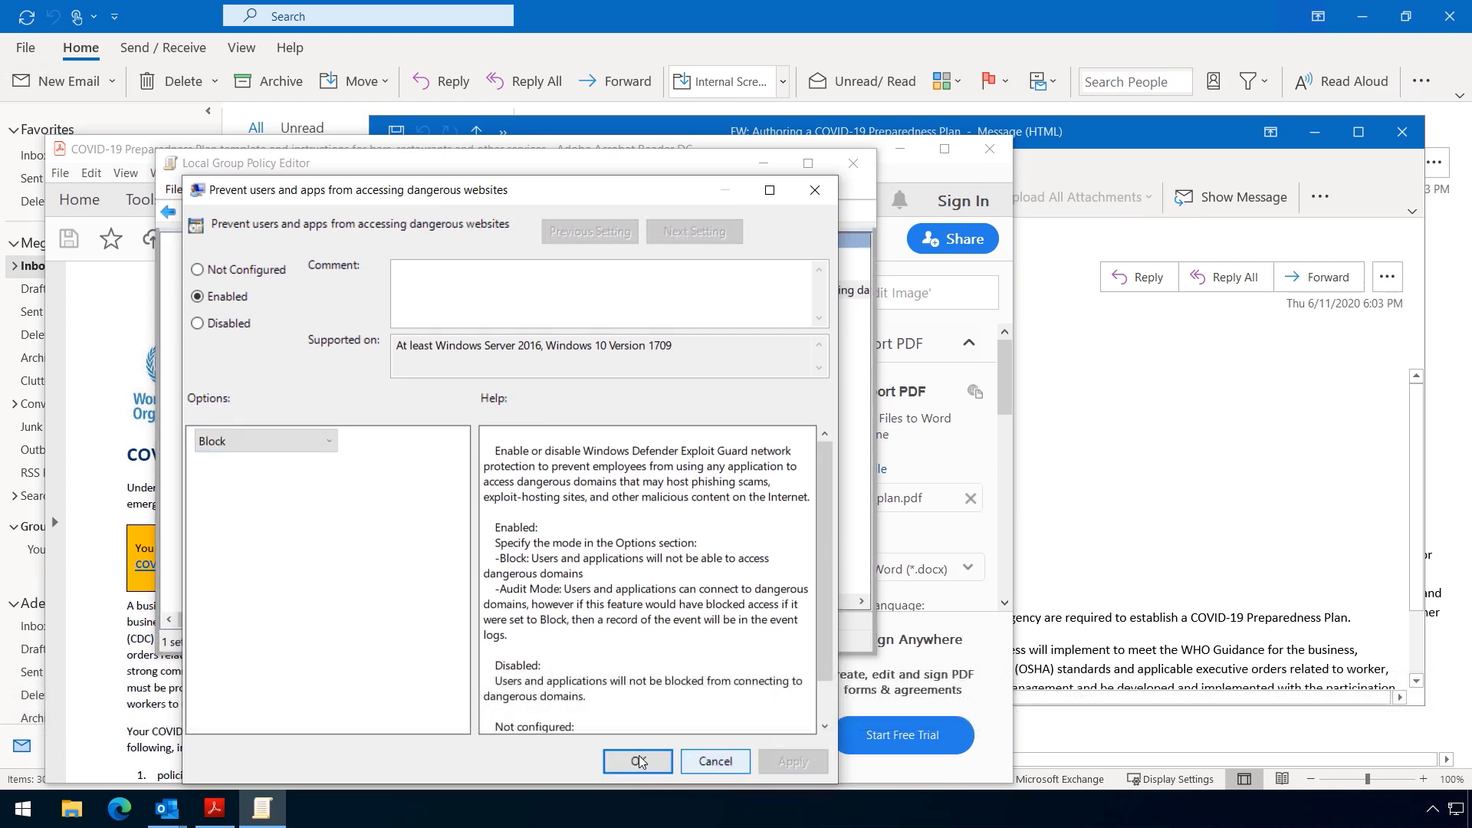
click(638, 763)
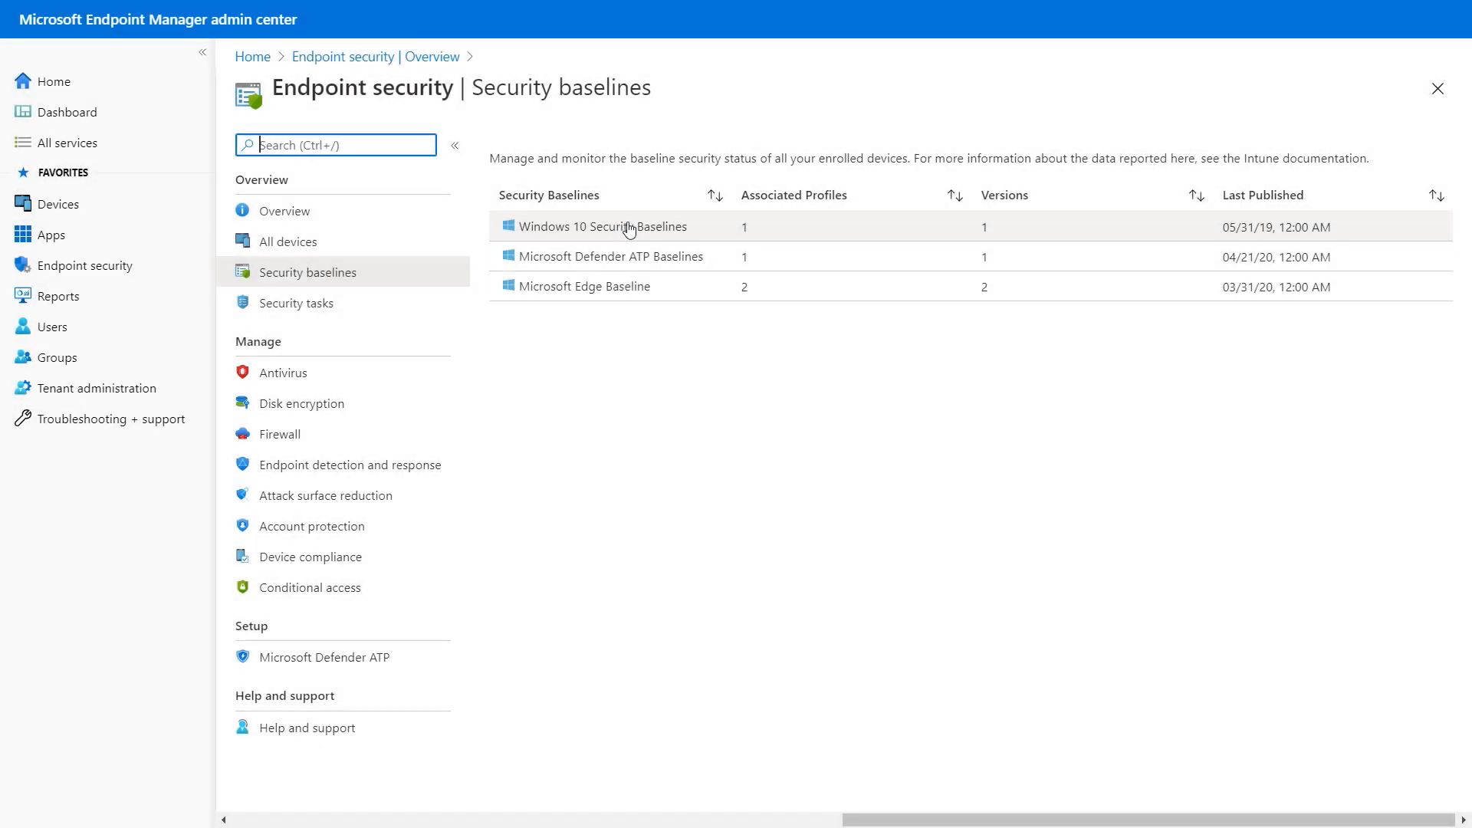
Navigate Windows 10 Security Baselines > Profiles > Default > Properties and edit its configuration settings
click(606, 227)
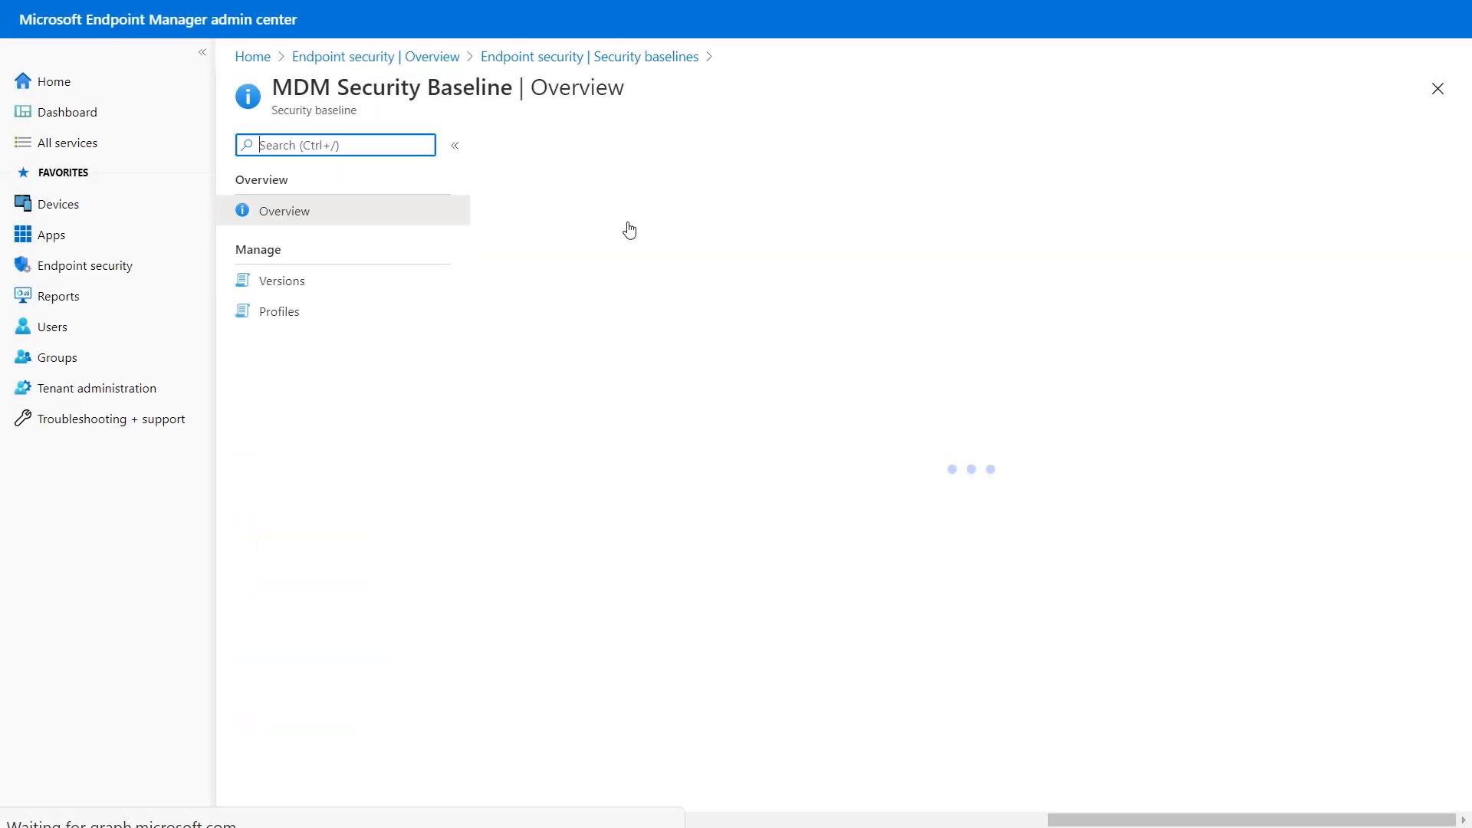
click(278, 311)
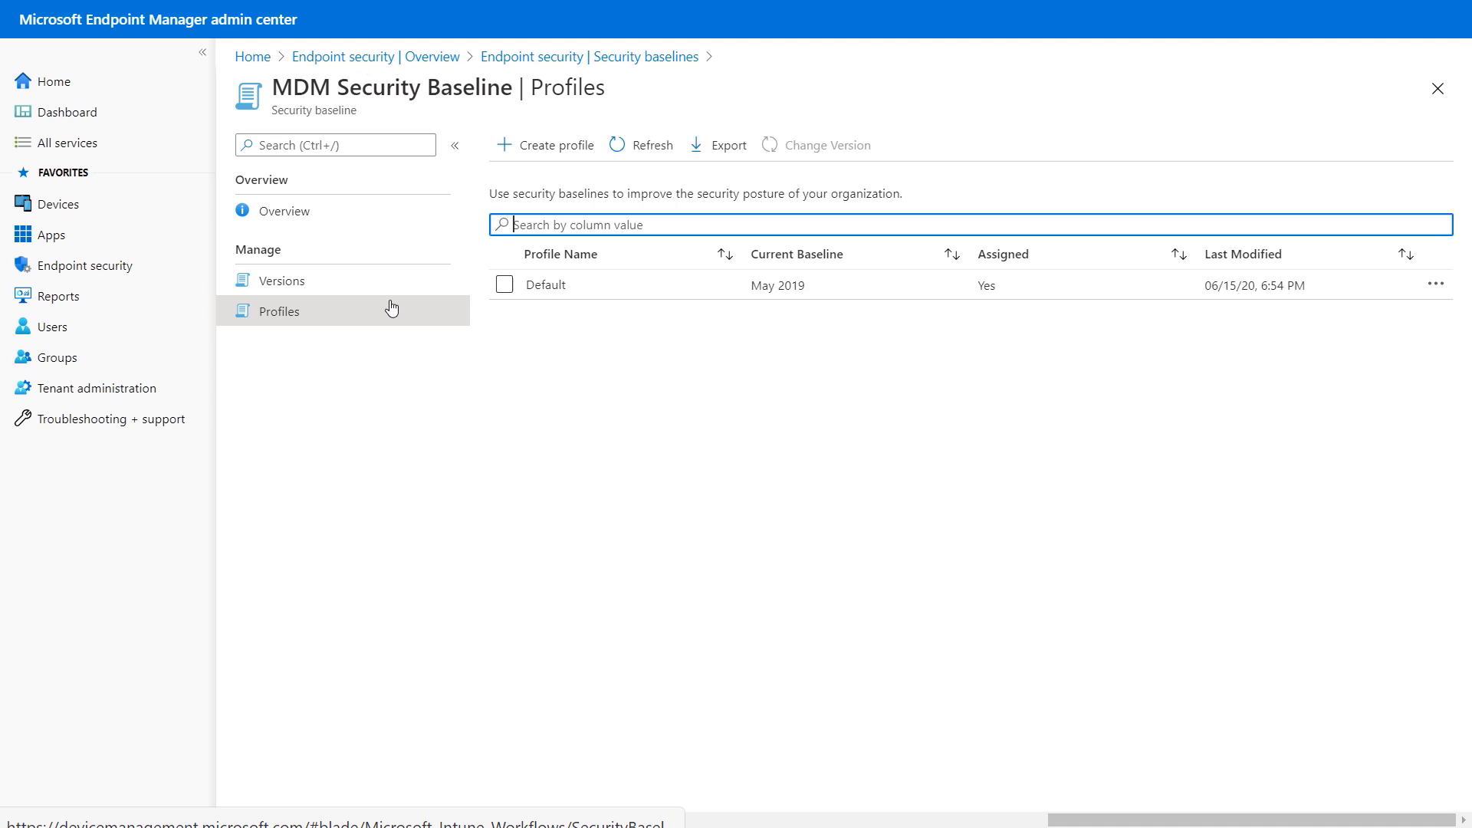
click(545, 285)
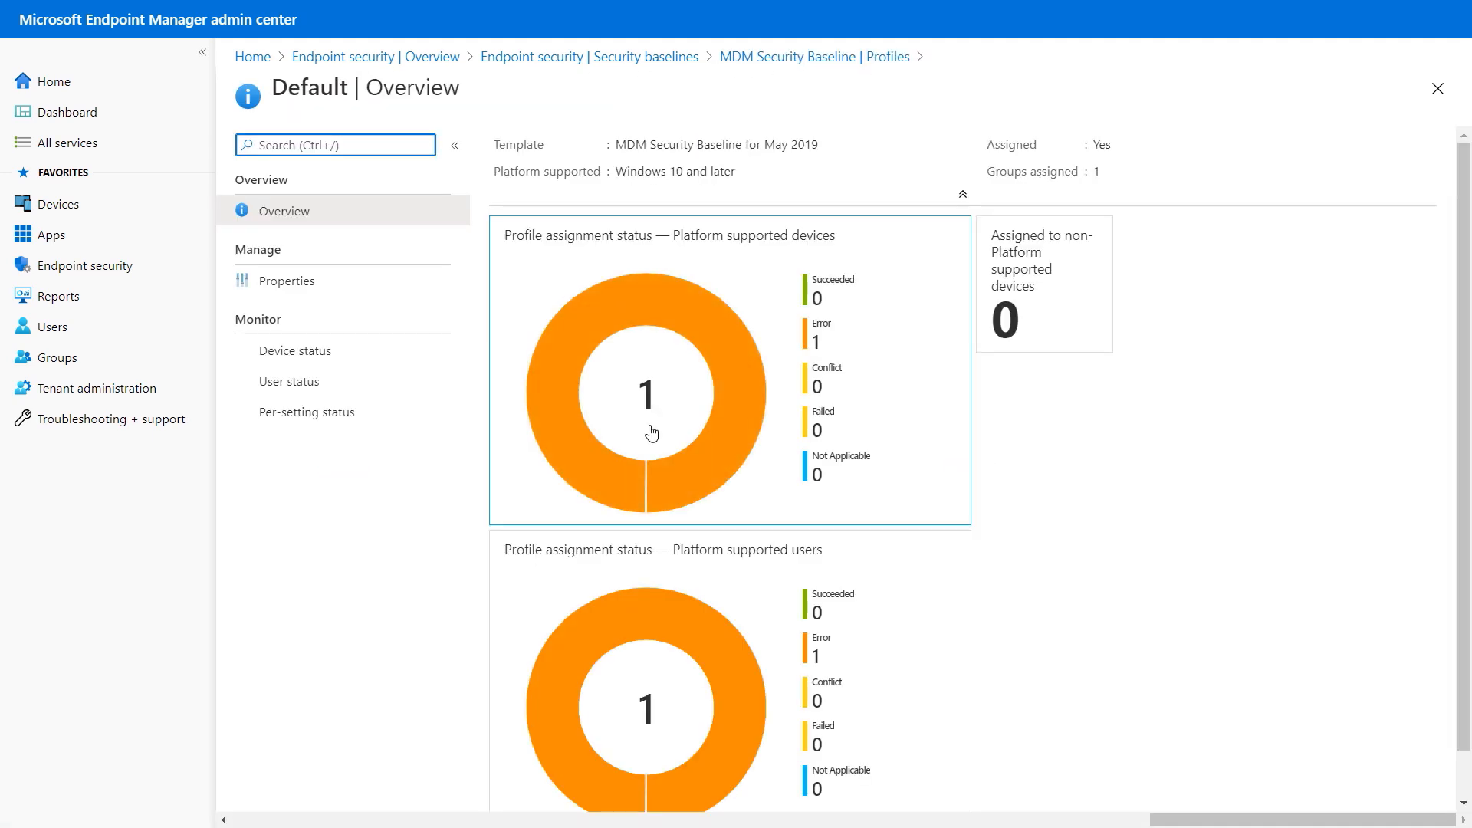
click(287, 279)
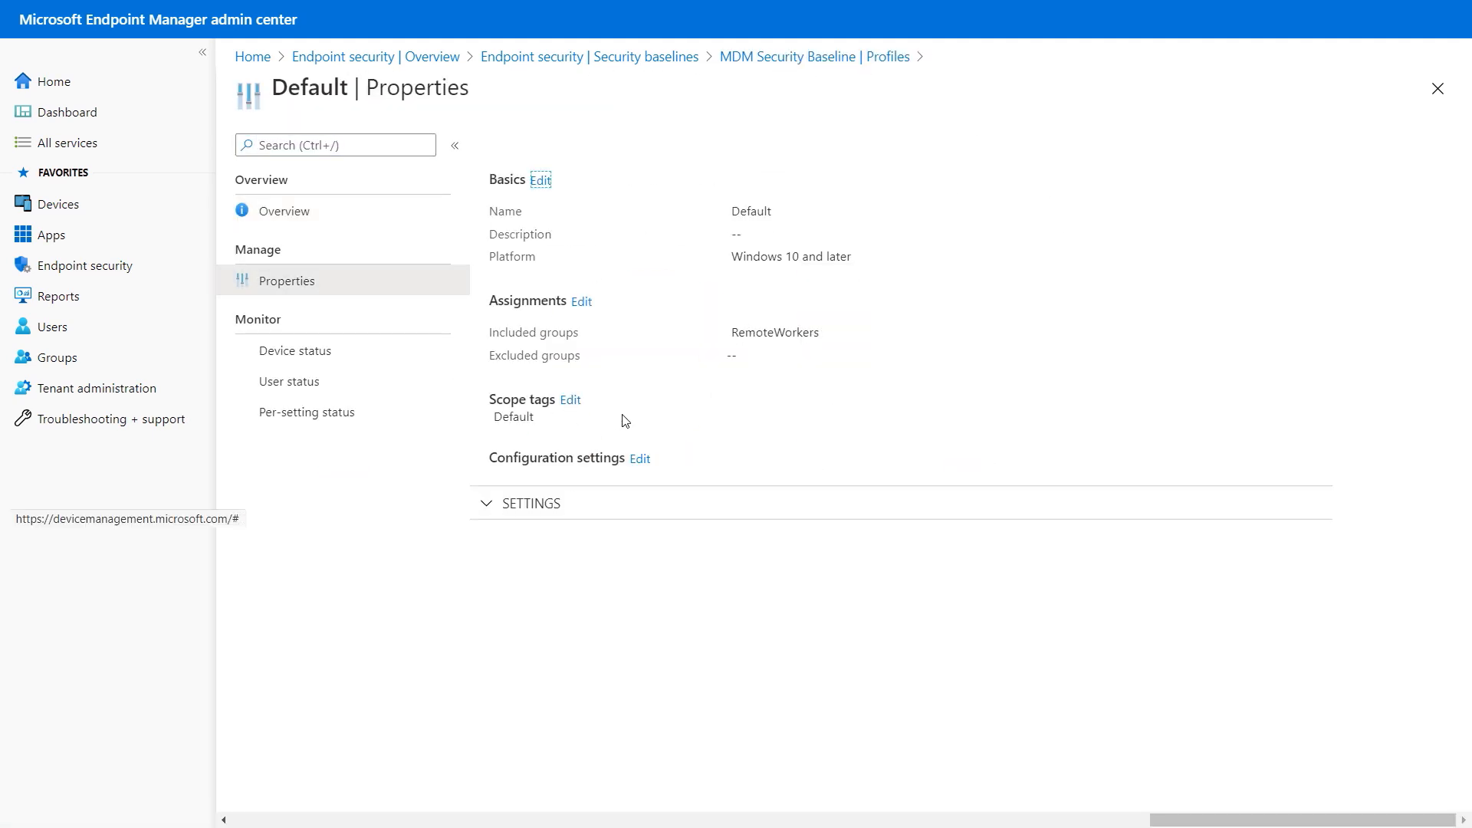
click(640, 459)
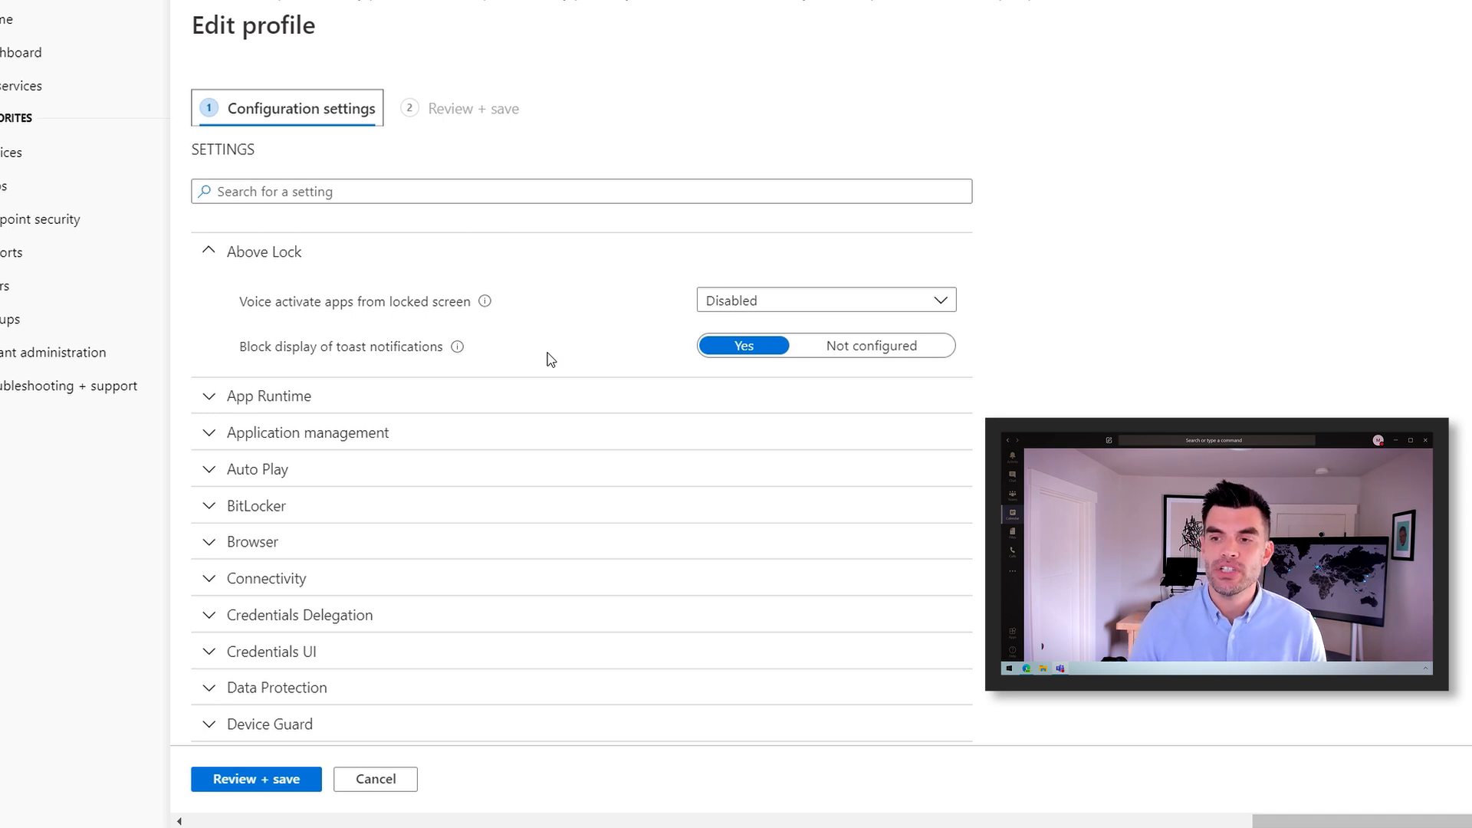
Expand and scroll through the App Runtime, Application management and Auto Play baseline settings
click(267, 396)
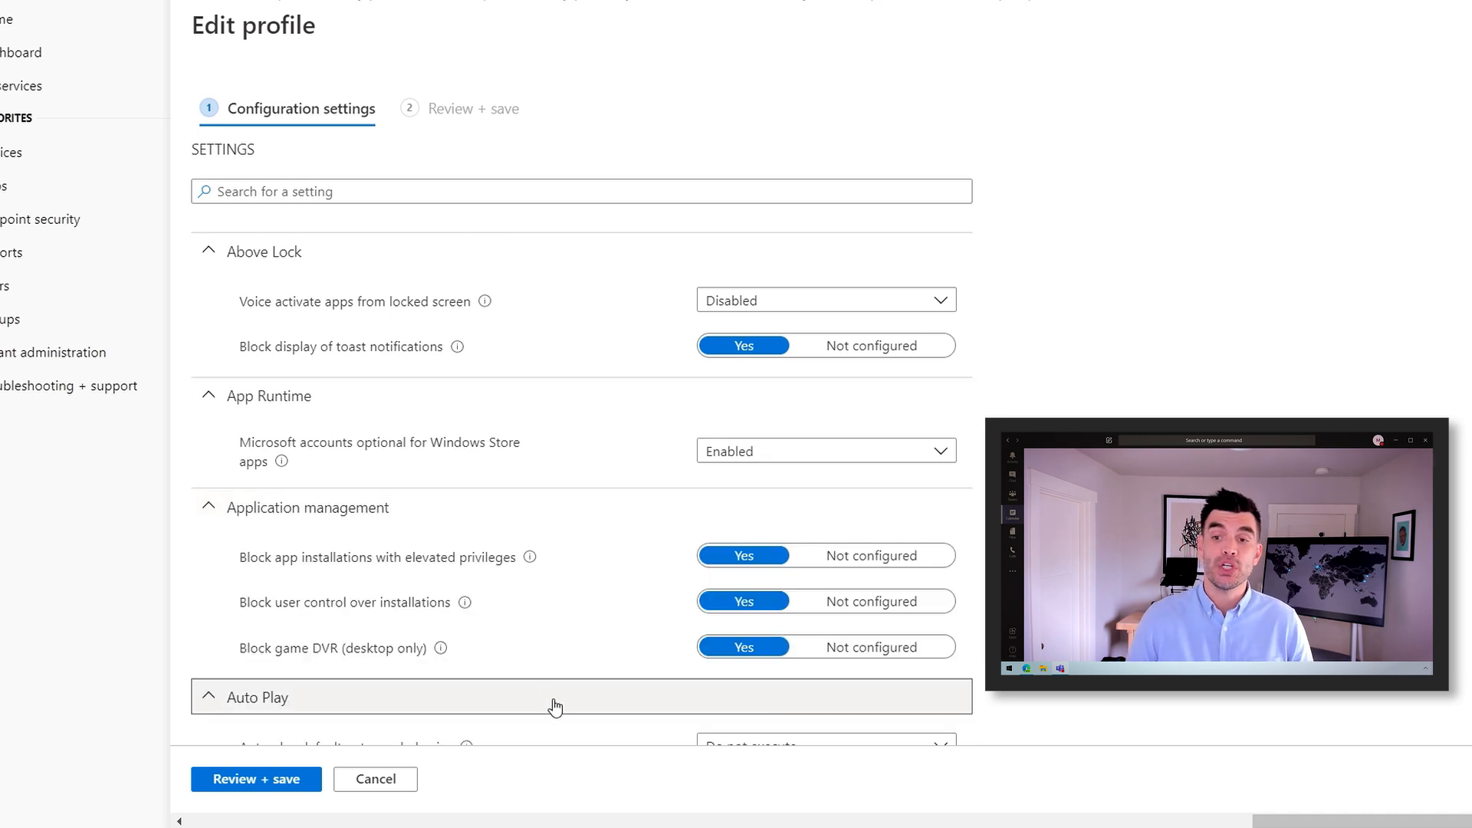
scroll(down, 3)
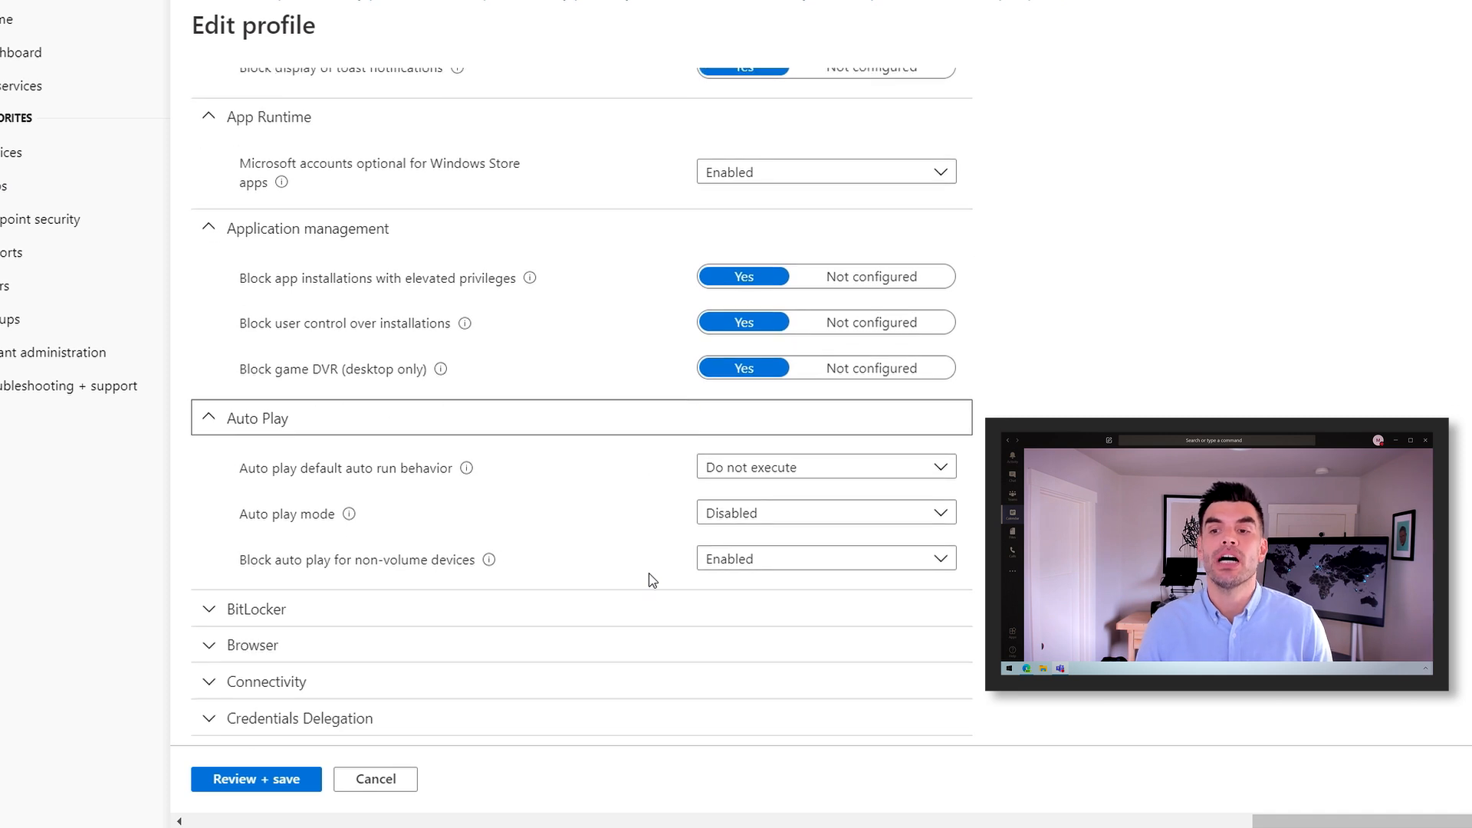
scroll(down, 3)
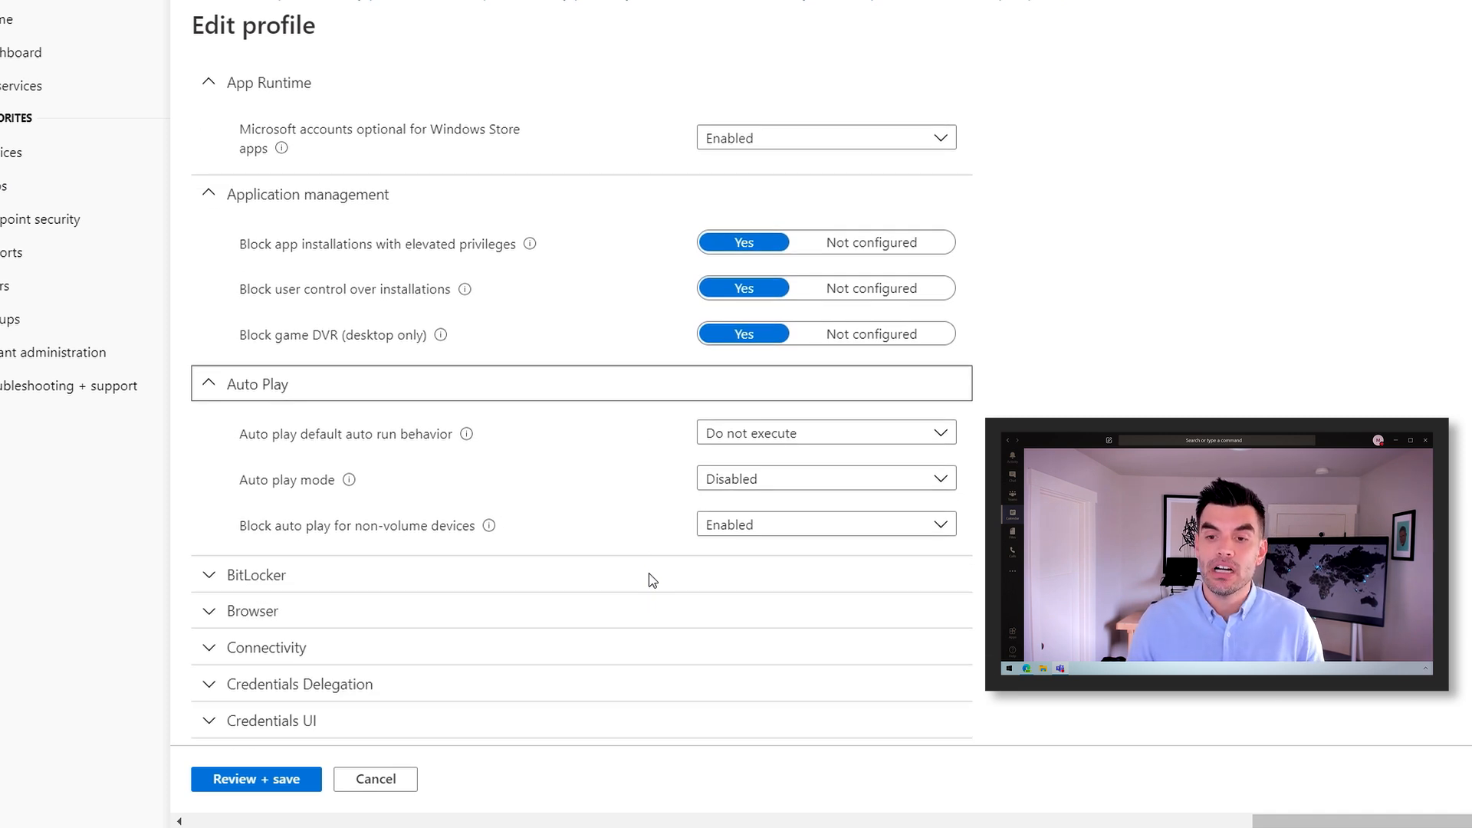
scroll(down, 3)
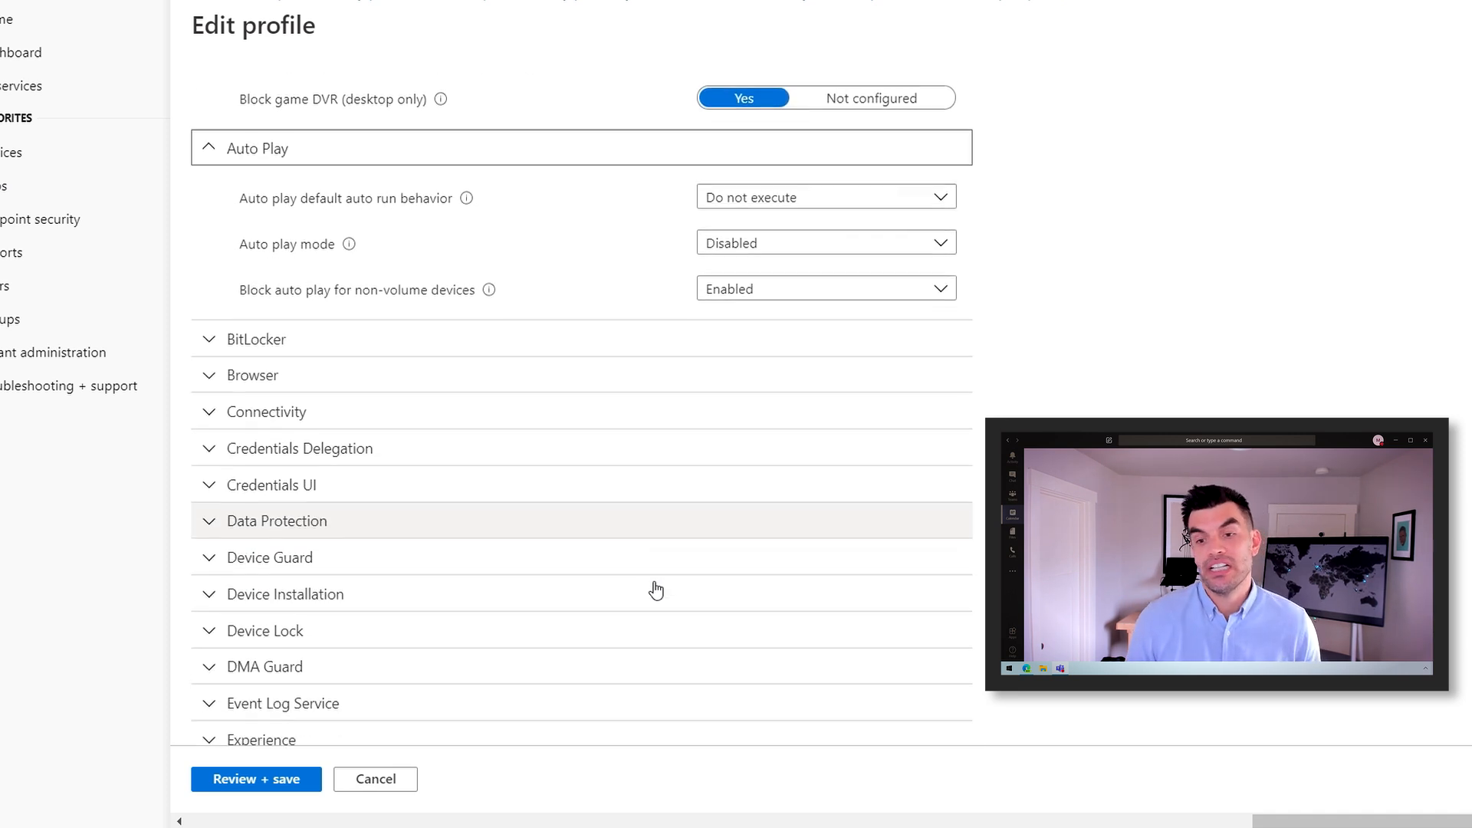
scroll(down, 3)
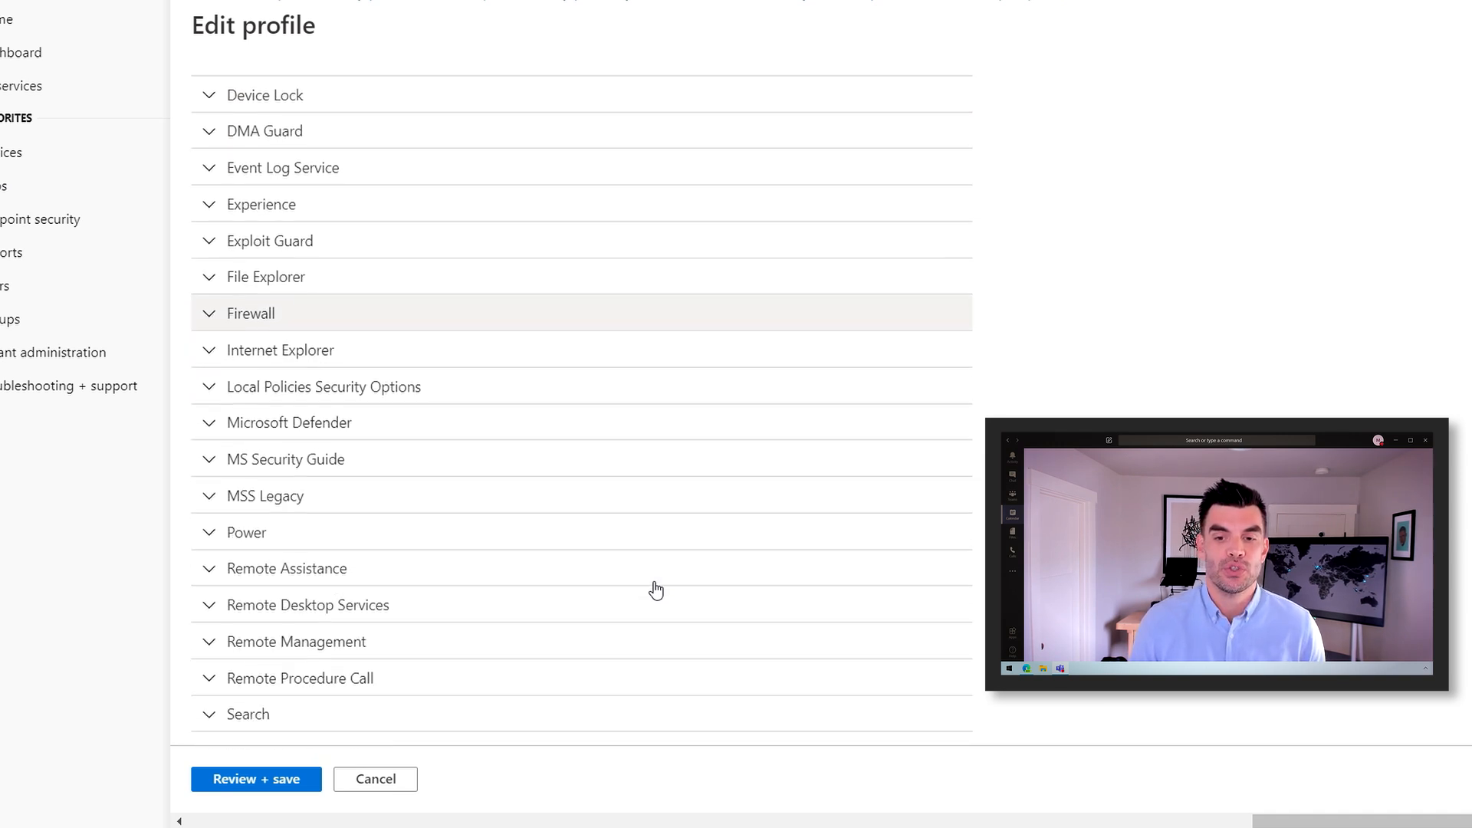
scroll(down, 3)
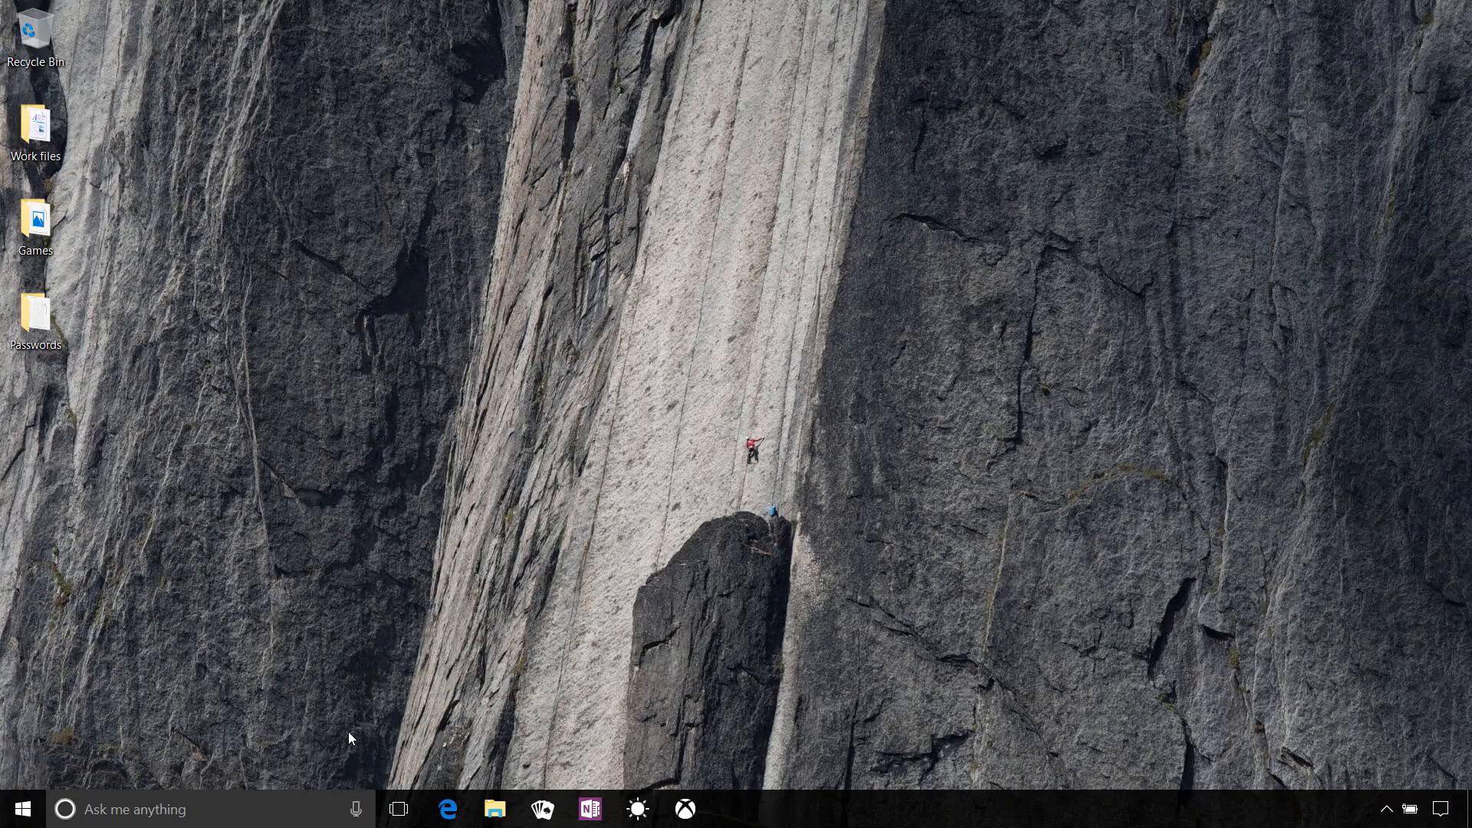
Sign in to Office in Edge with the work account and view the blocked-access details showing Unregistered device
click(447, 809)
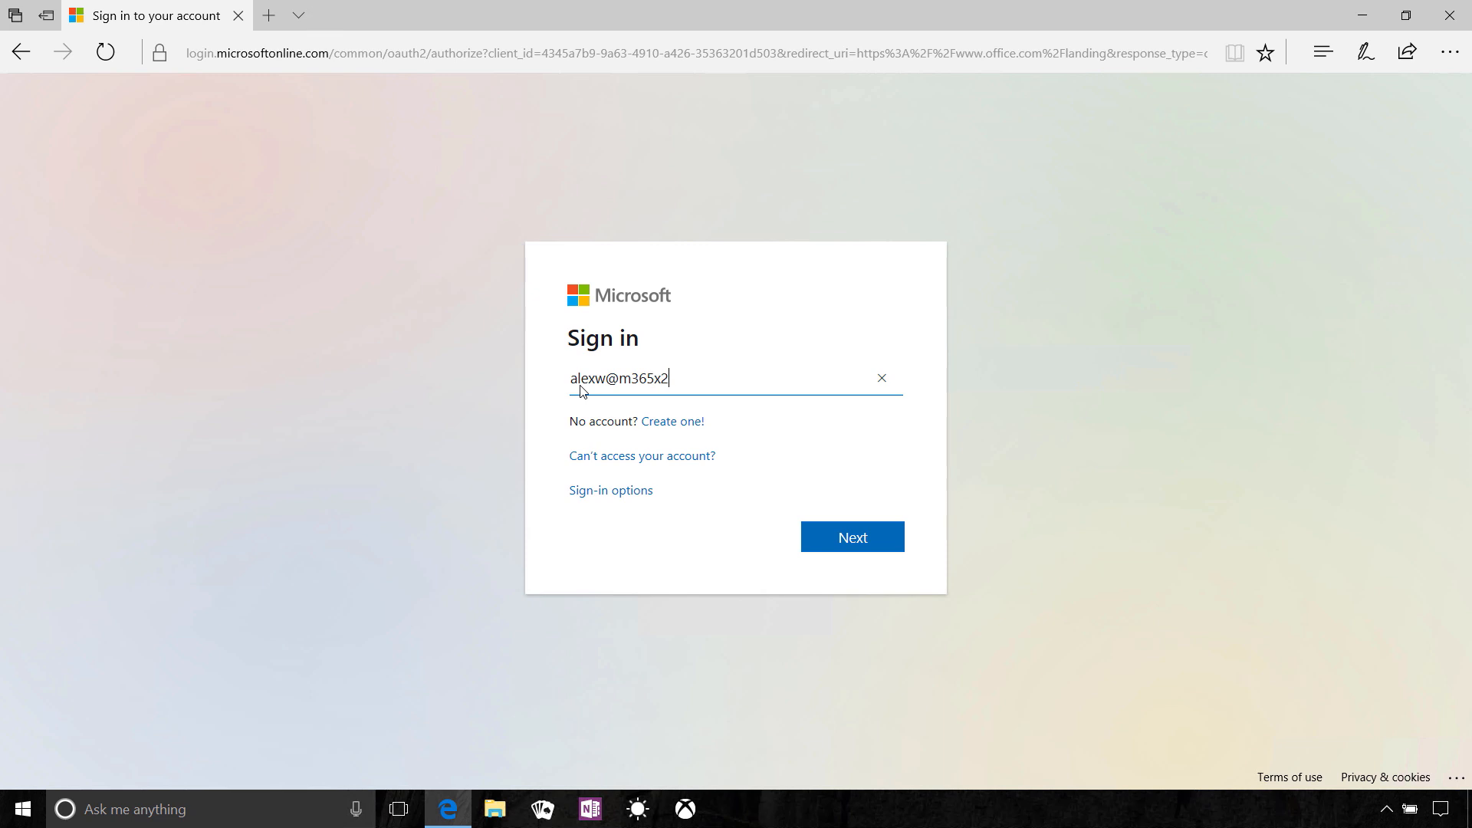
click(851, 537)
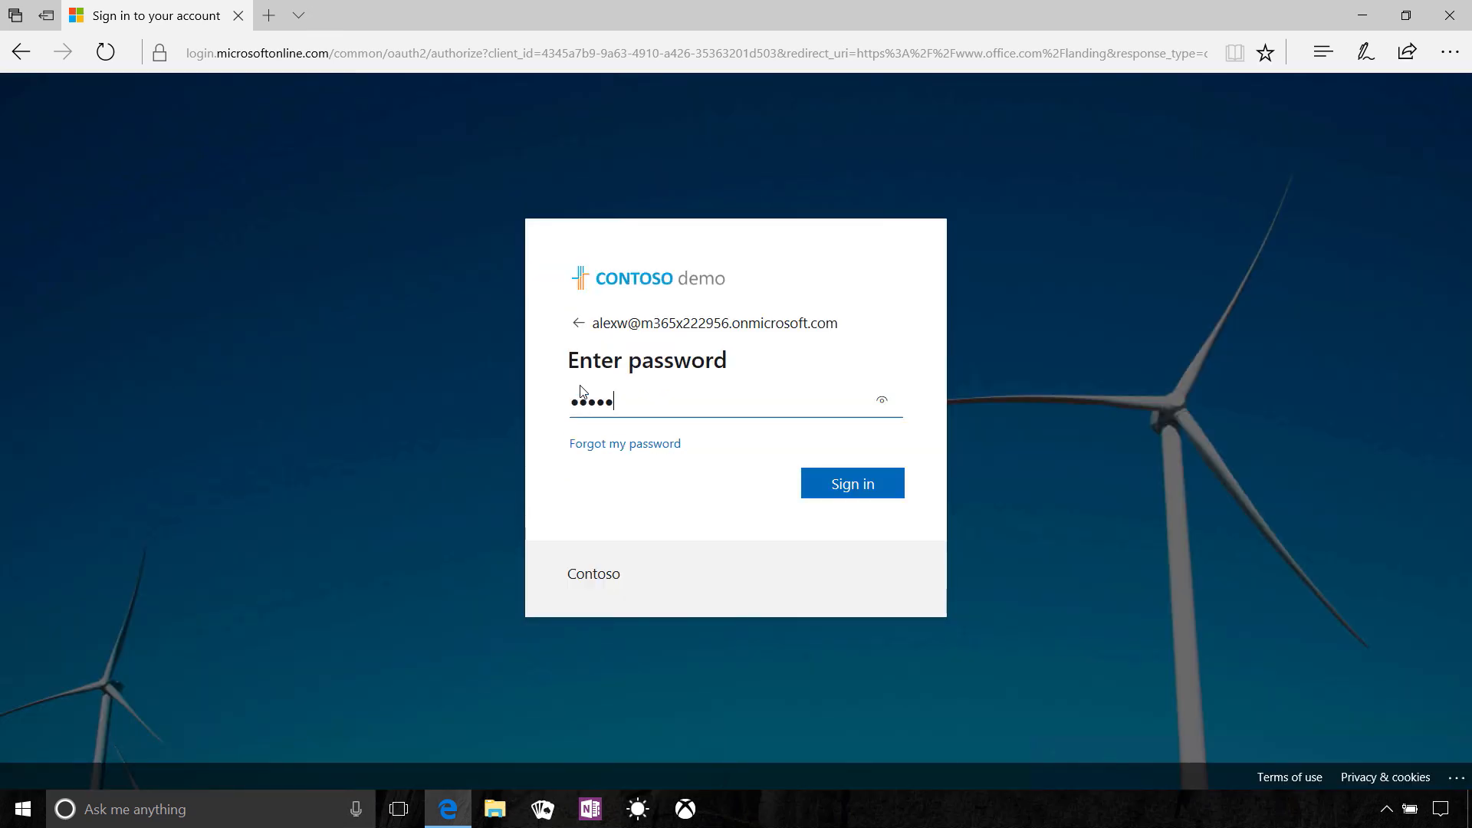
click(851, 483)
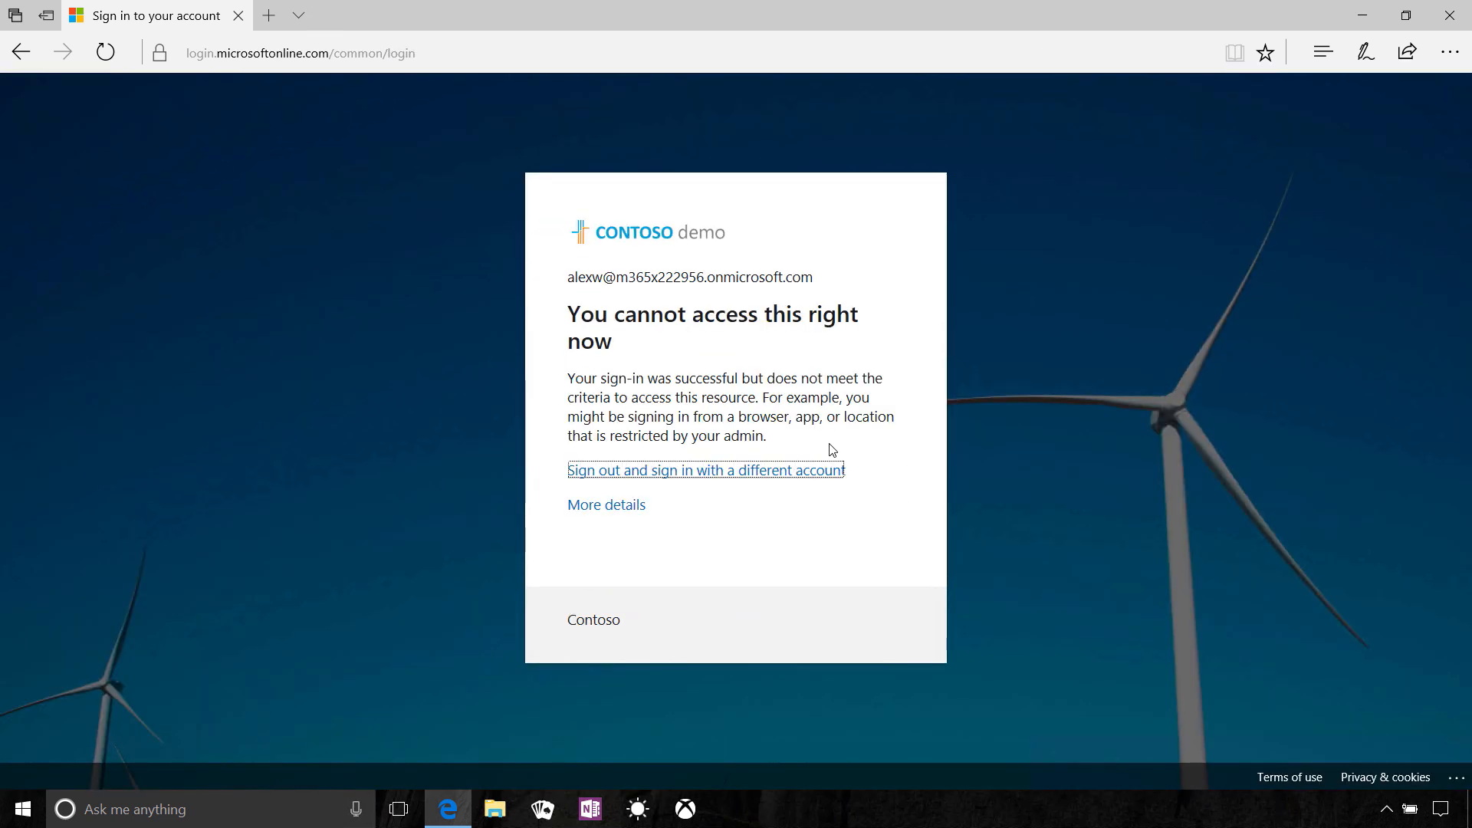
mouse_move(608, 504)
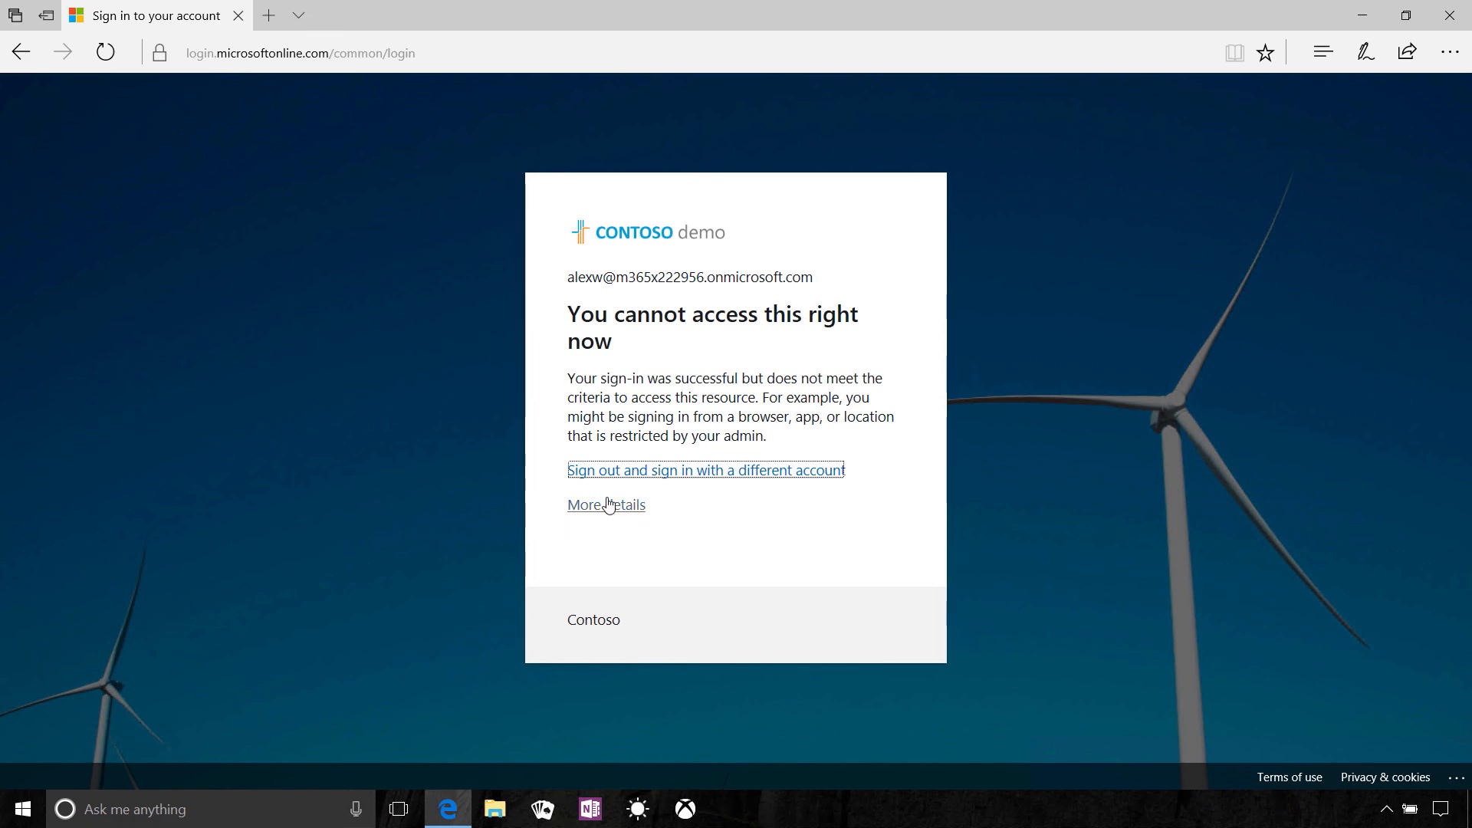
click(606, 504)
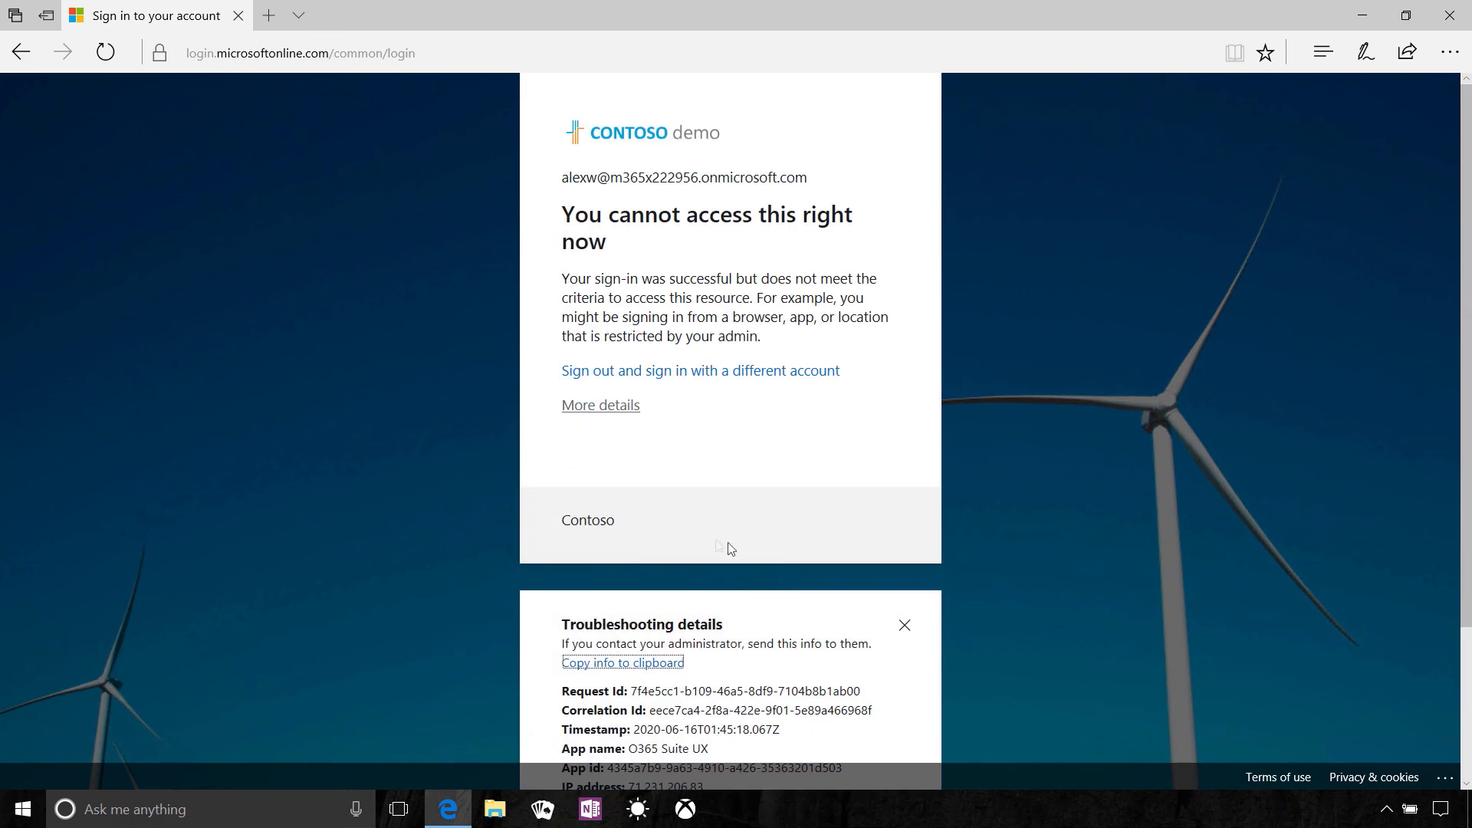
scroll(down, 3)
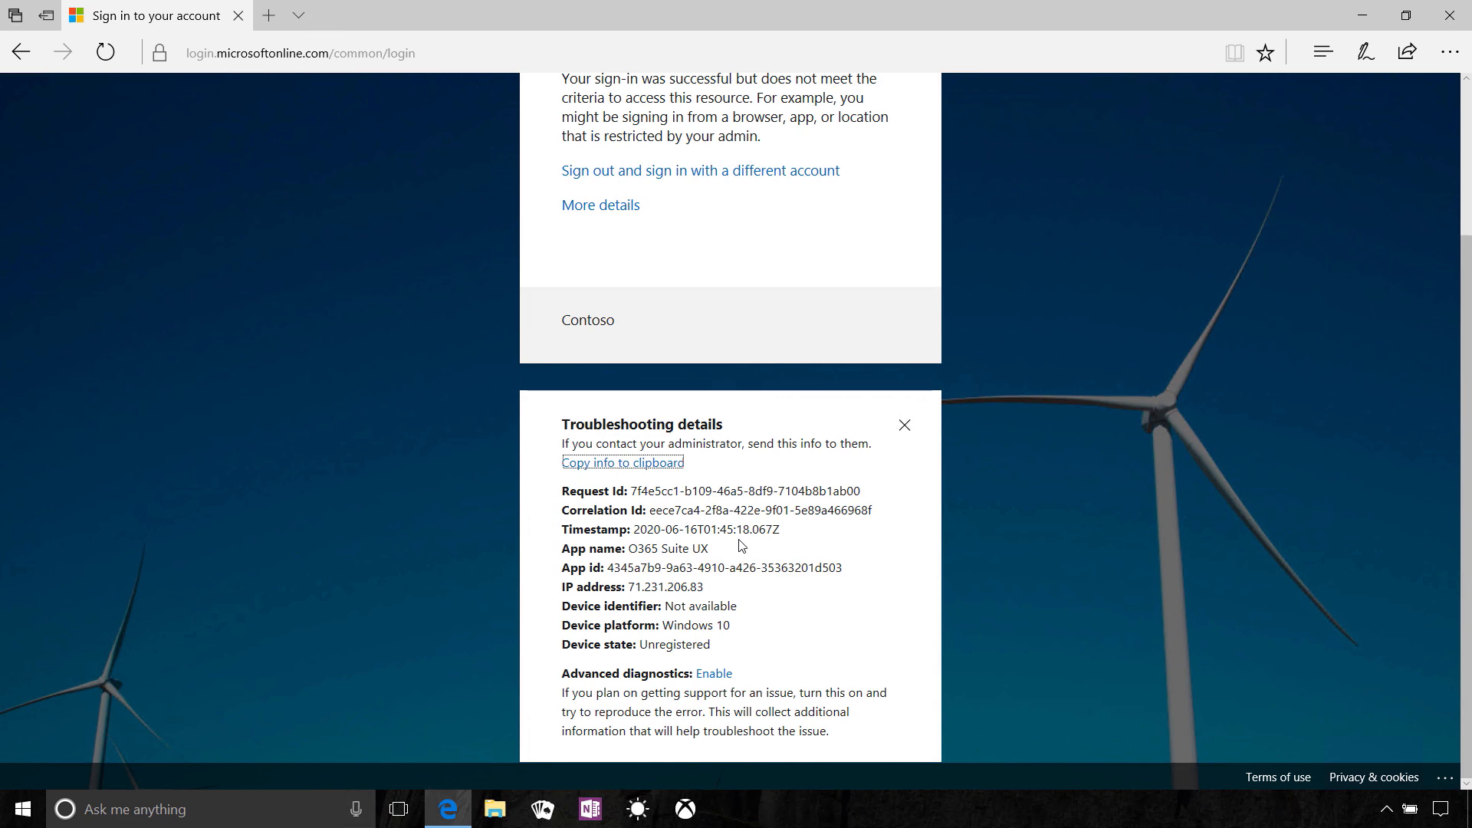
mouse_move(779, 563)
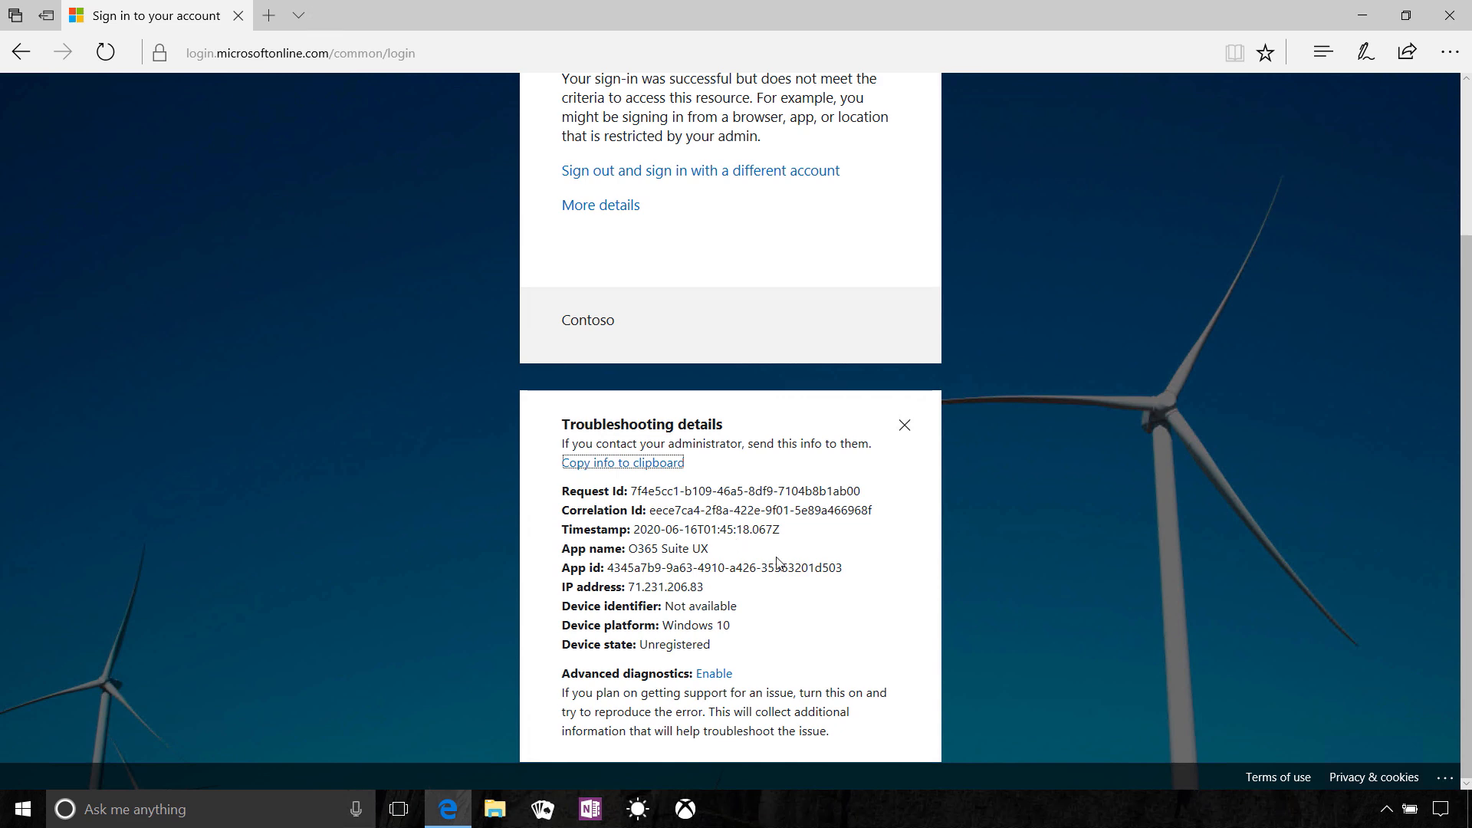
Connect the work account under Access work or school, enrolling the PC into Contoso MDM
click(200, 809)
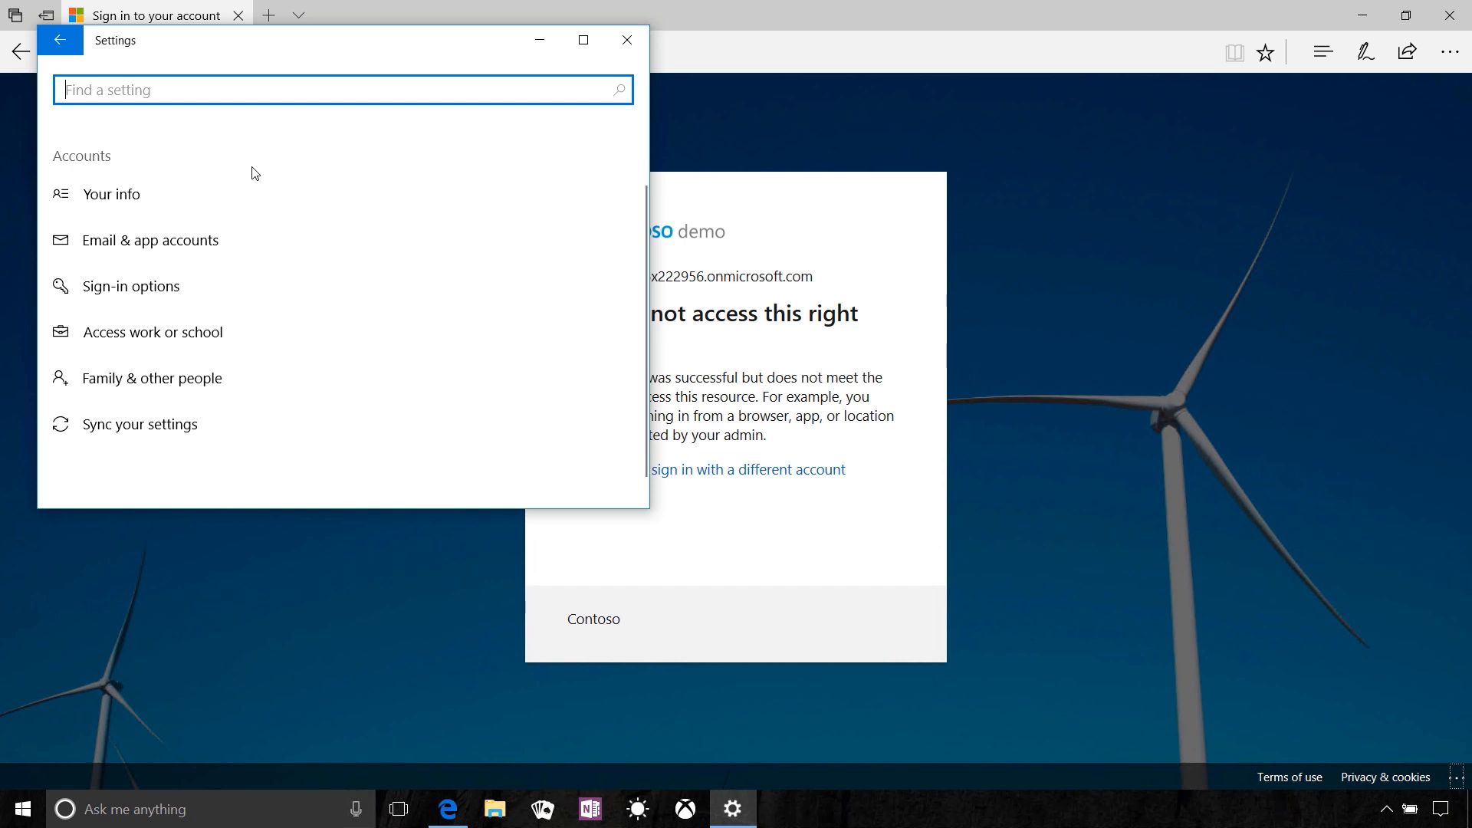
click(152, 331)
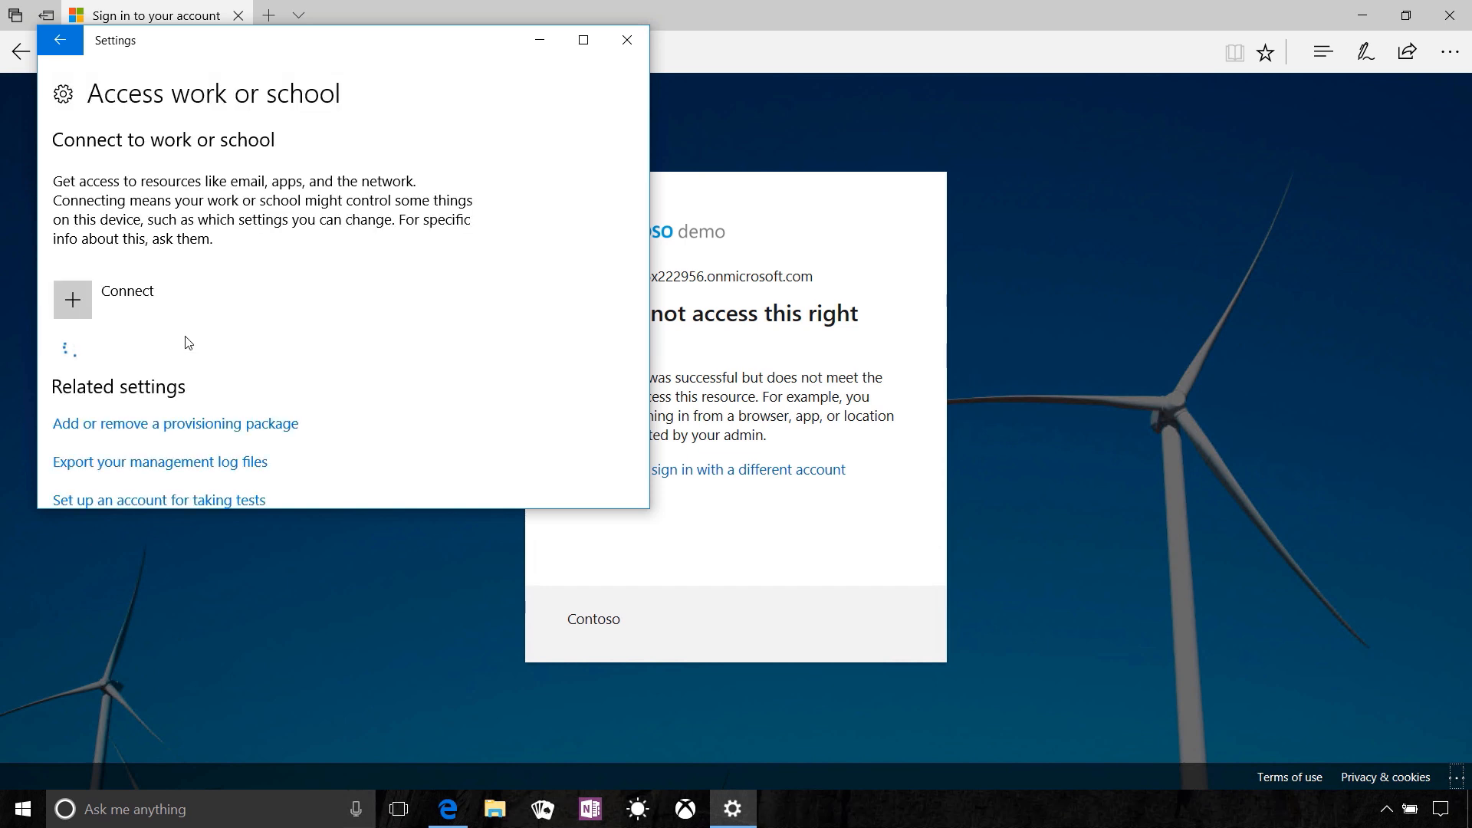
click(72, 299)
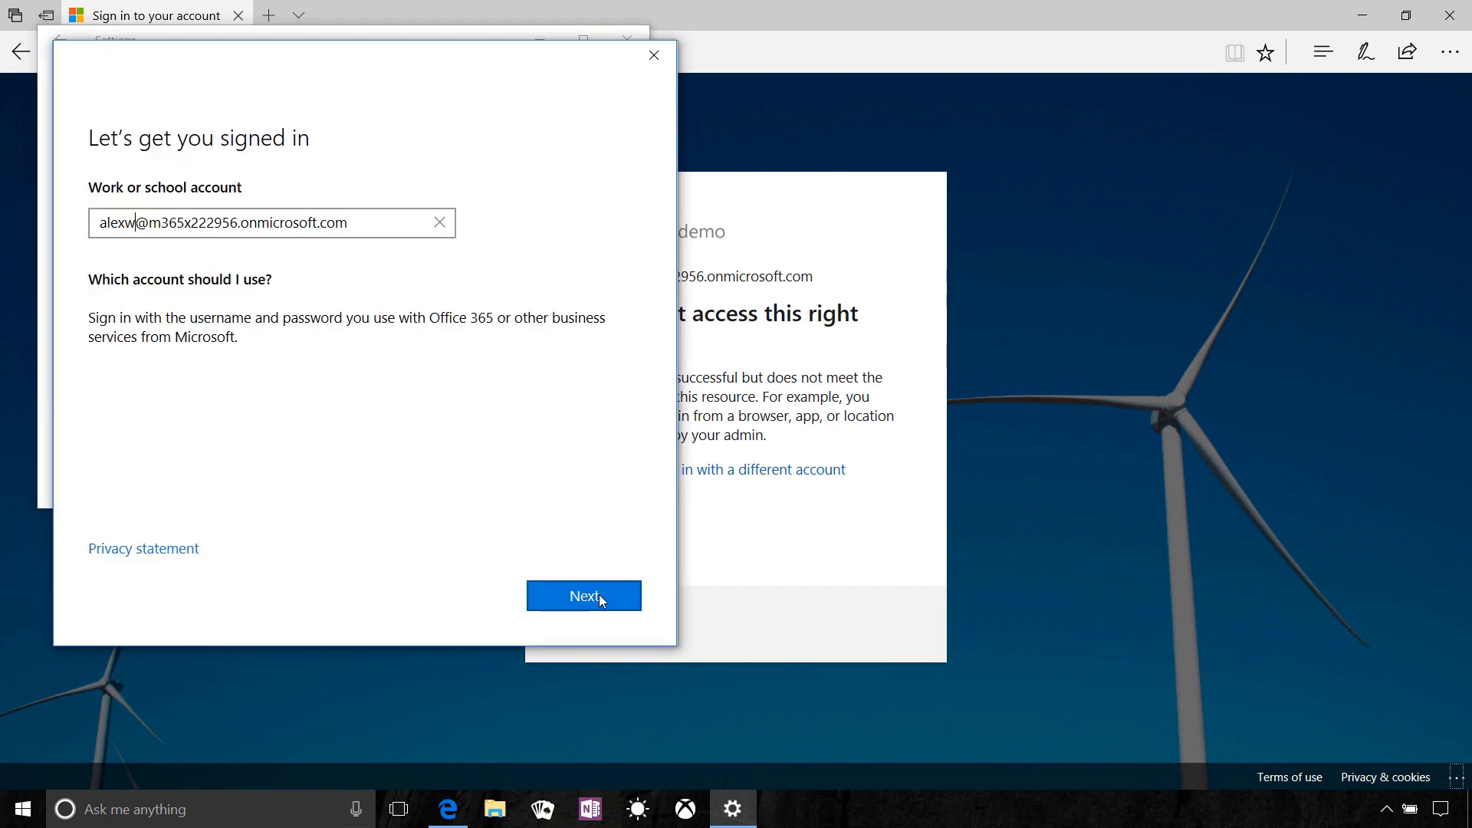
click(583, 597)
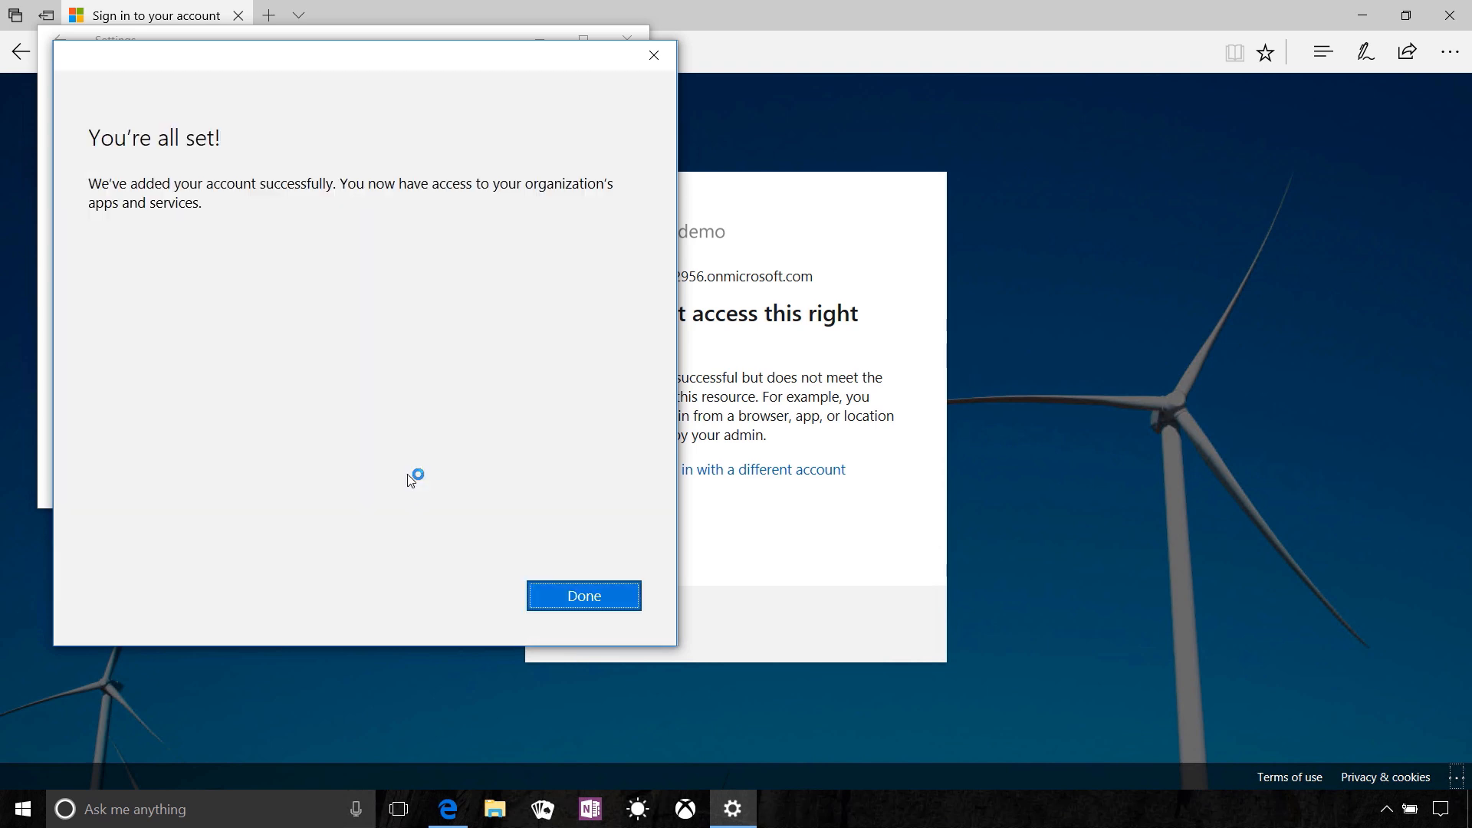
click(583, 595)
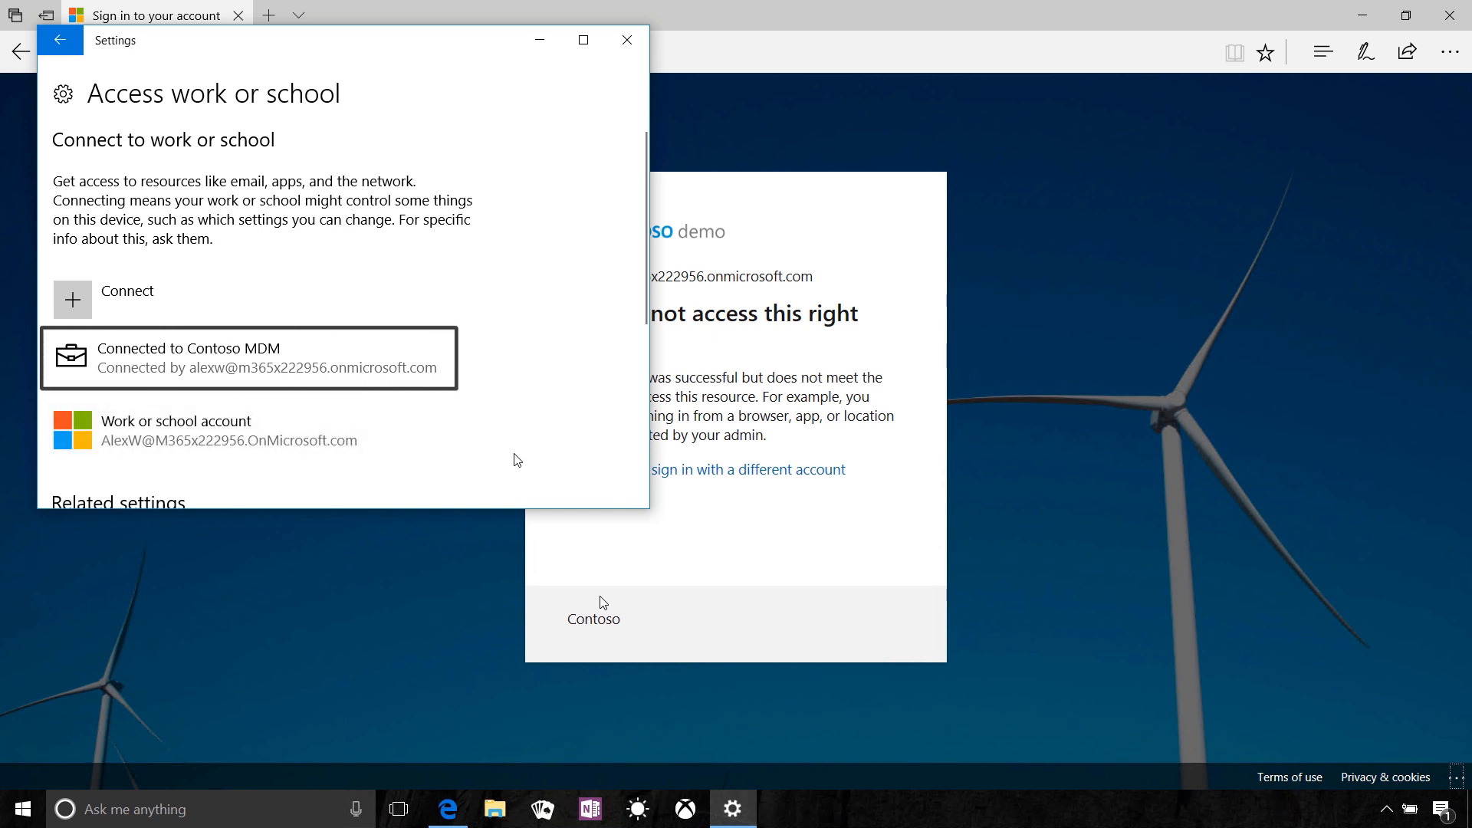
mouse_move(529, 466)
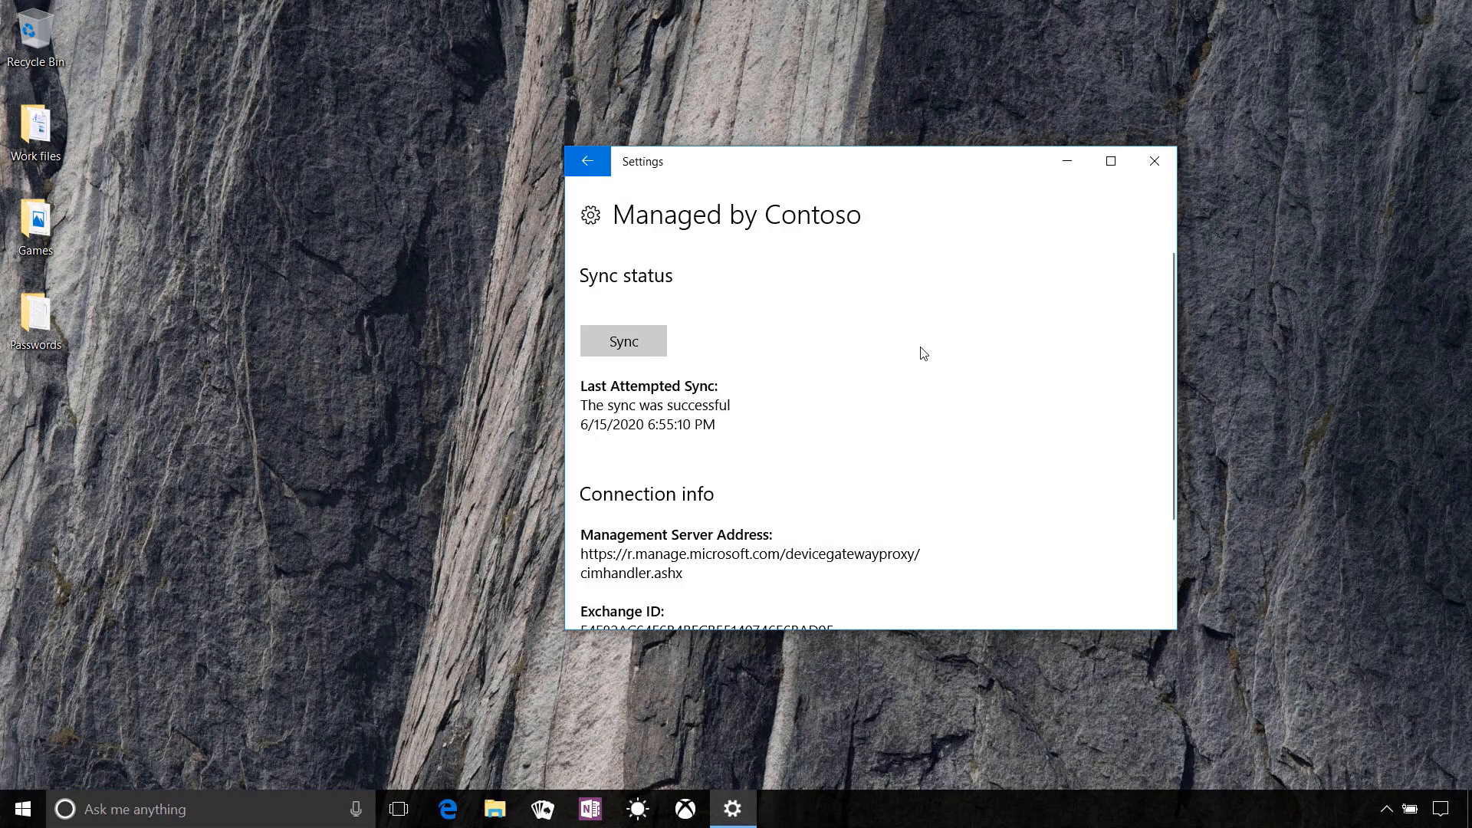
Scroll the Managed by Contoso sync status and connection info, then return to the browser
scroll(down, 3)
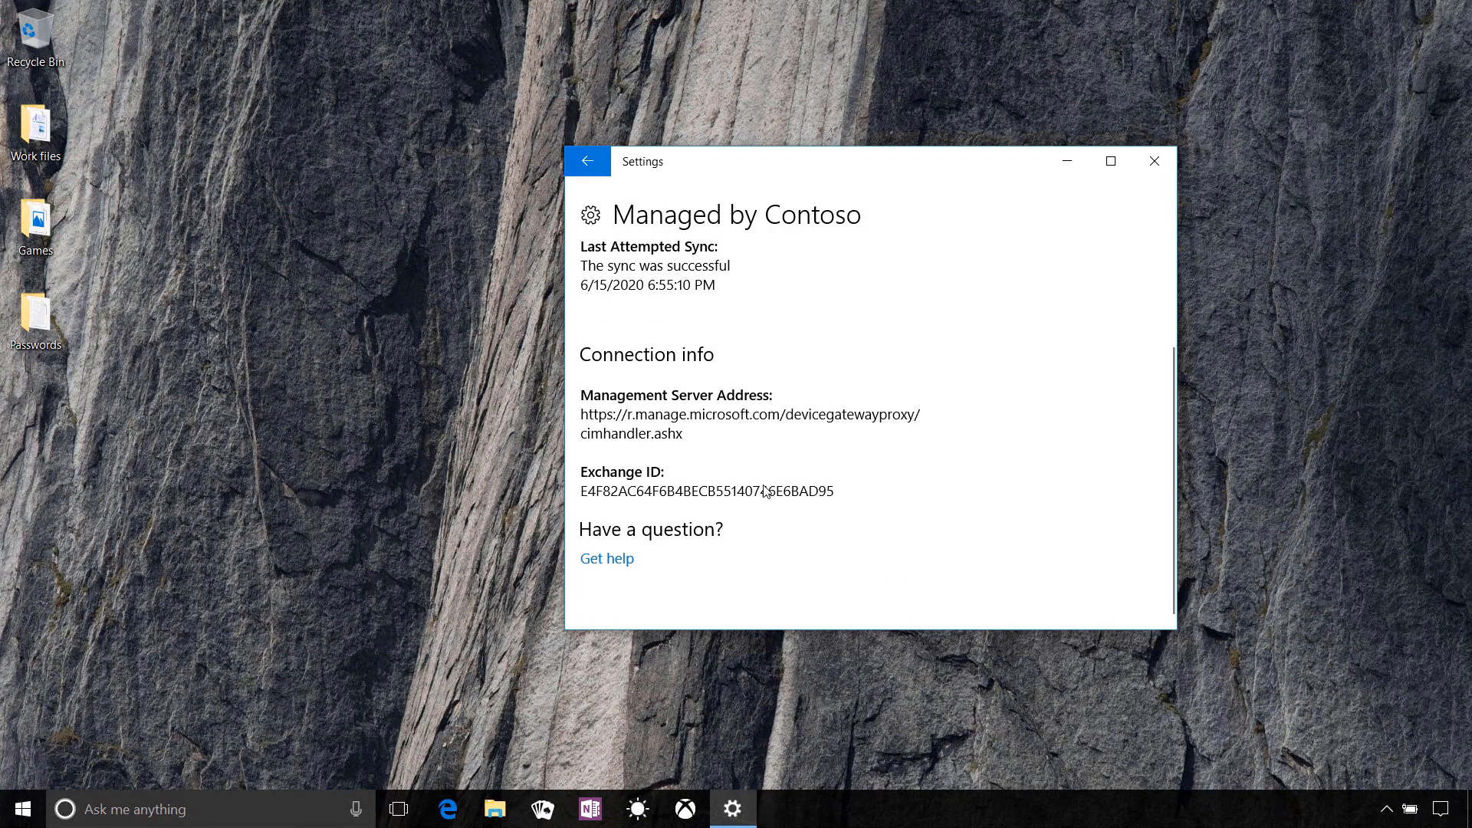
click(448, 808)
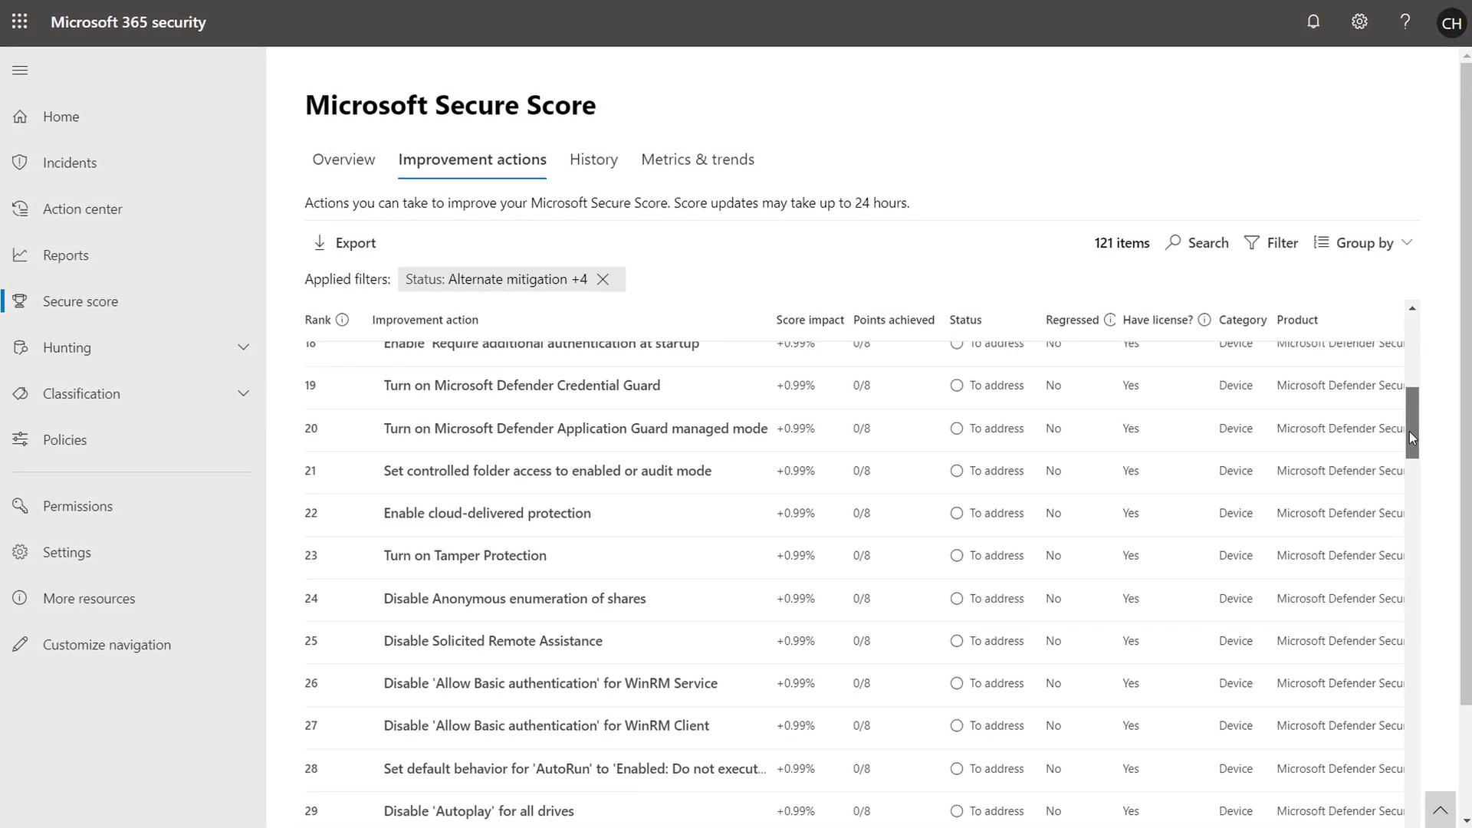
scroll(down, 3)
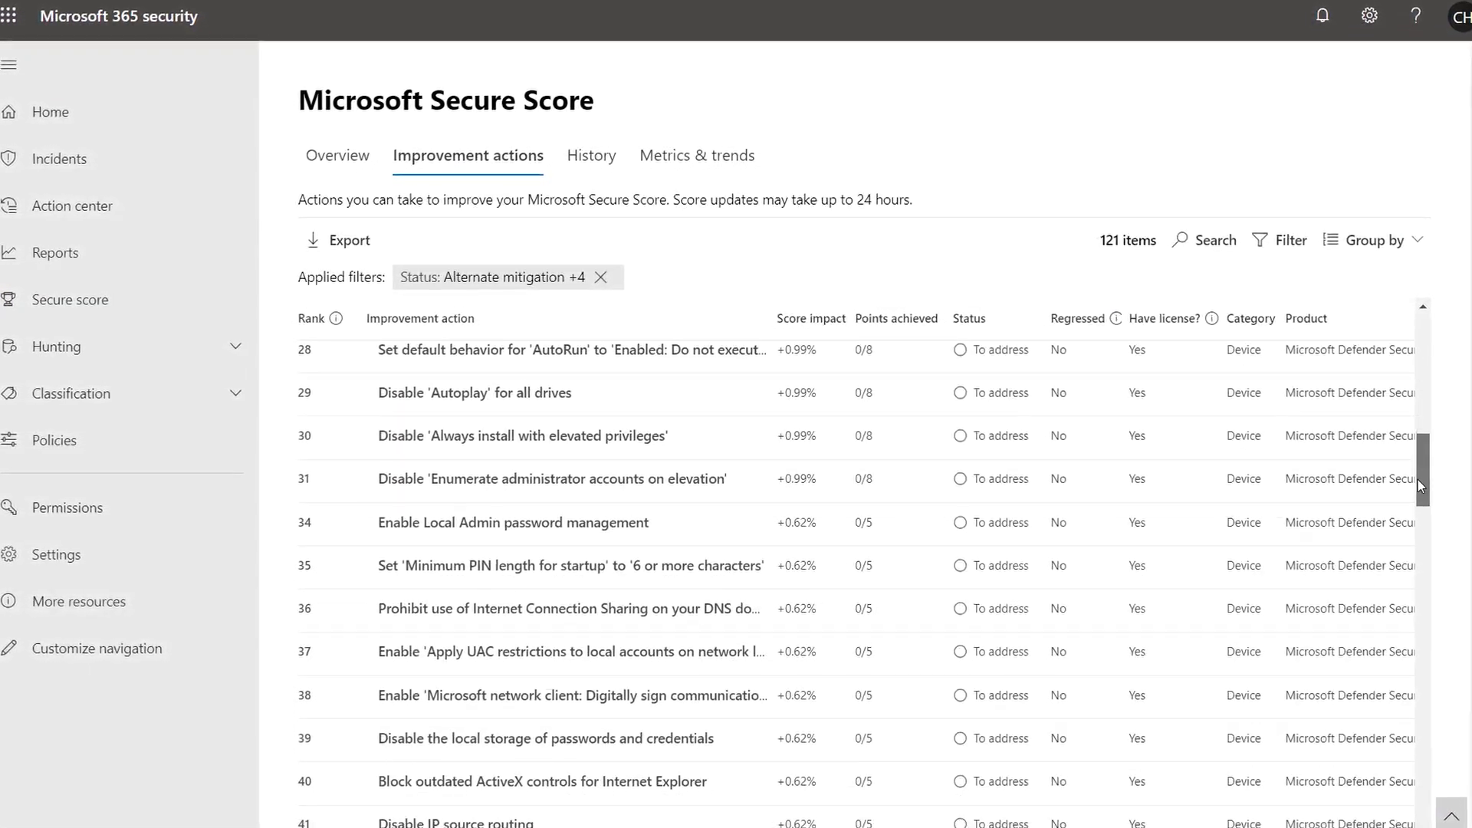
scroll(down, 3)
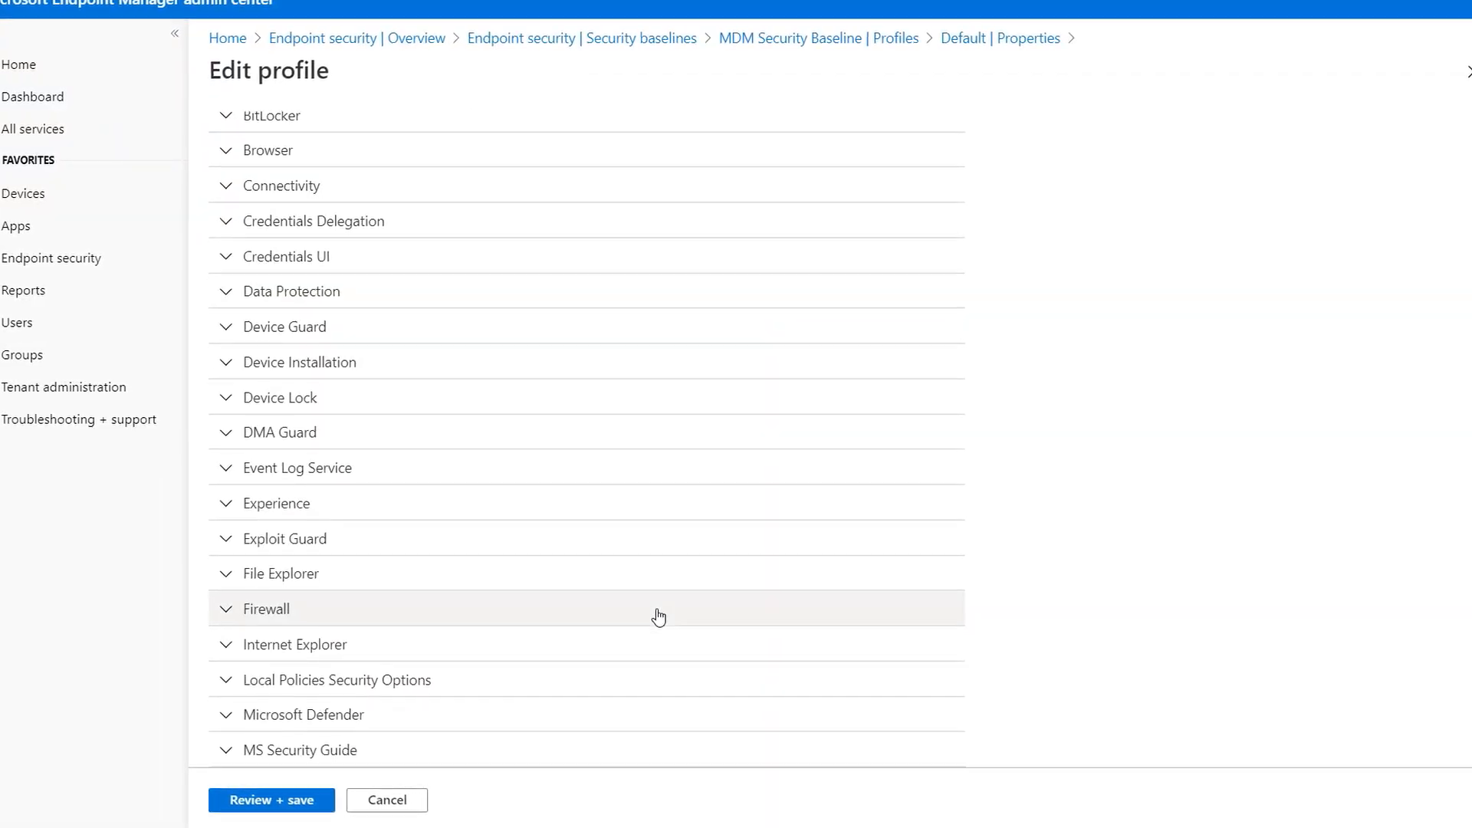
scroll(down, 3)
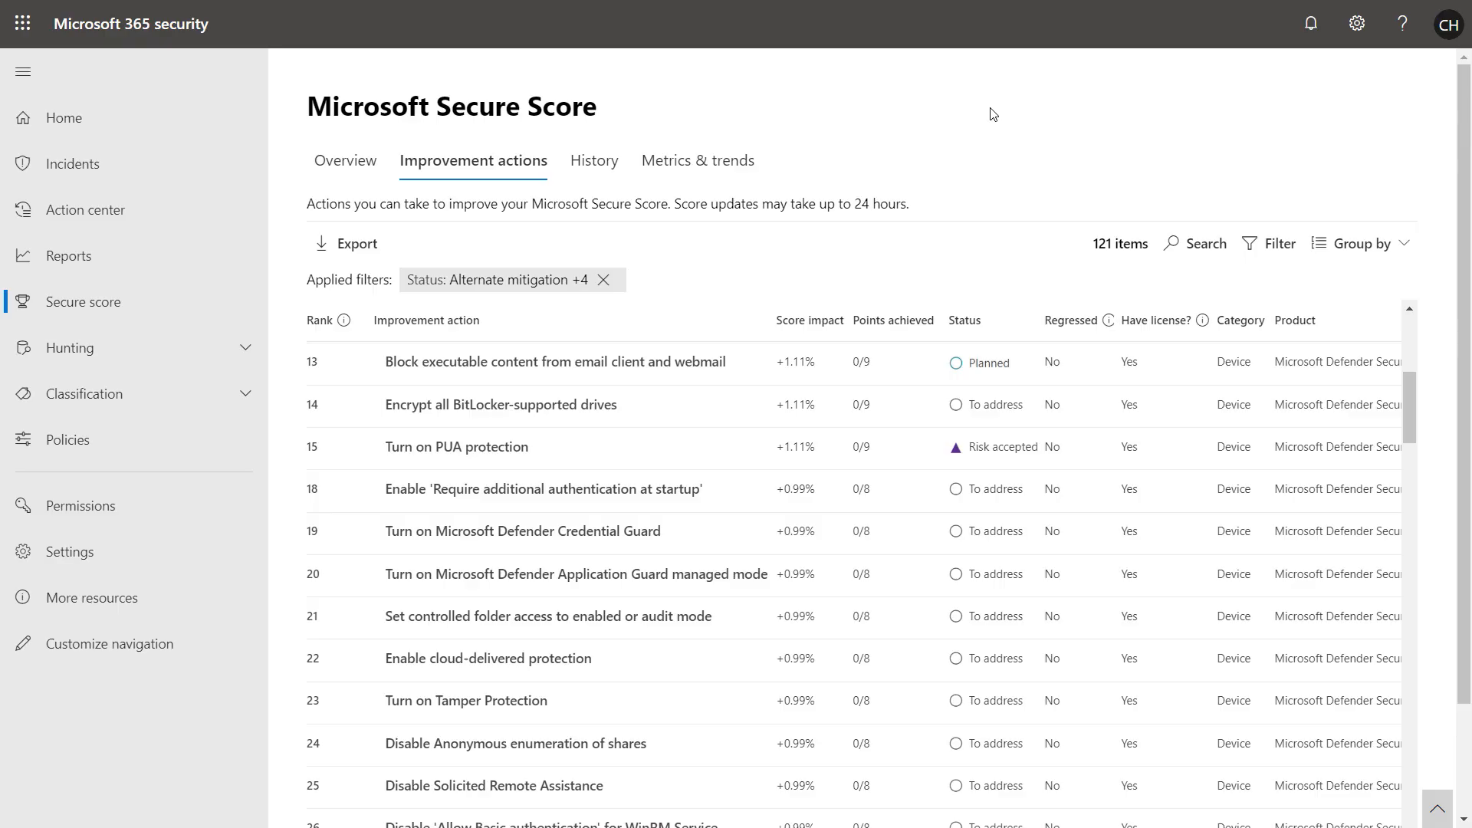
mouse_move(974, 137)
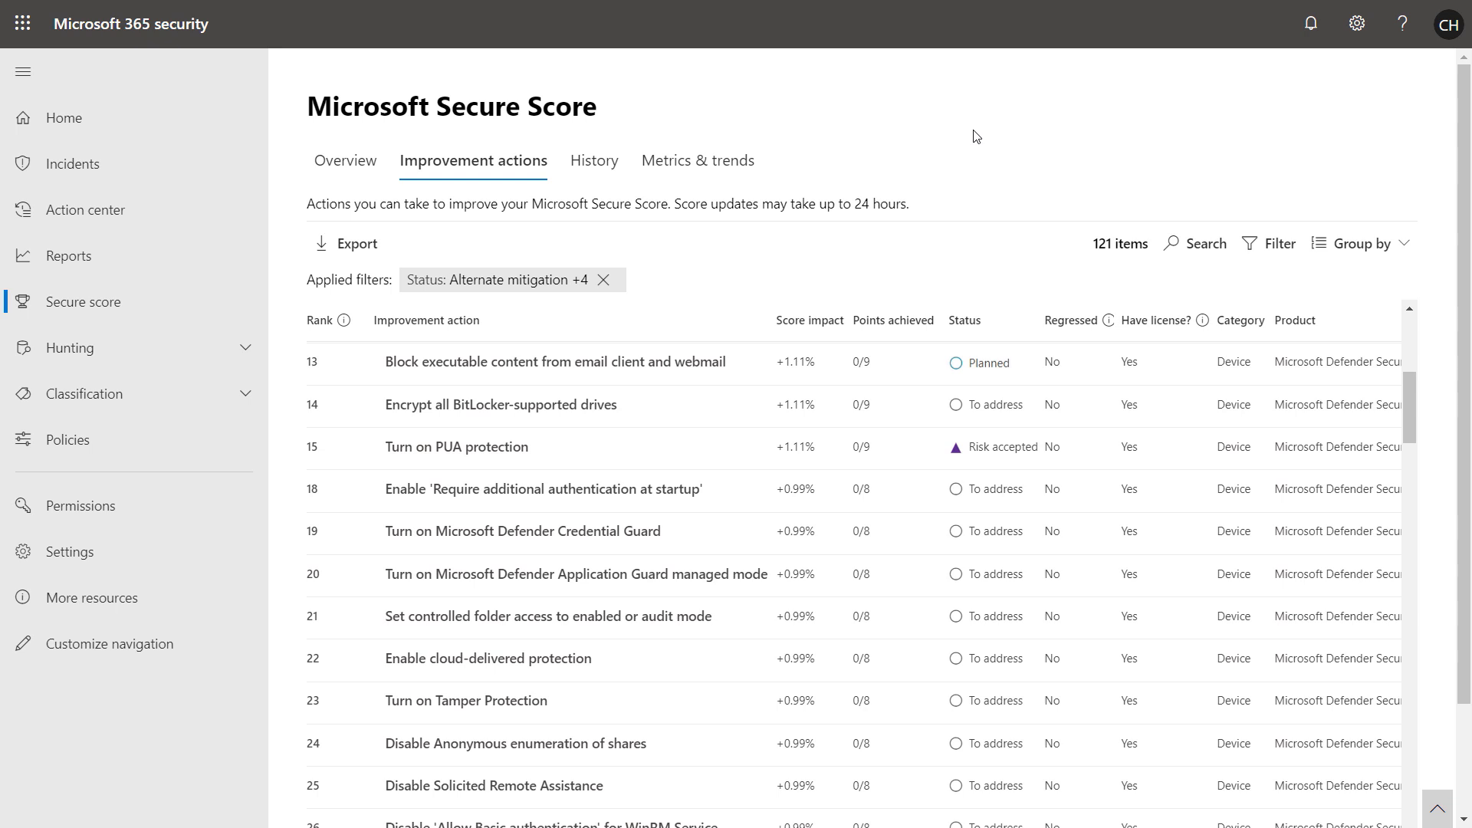
mouse_move(1279, 483)
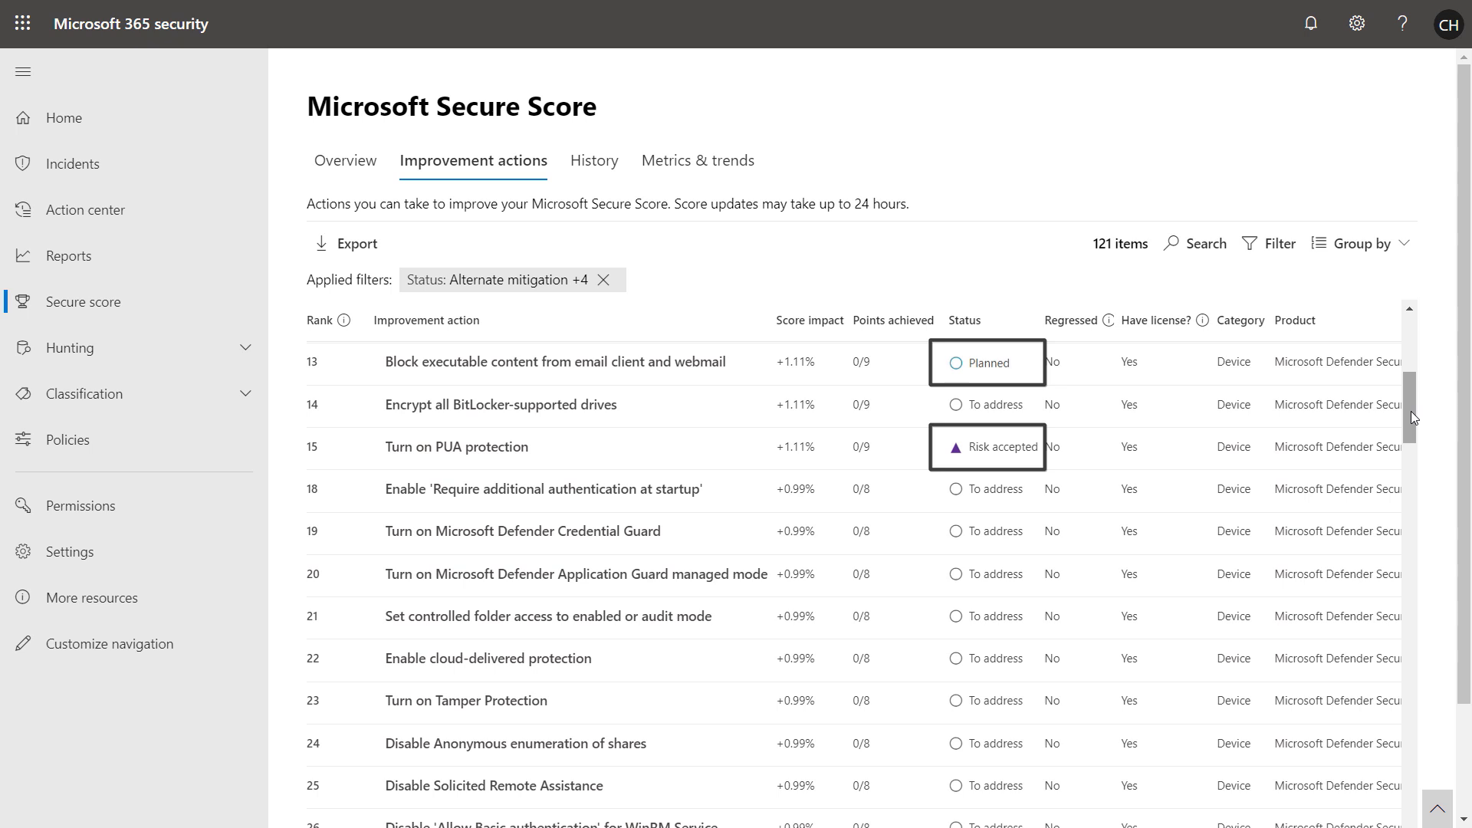
scroll(down, 3)
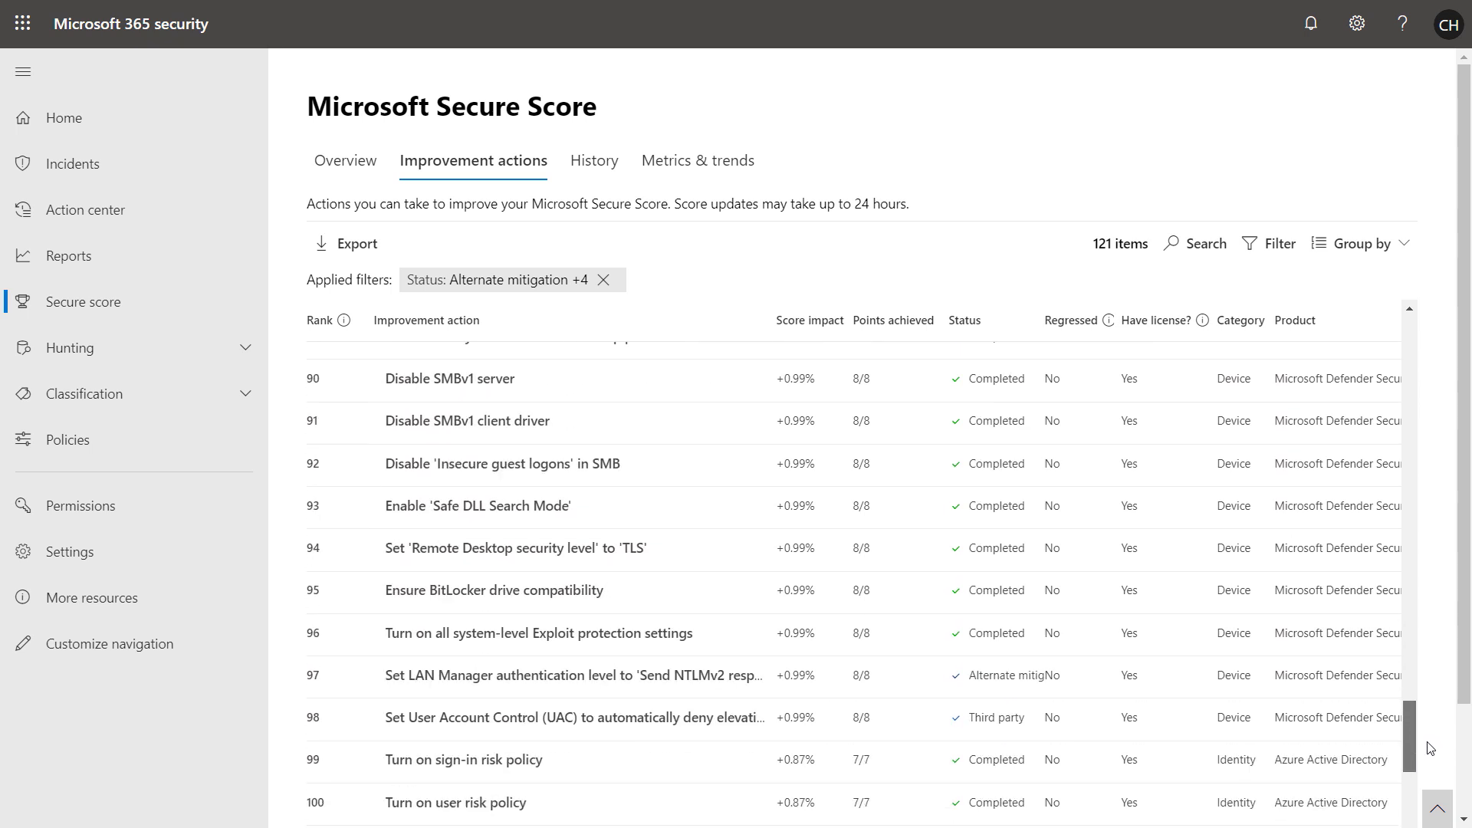
scroll(down, 3)
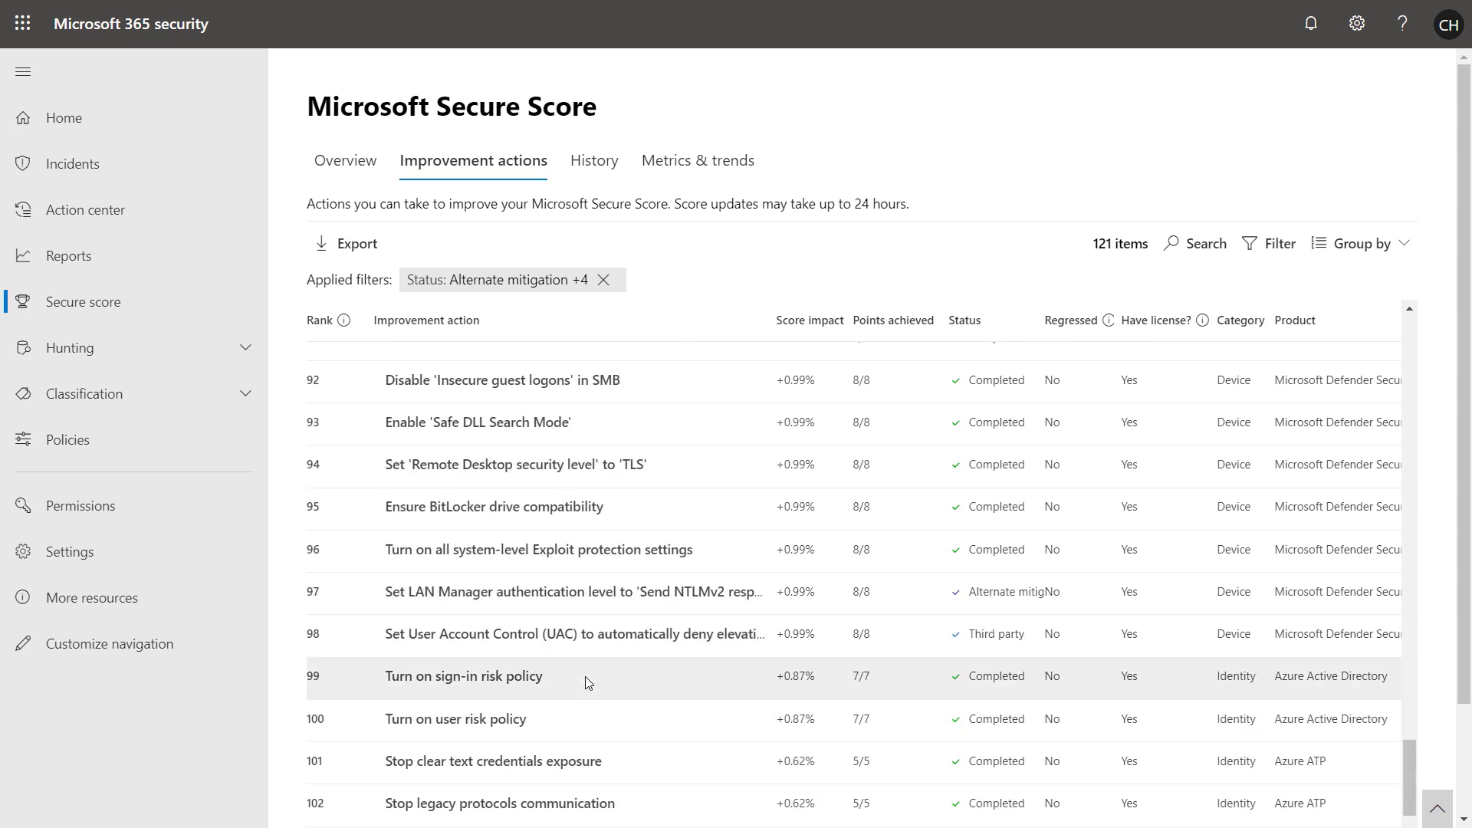
click(463, 677)
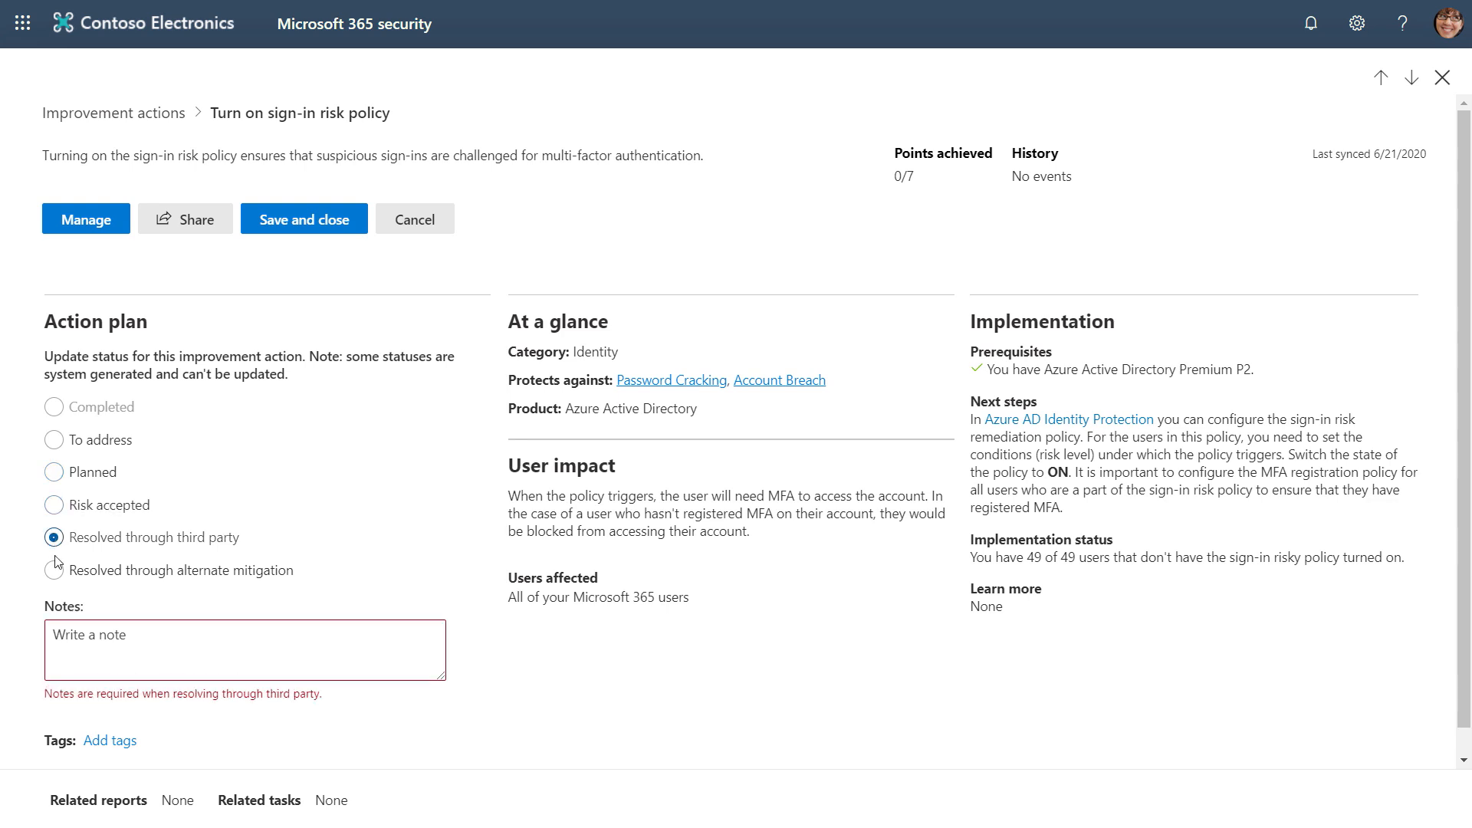
click(53, 571)
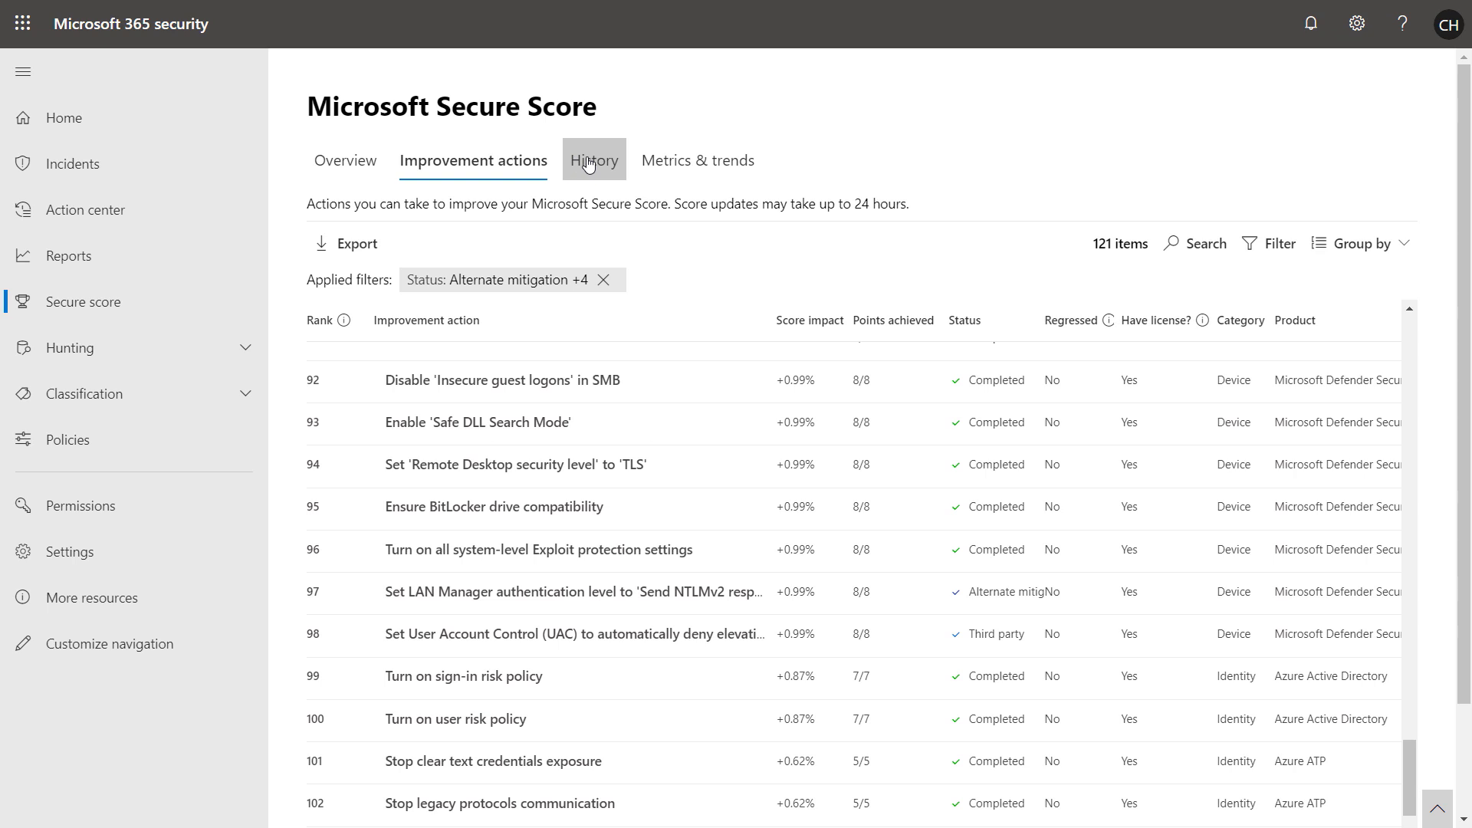
View the Secure Score History 90-day chart and activity log, then move to Metrics & trends
click(592, 159)
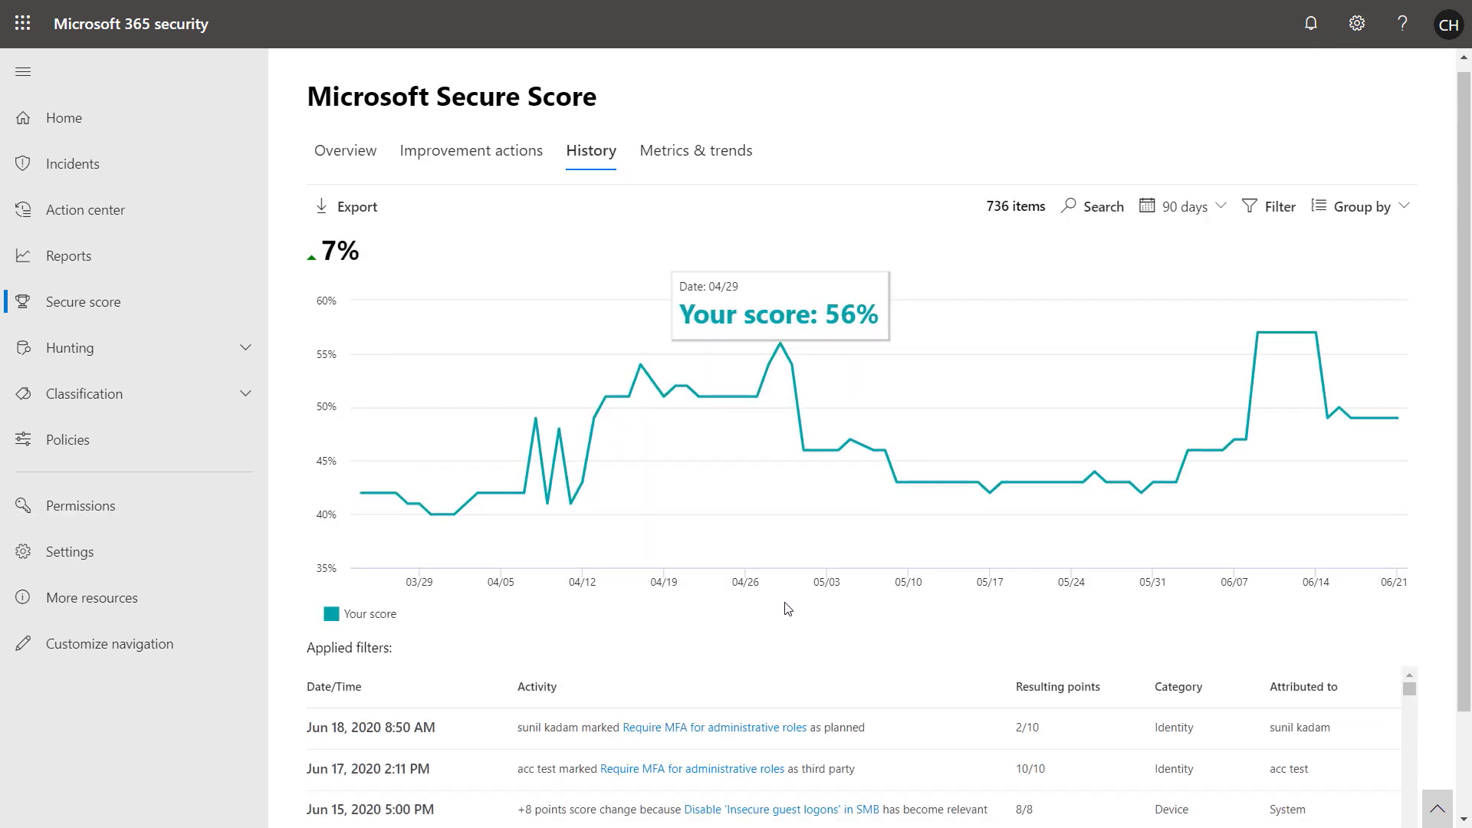
scroll(down, 3)
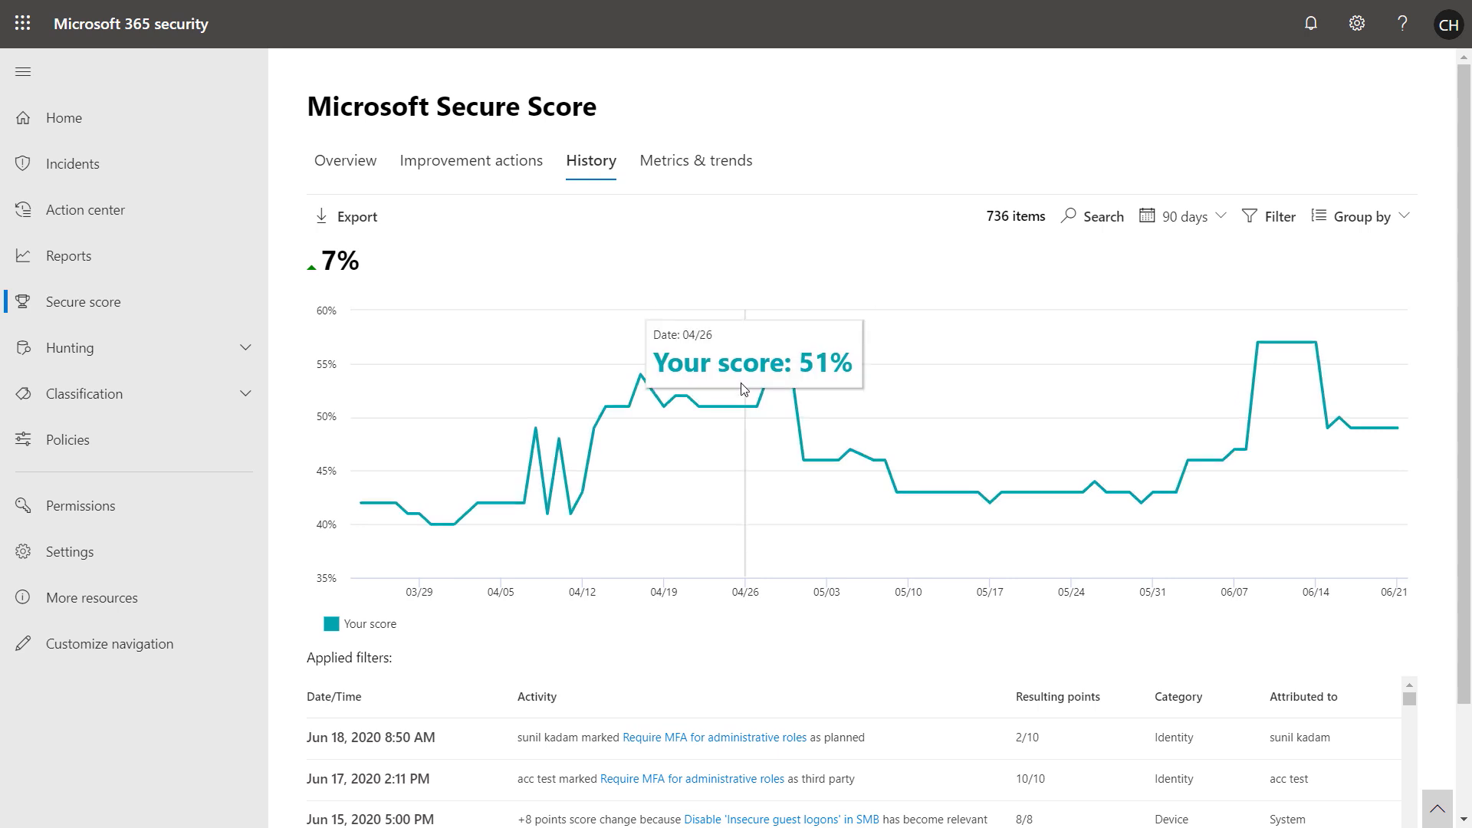
click(693, 159)
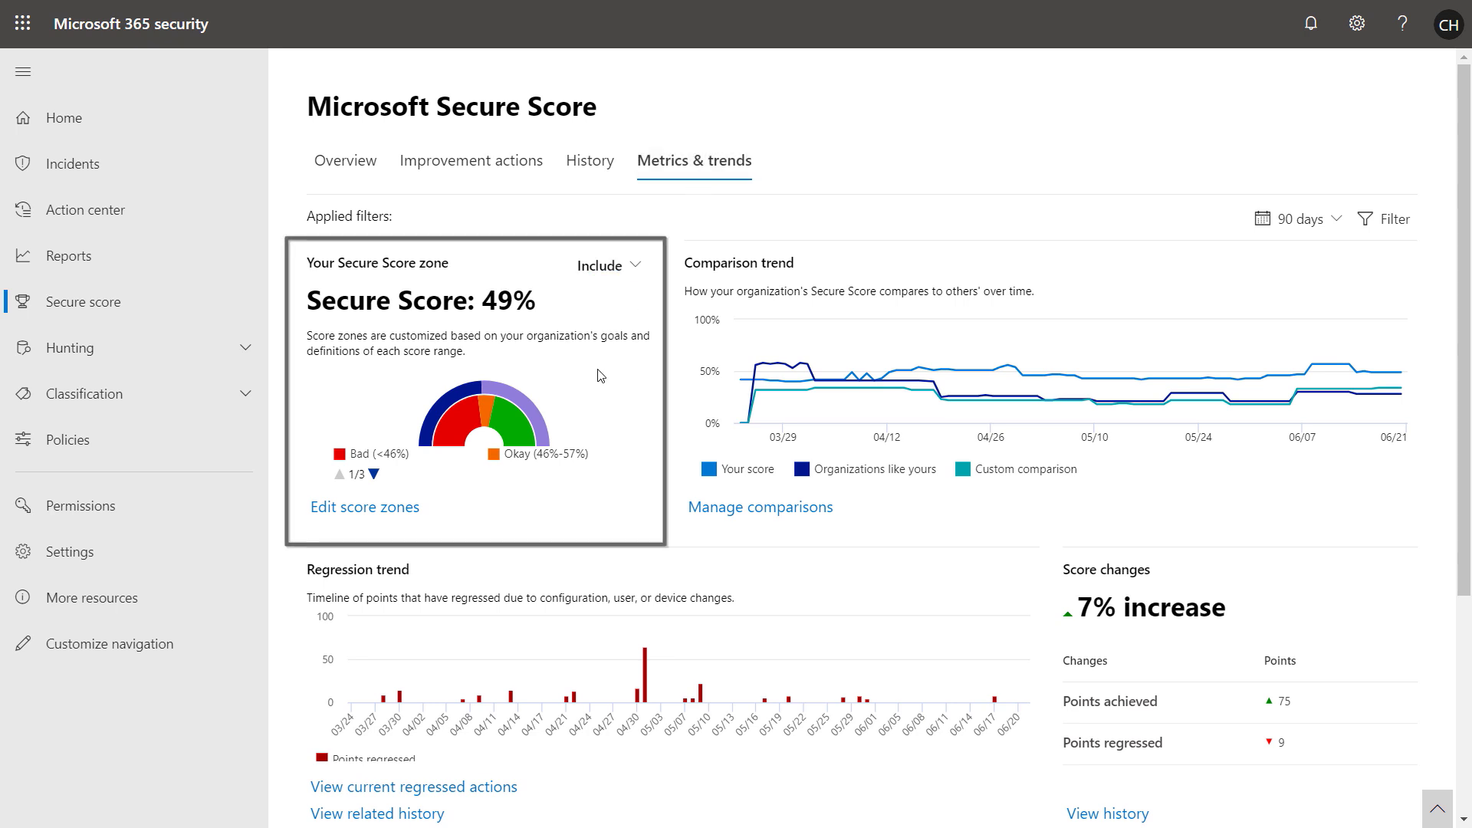
mouse_move(712, 375)
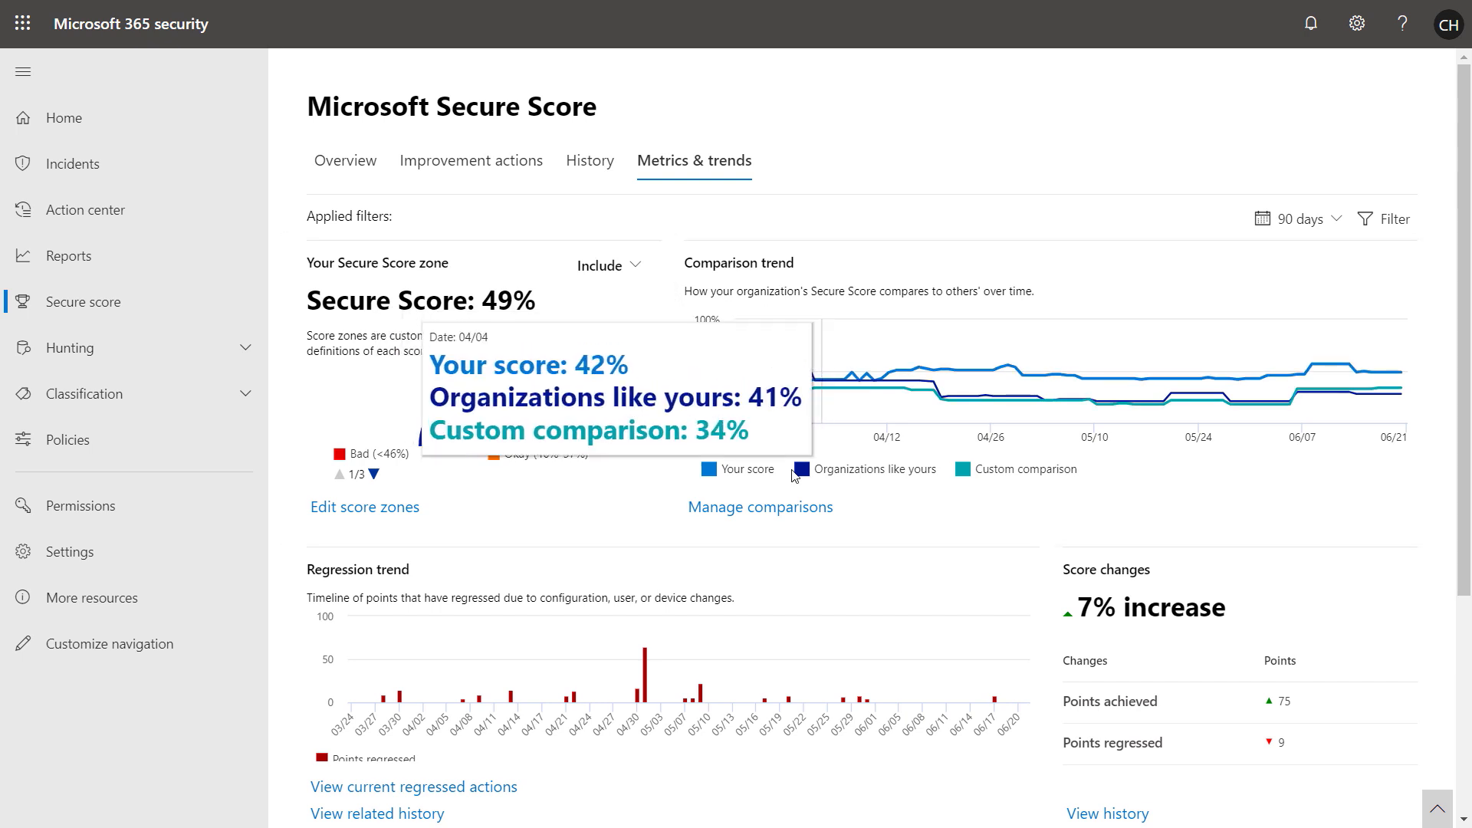
mouse_move(738, 690)
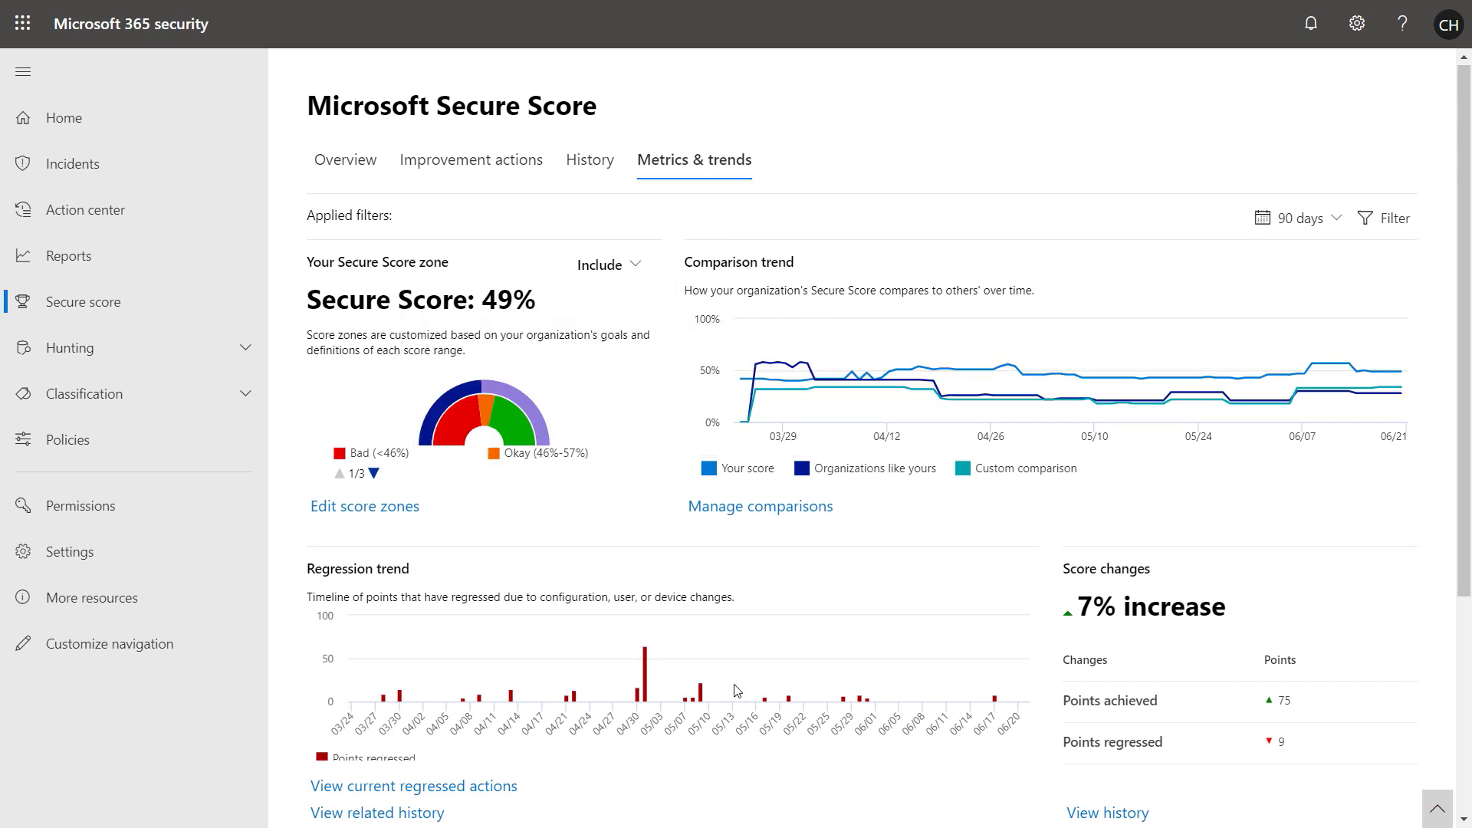
Scroll through the score zone, comparison, regression and risk acceptance trend cards and back to top
scroll(down, 3)
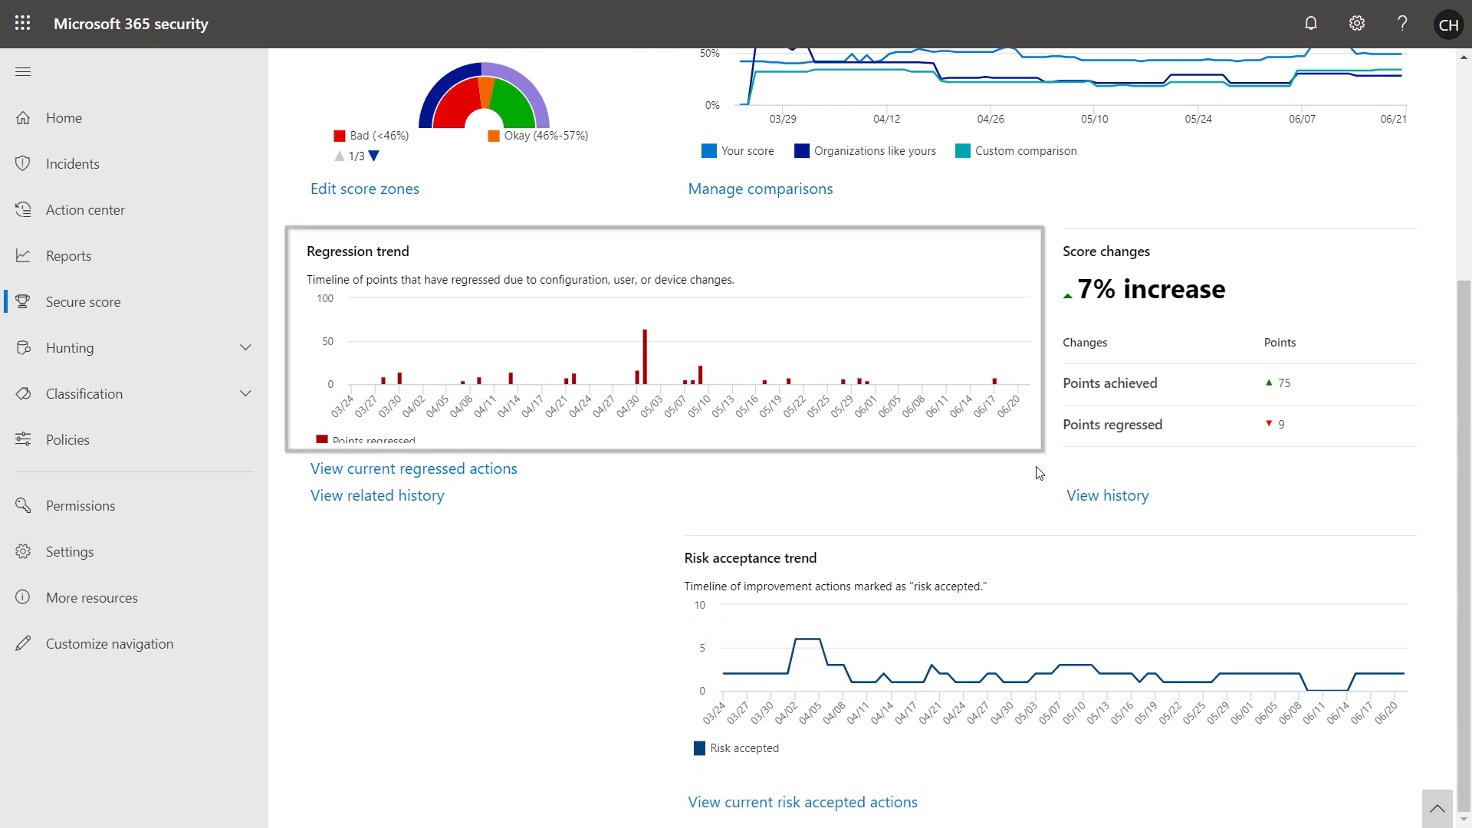
mouse_move(899, 570)
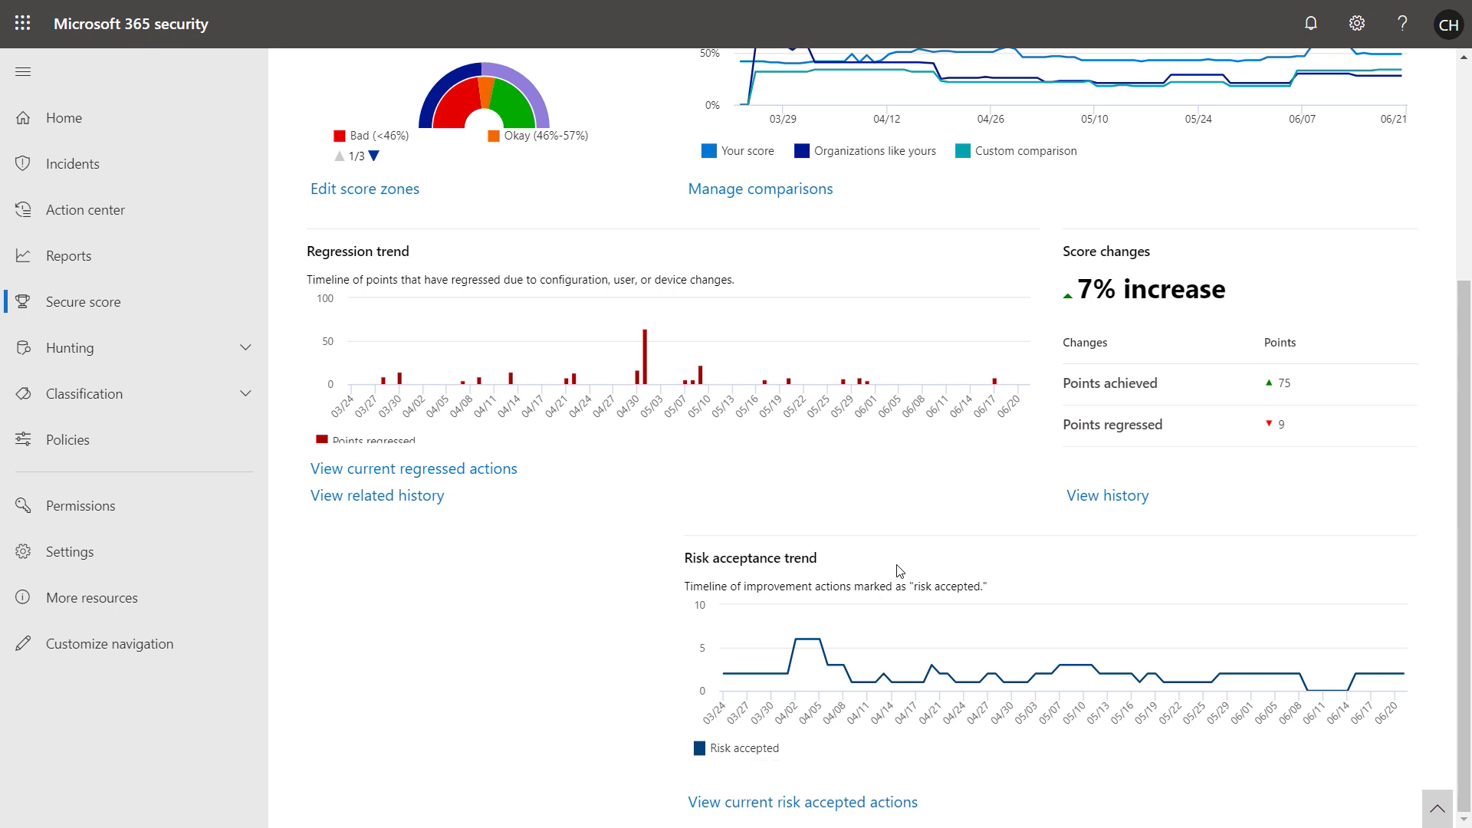
scroll(up, 3)
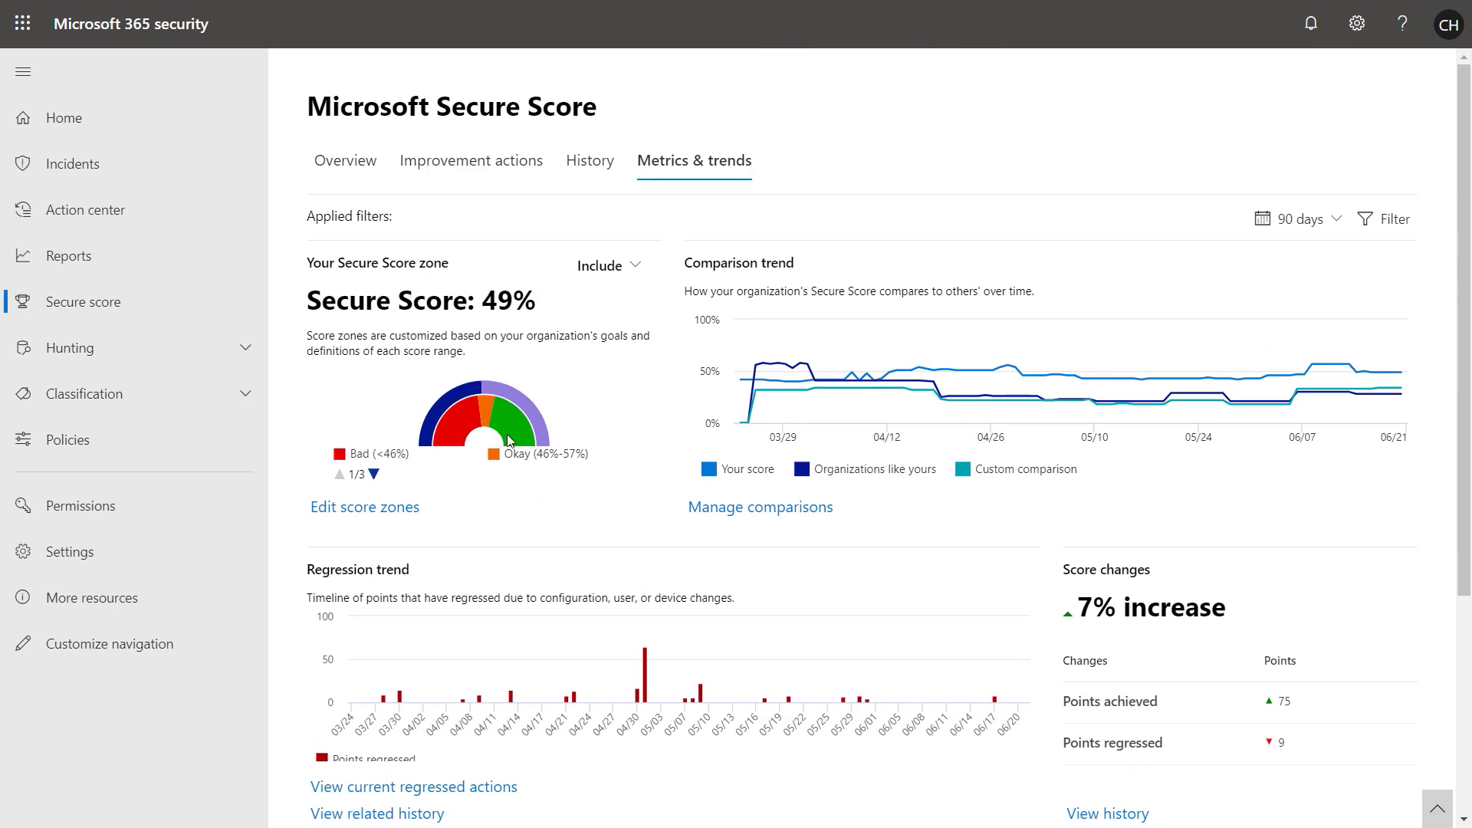
Edit score zones to bad below 50% and good from 60%, then save and close
click(365, 508)
text(60)
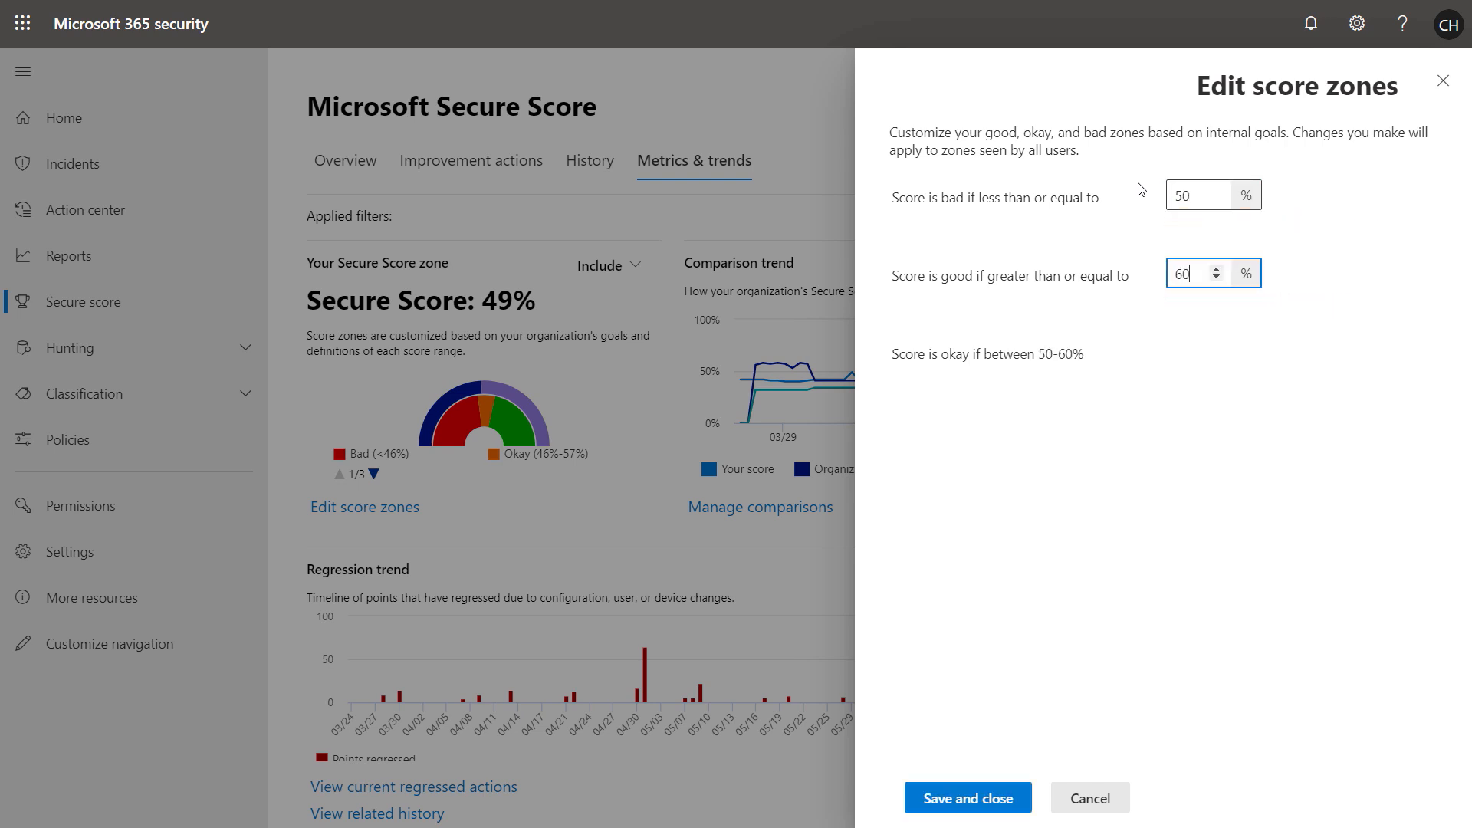
click(968, 797)
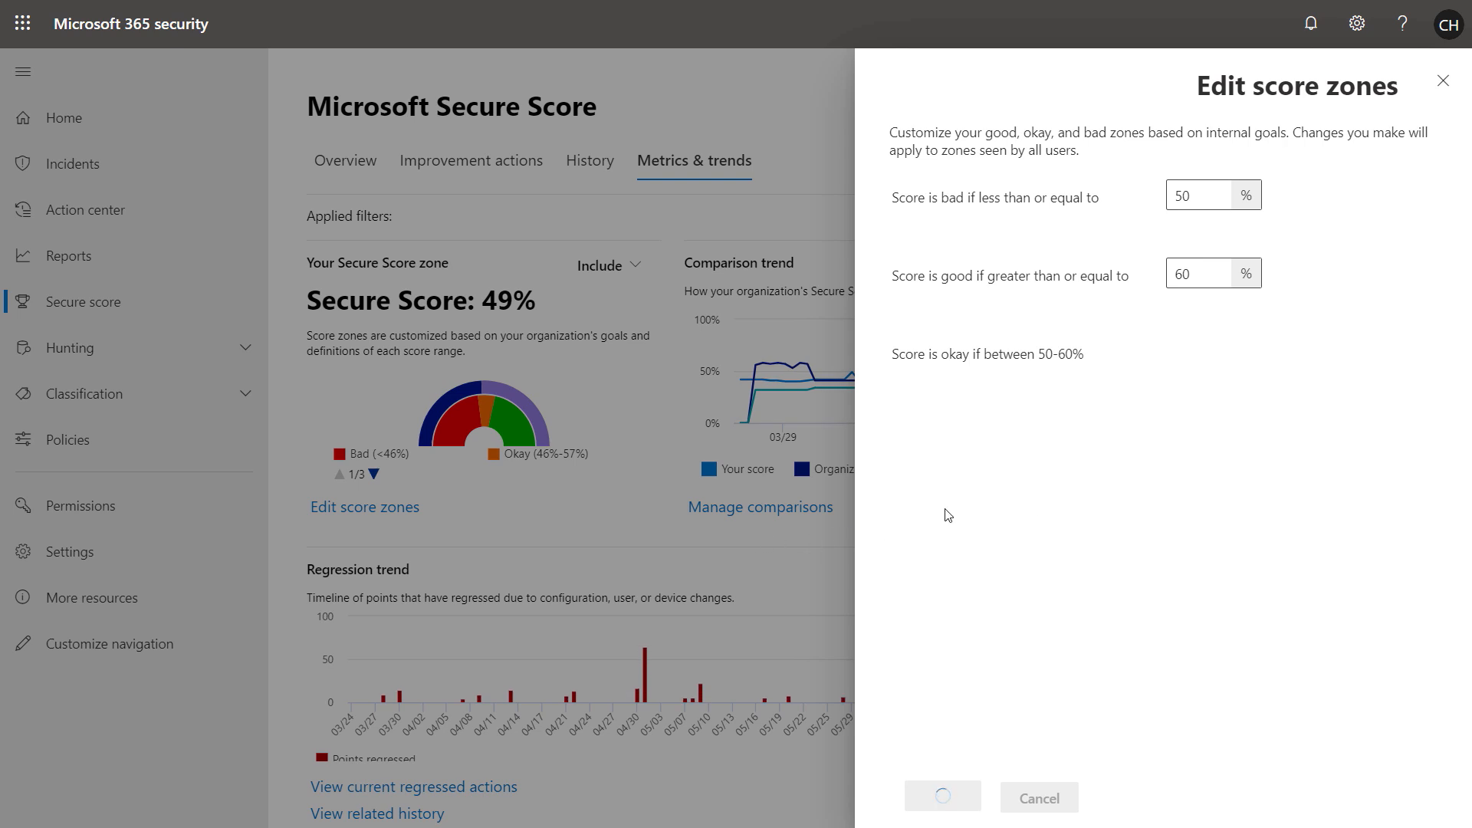
click(941, 798)
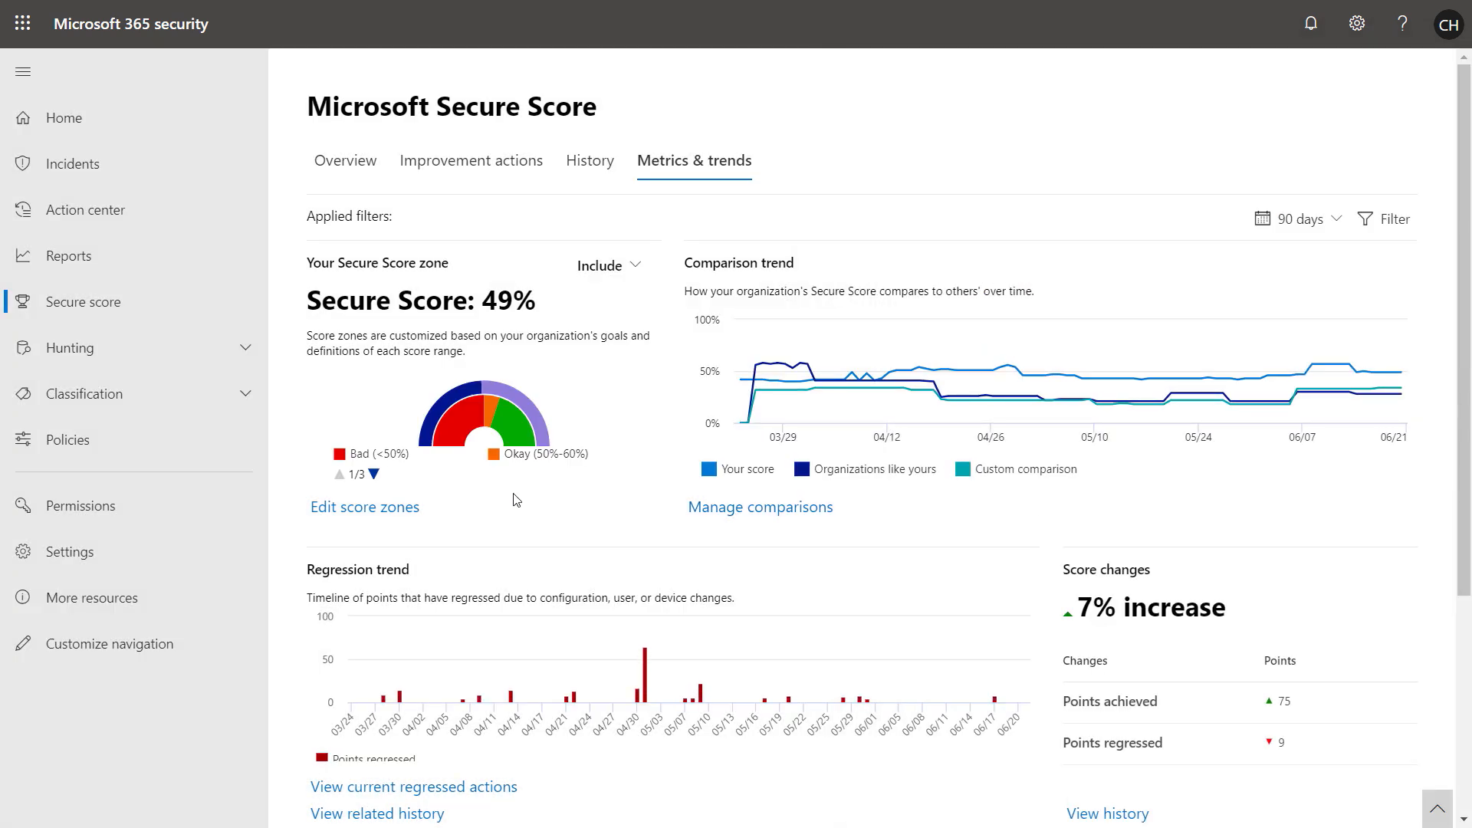